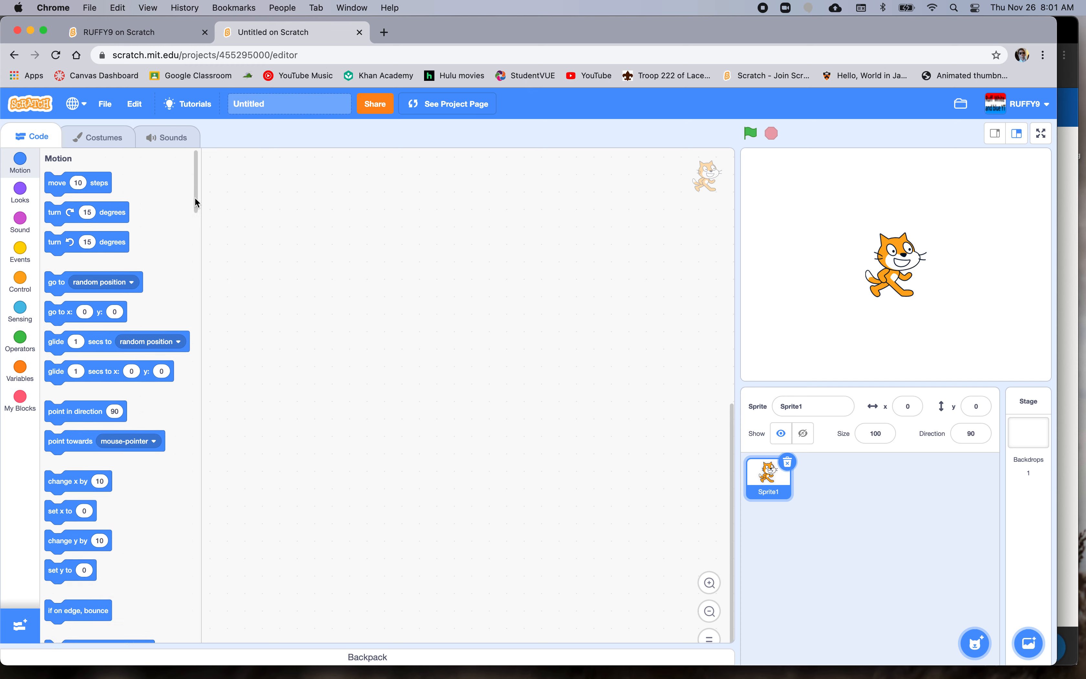
- Draw a purple square with black outline on the cleared costume canvas
{"action": "scroll", "scroll_direction": "down", "scroll_amount": 3}
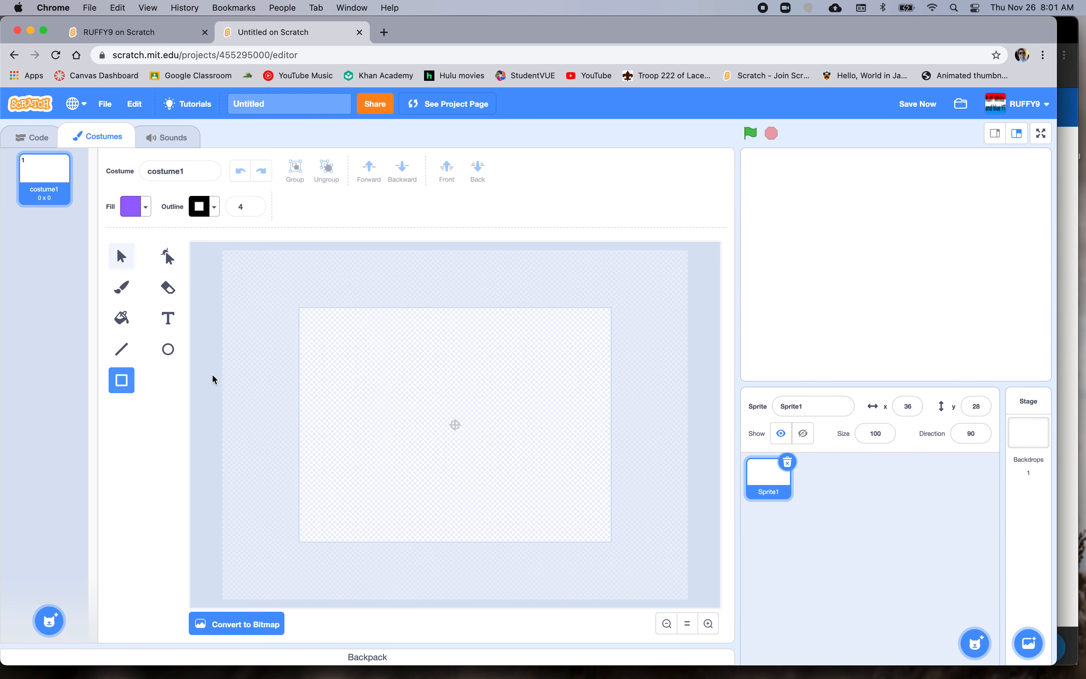
{"action": "left_click_drag", "start_coordinate": [423, 439], "coordinate": [481, 489]}
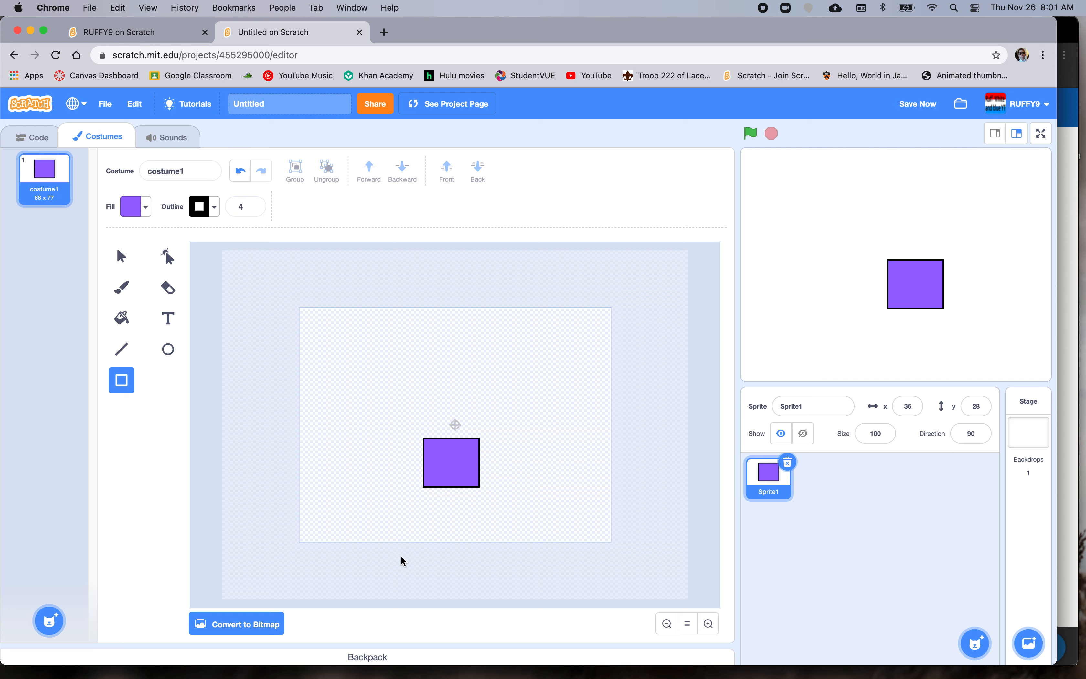
{"action": "left_click_drag", "start_coordinate": [477, 492], "coordinate": [523, 516]}
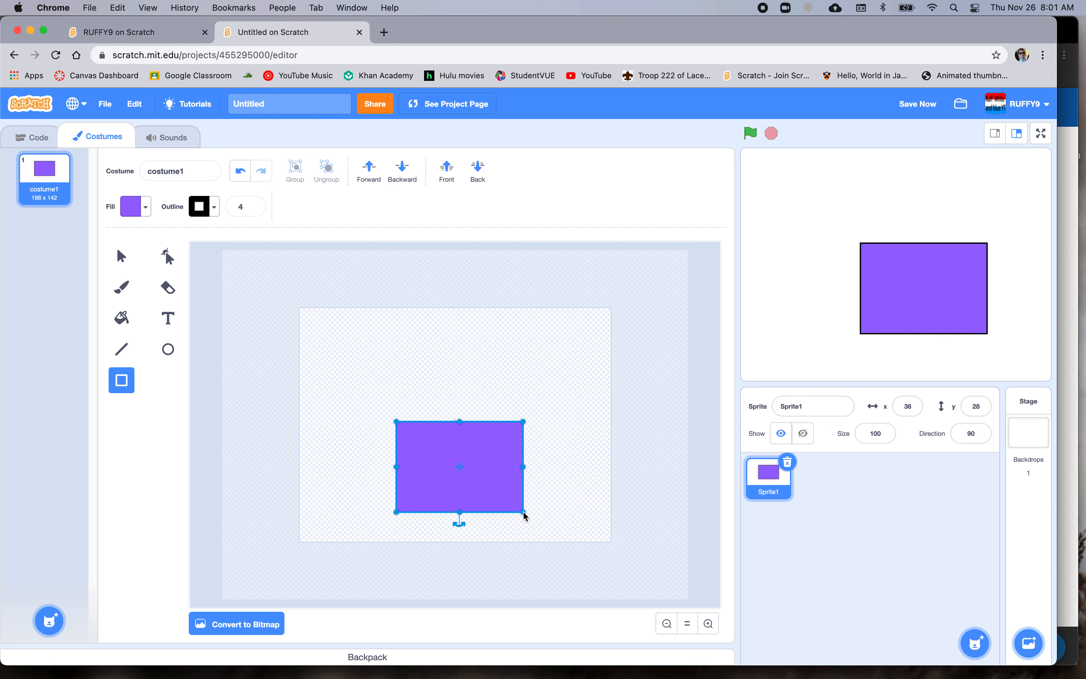
- Select the purple square and move it toward the canvas centre
{"action": "left_click_drag", "start_coordinate": [524, 514], "coordinate": [473, 486]}
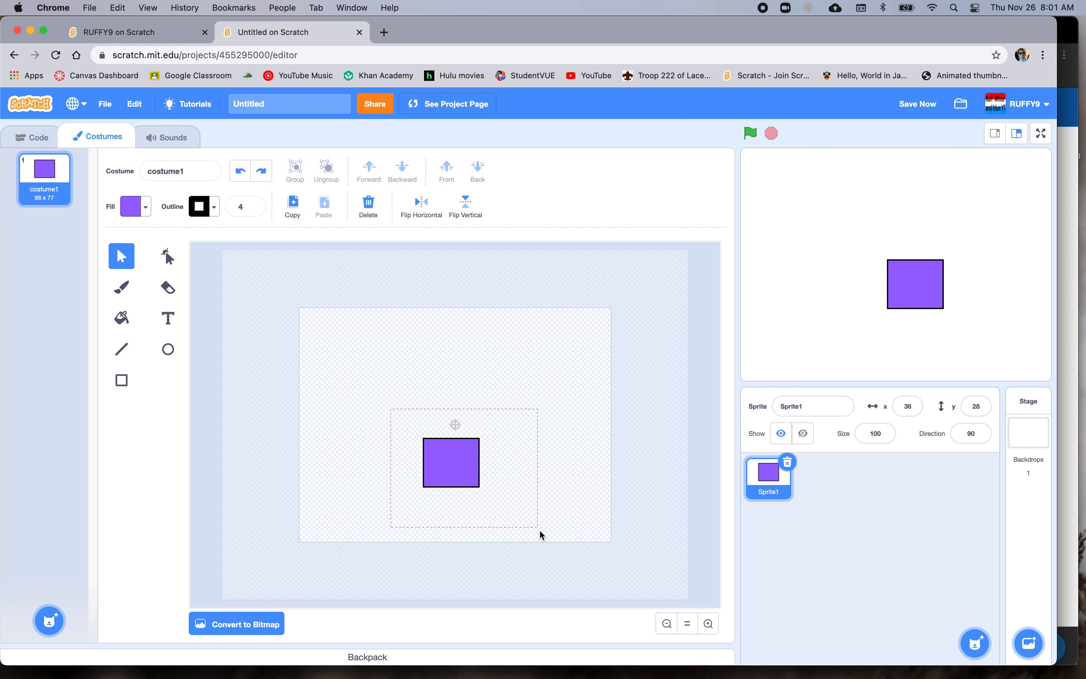
{"action": "left_click_drag", "start_coordinate": [450, 462], "coordinate": [455, 425]}
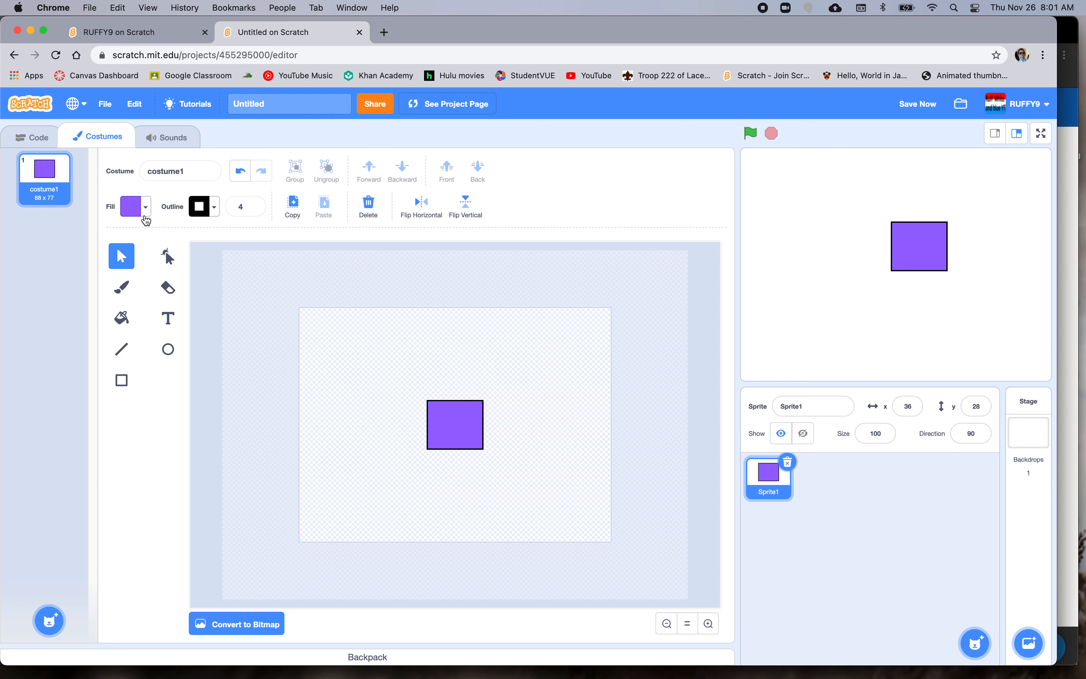
- Add a smaller inner square and fill it white
{"action": "left_click", "coordinate": [122, 380]}
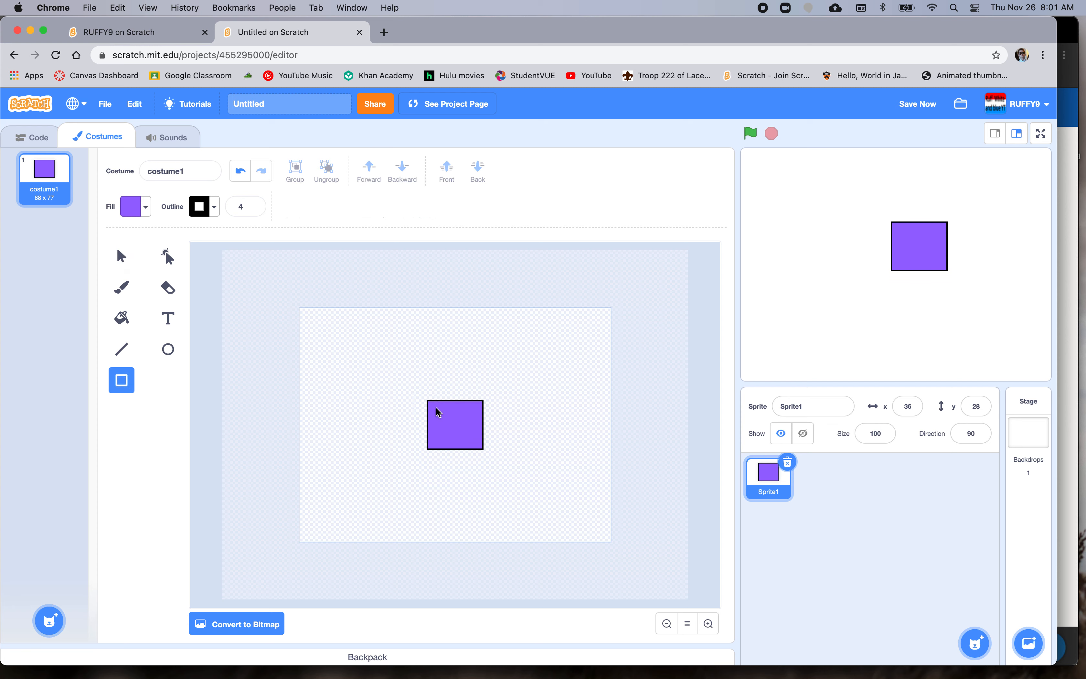
{"action": "left_click_drag", "start_coordinate": [438, 411], "coordinate": [477, 445]}
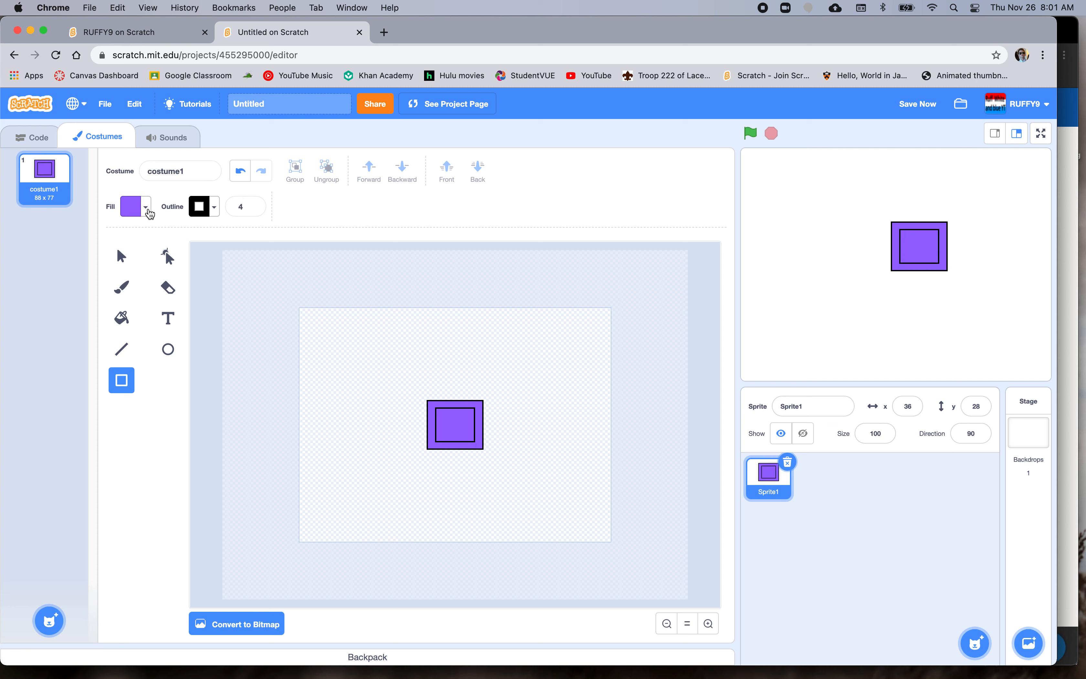
{"action": "left_click", "coordinate": [133, 207]}
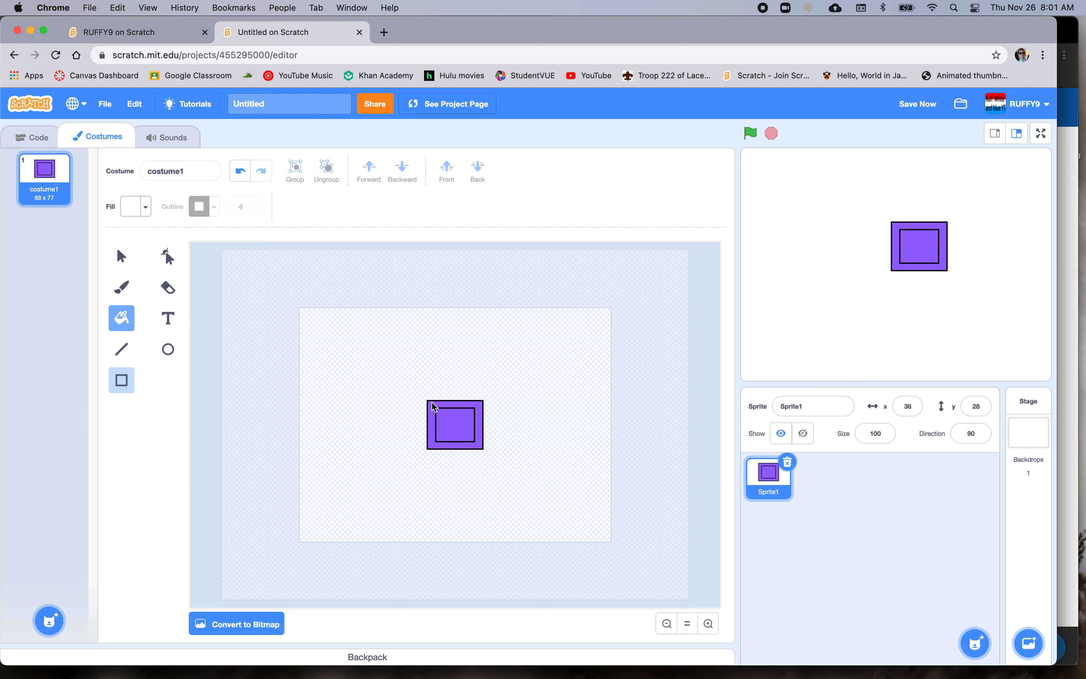
{"action": "left_click", "coordinate": [135, 206]}
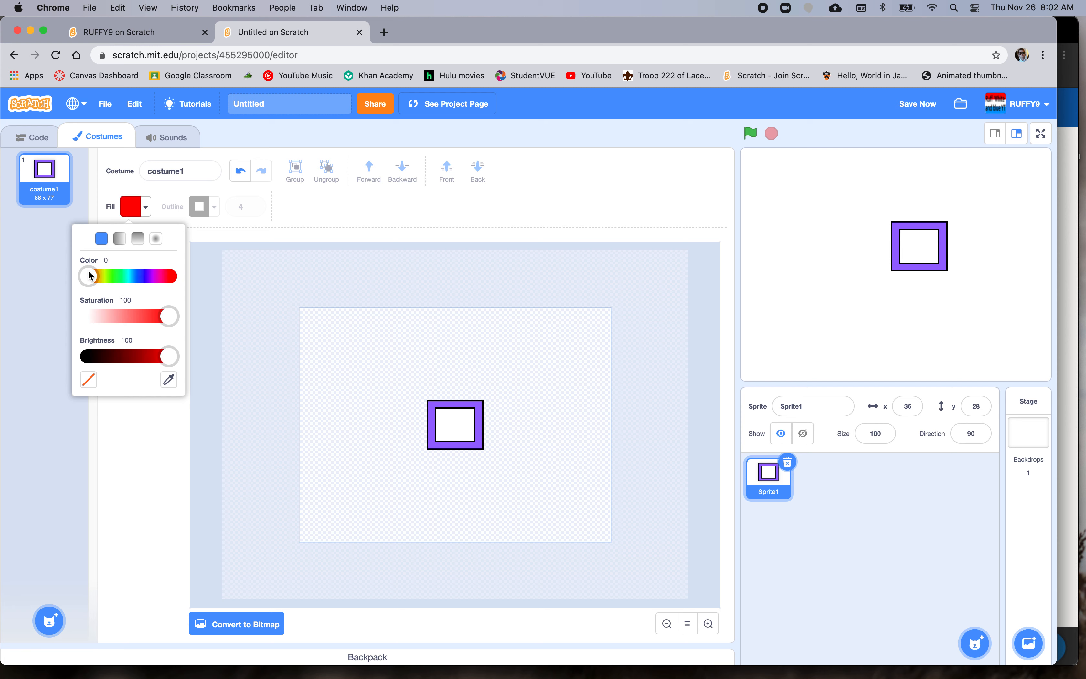
- Fill the outer border blue and set the sprite size to 40
{"action": "left_click_drag", "start_coordinate": [88, 276], "coordinate": [136, 275]}
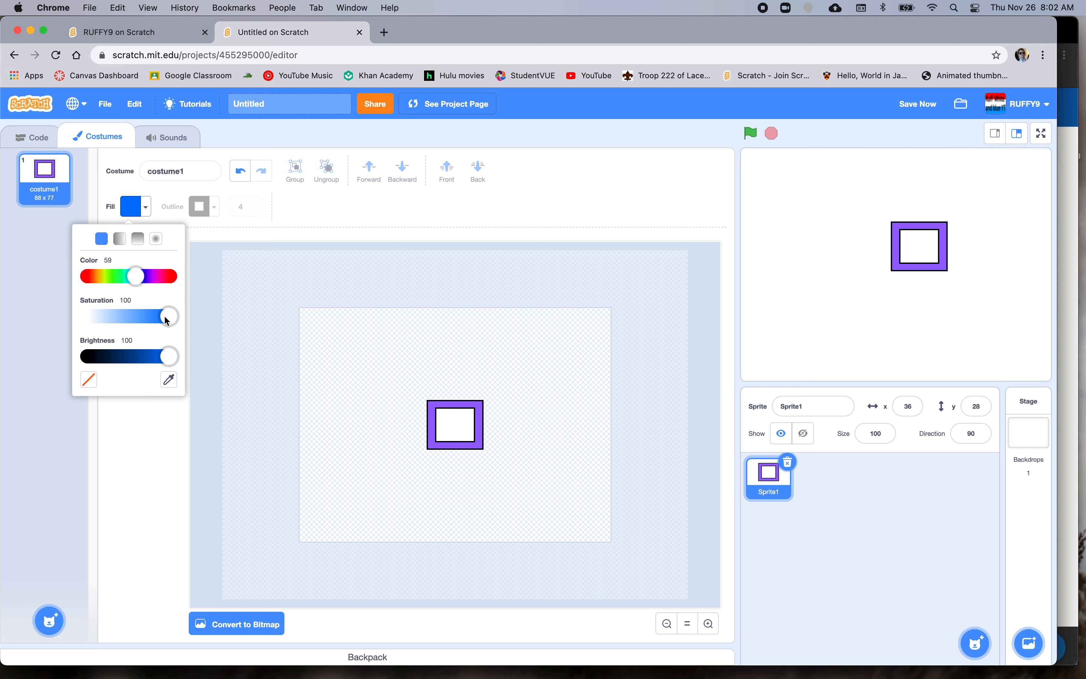
{"action": "left_click", "coordinate": [482, 444]}
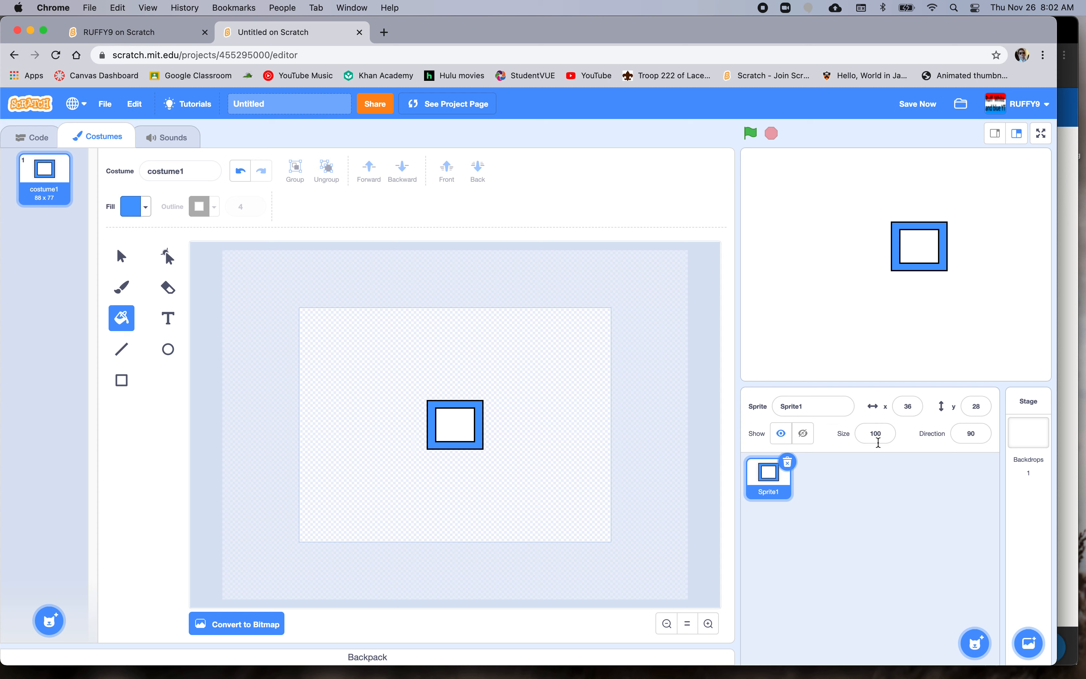
{"action": "left_click", "coordinate": [874, 433]}
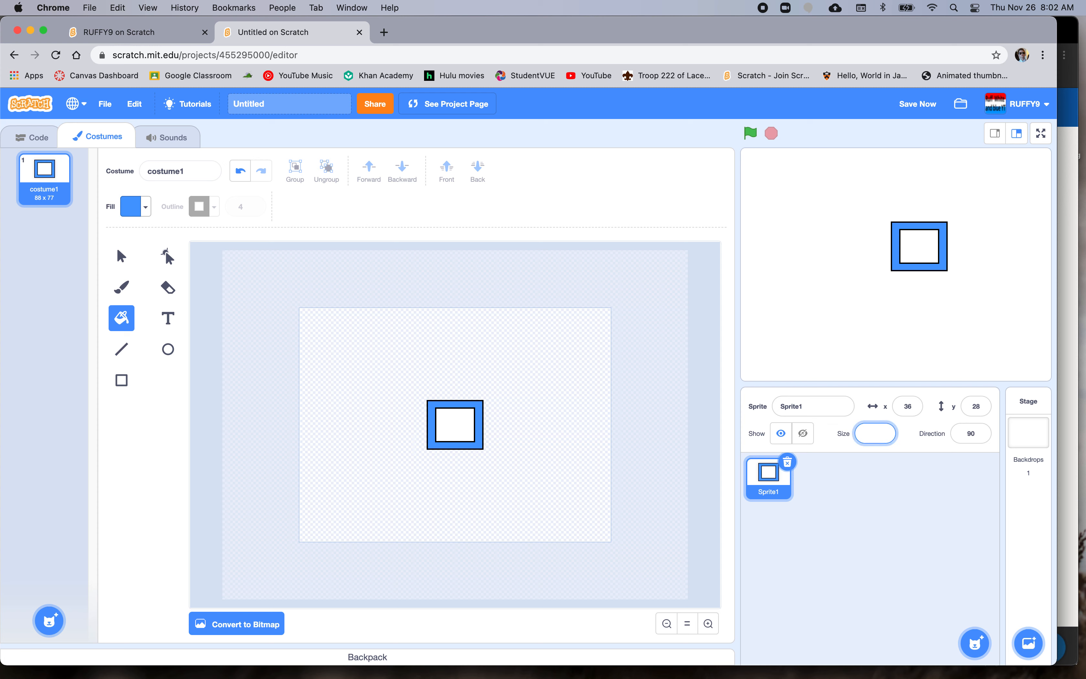
{"action": "type", "text": "40"}
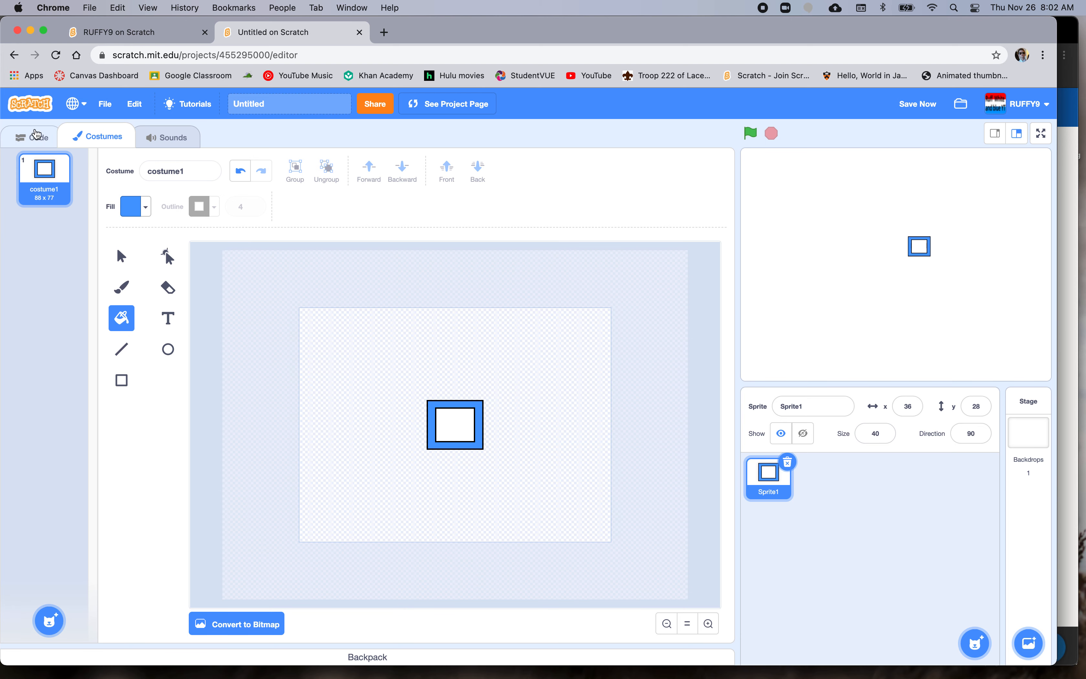
- Select the Stage and open its empty backdrop in the paint editor
{"action": "left_click", "coordinate": [31, 136]}
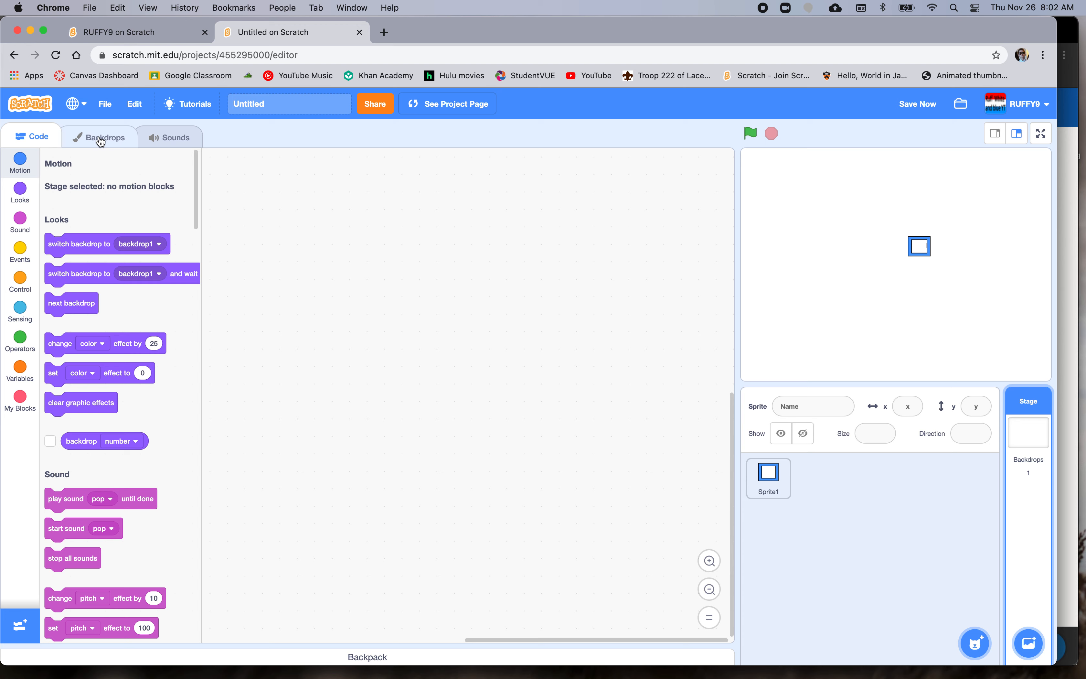
{"action": "left_click", "coordinate": [98, 136]}
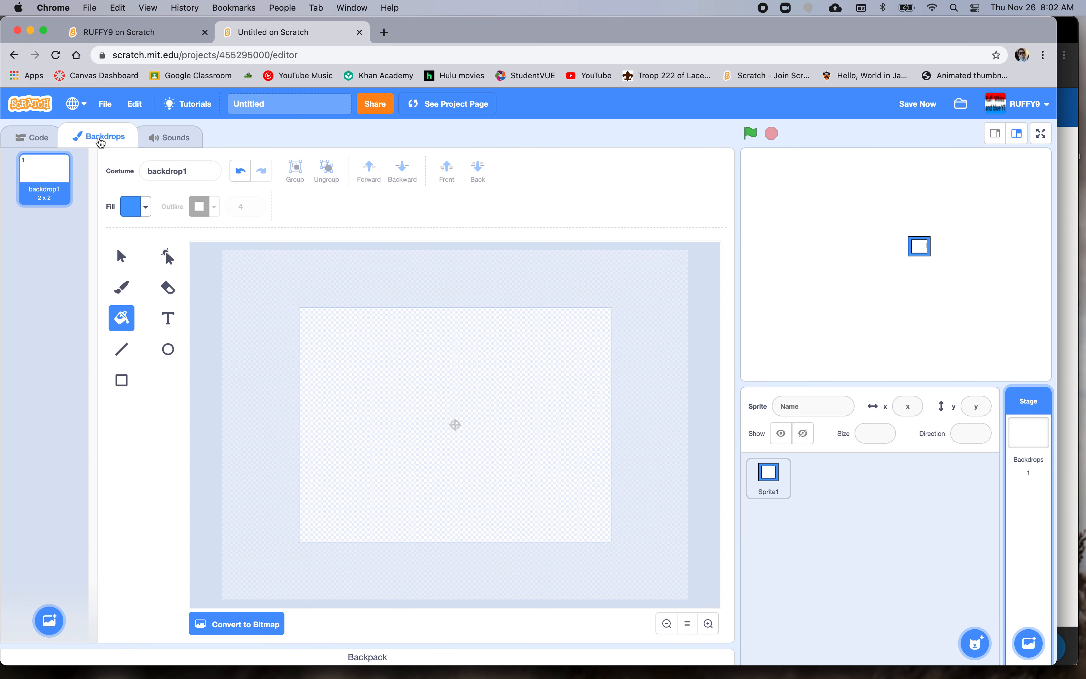
{"action": "mouse_move", "coordinate": [132, 351]}
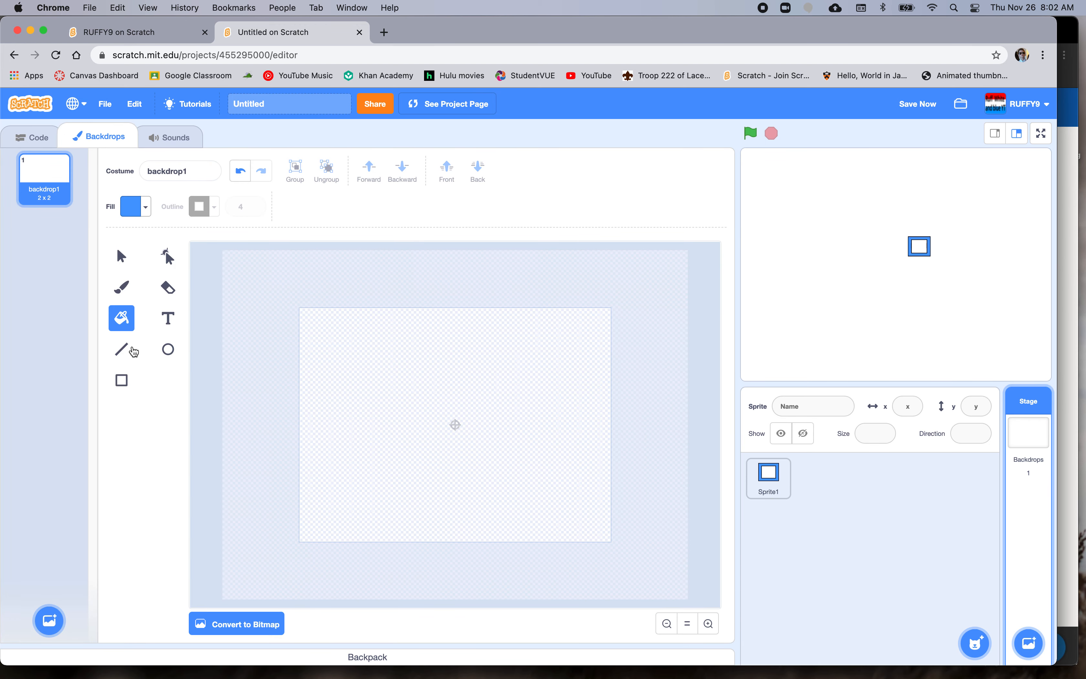
{"action": "left_click", "coordinate": [121, 349]}
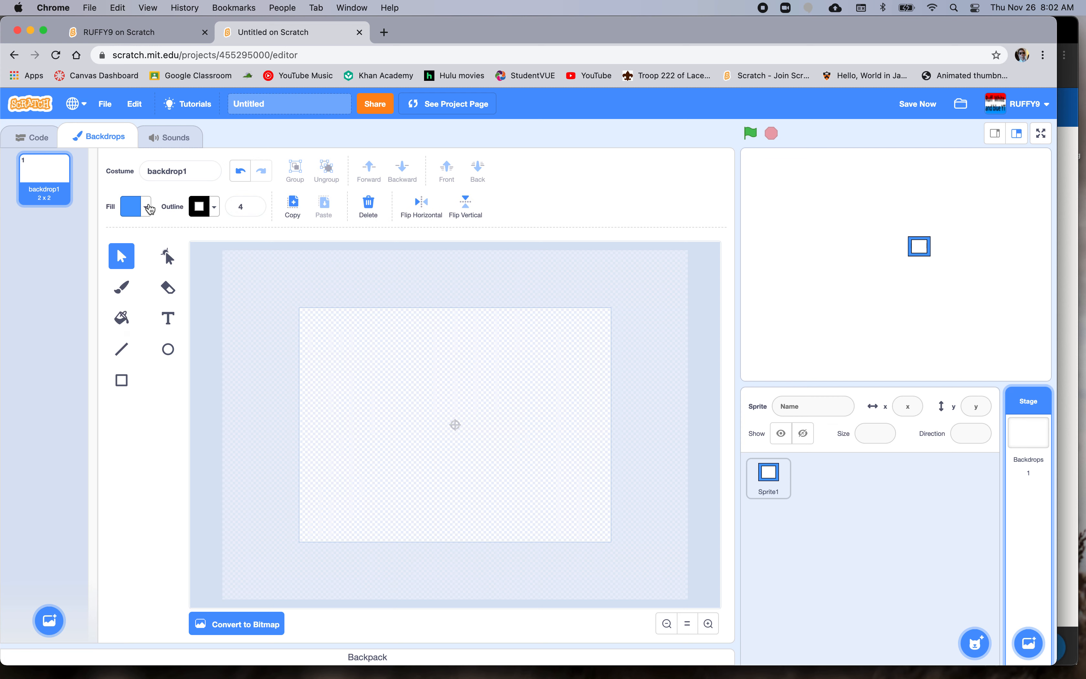
- Set up a black Line tool with outline width 15
{"action": "left_click", "coordinate": [135, 206]}
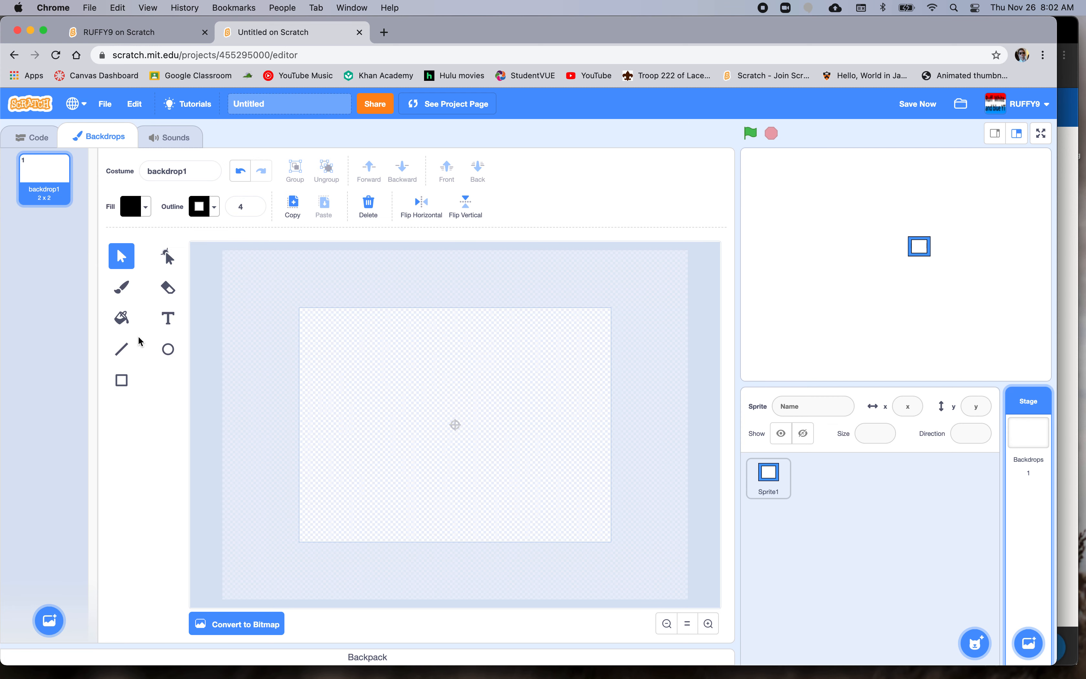
{"action": "left_click", "coordinate": [122, 348]}
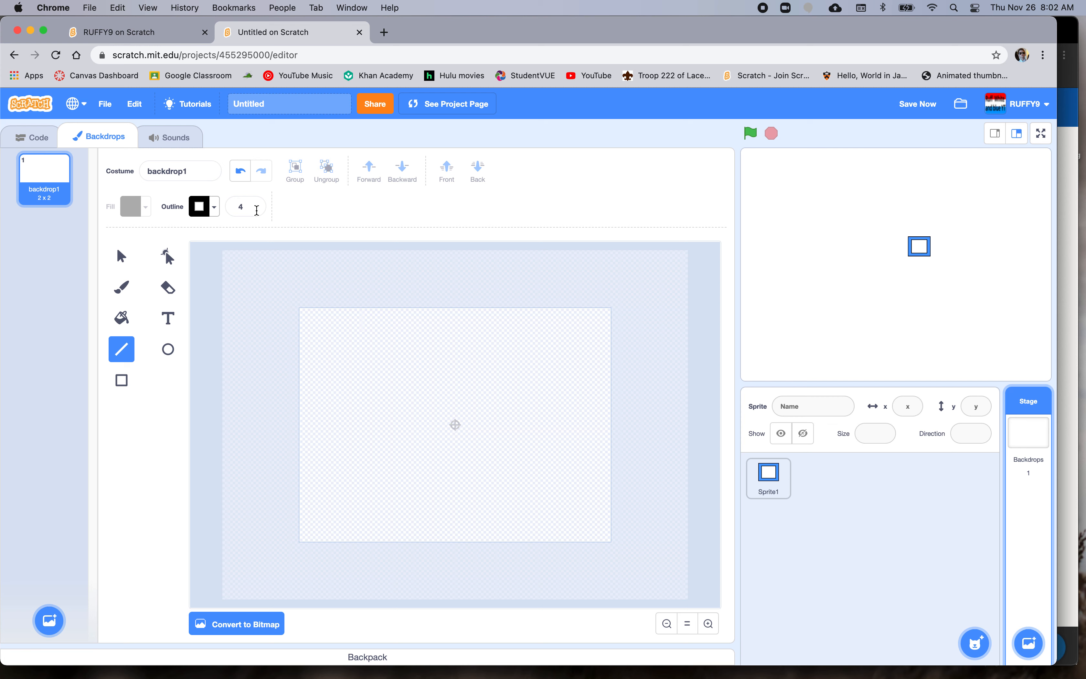
{"action": "type", "text": "15"}
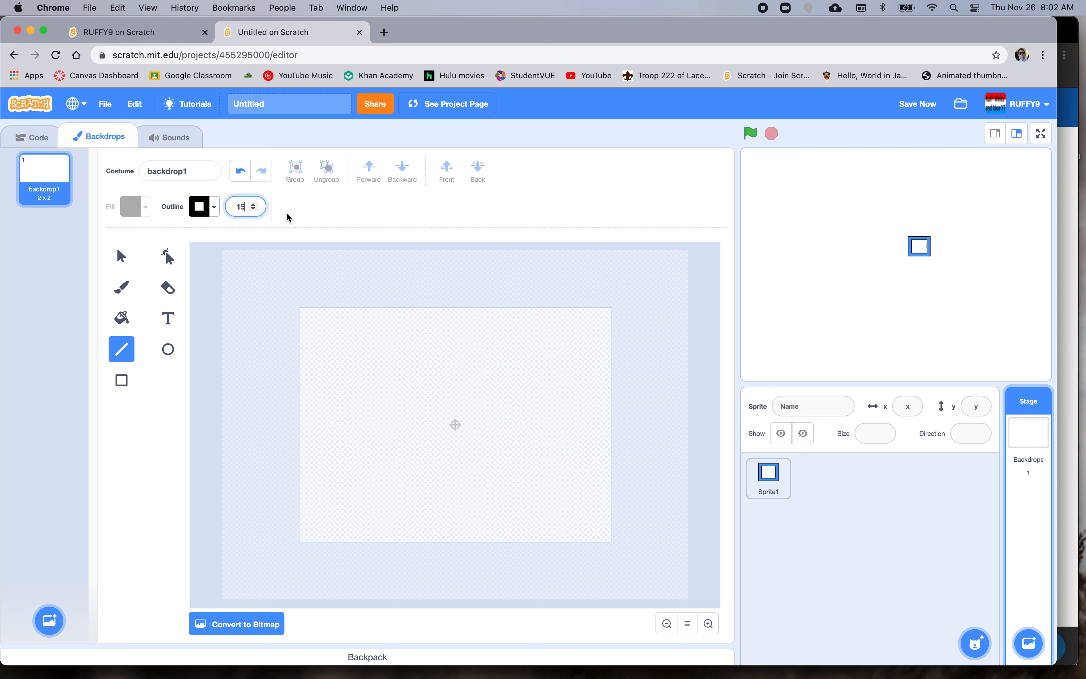
{"action": "mouse_move", "coordinate": [351, 313]}
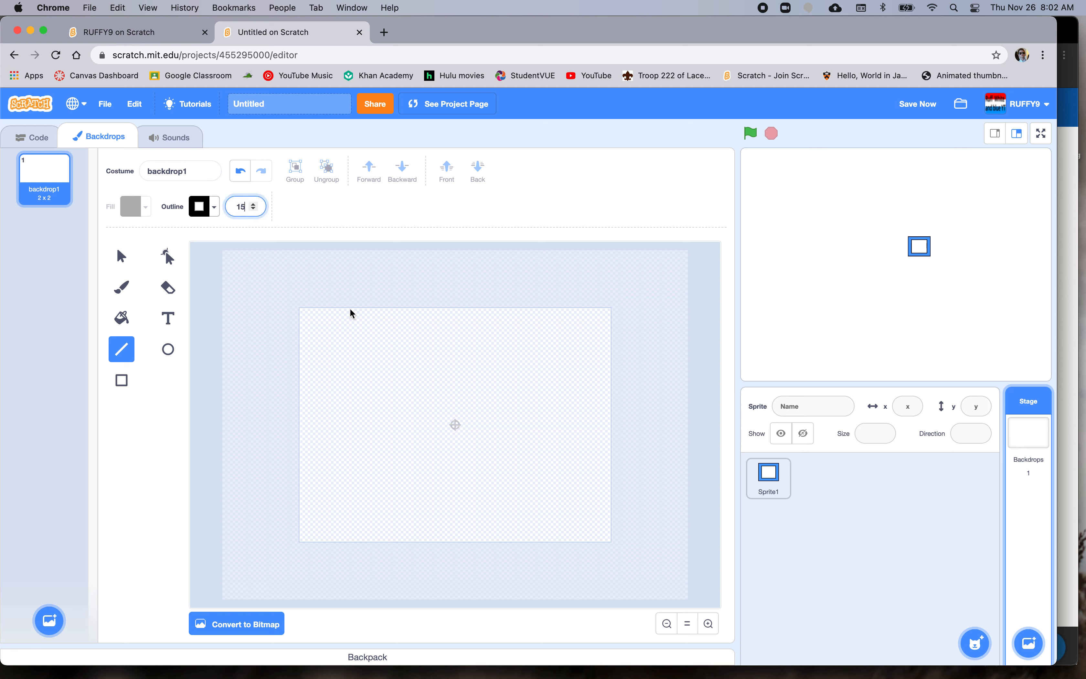
- Draw a short upright wall from the top and walls down the left side and along the bottom
{"action": "left_click_drag", "start_coordinate": [350, 310], "coordinate": [350, 421]}
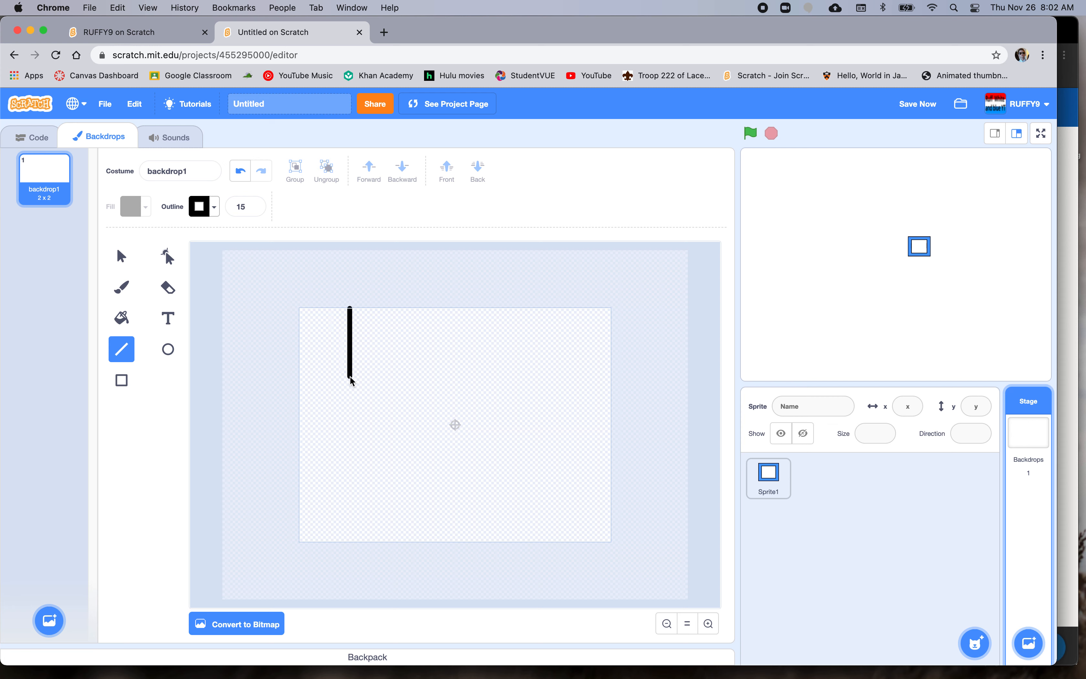
{"action": "left_click_drag", "start_coordinate": [349, 311], "coordinate": [349, 375]}
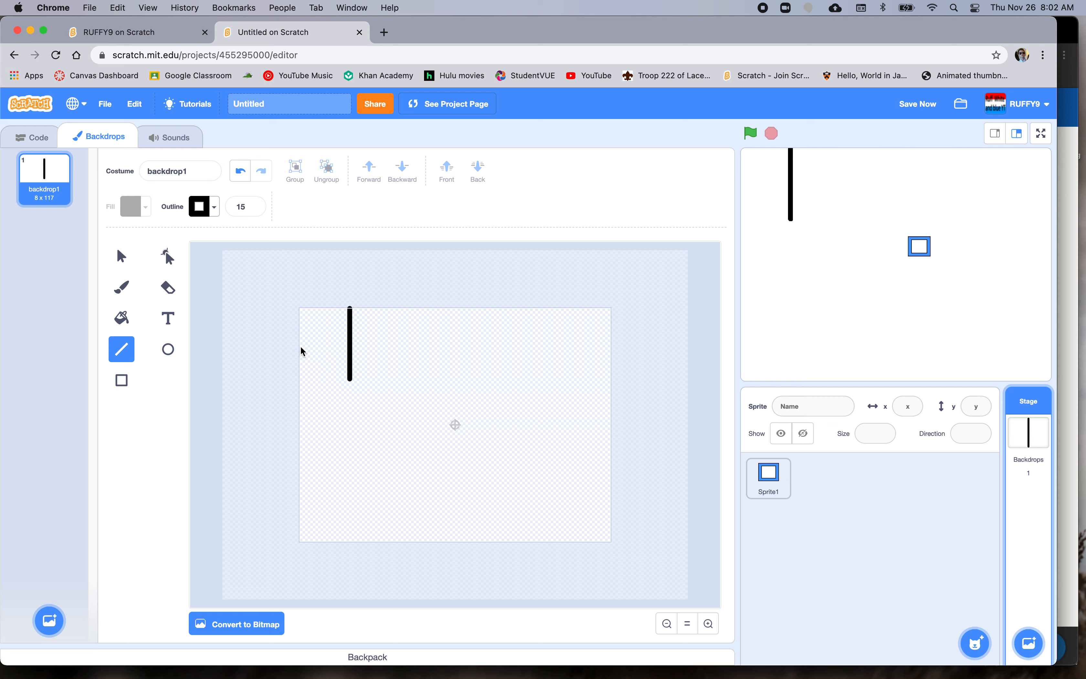
{"action": "left_click_drag", "start_coordinate": [300, 345], "coordinate": [308, 547]}
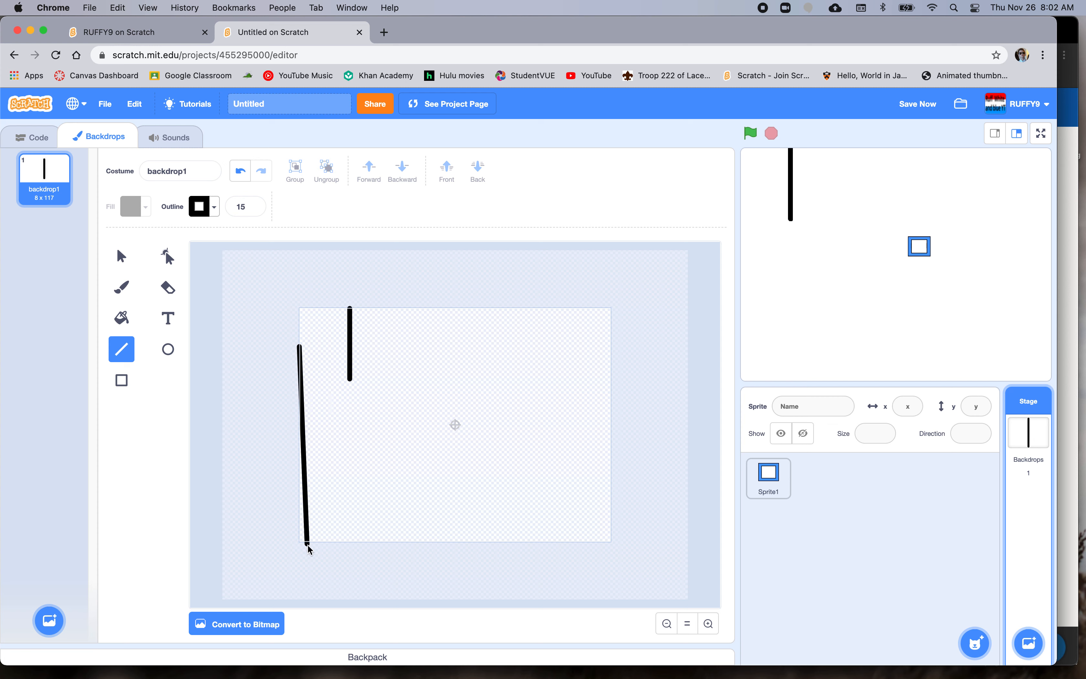
{"action": "left_click_drag", "start_coordinate": [300, 348], "coordinate": [302, 542]}
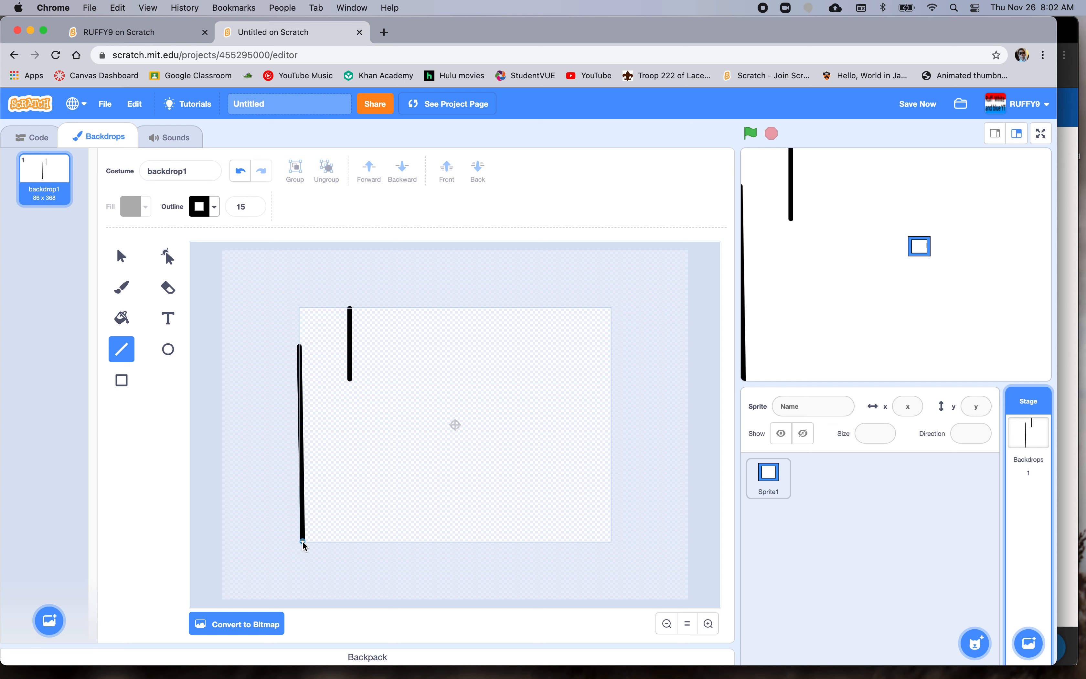
{"action": "left_click_drag", "start_coordinate": [301, 542], "coordinate": [580, 544]}
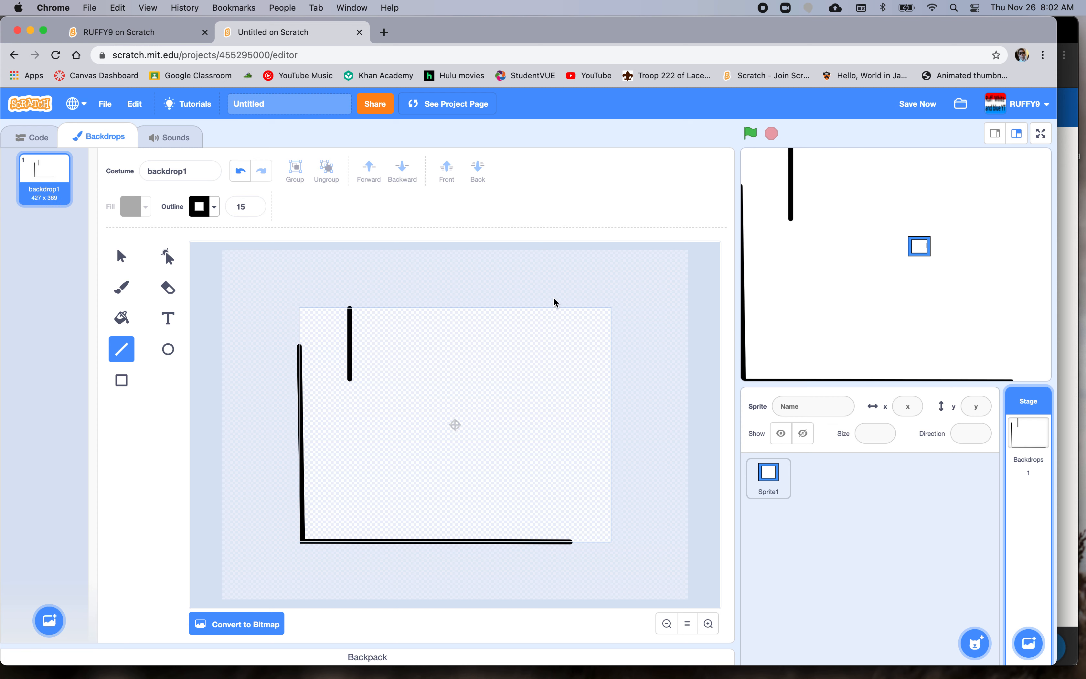
{"action": "mouse_move", "coordinate": [376, 313]}
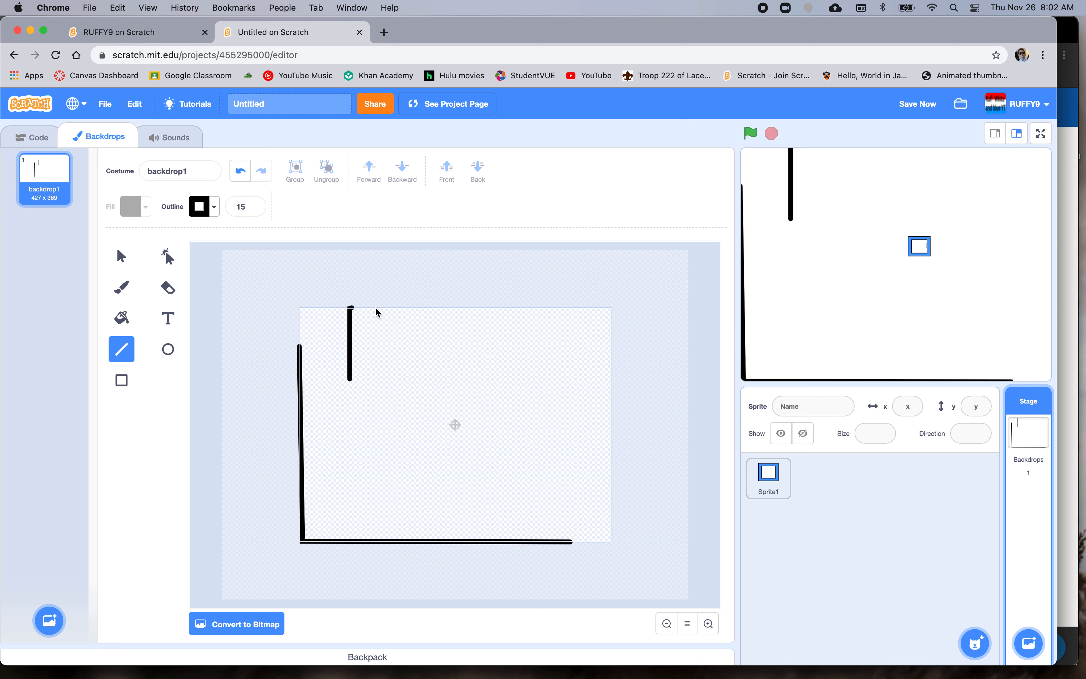
- Draw walls along the top edge, down the right side, and one inside the maze
{"action": "left_click_drag", "start_coordinate": [350, 310], "coordinate": [609, 310]}
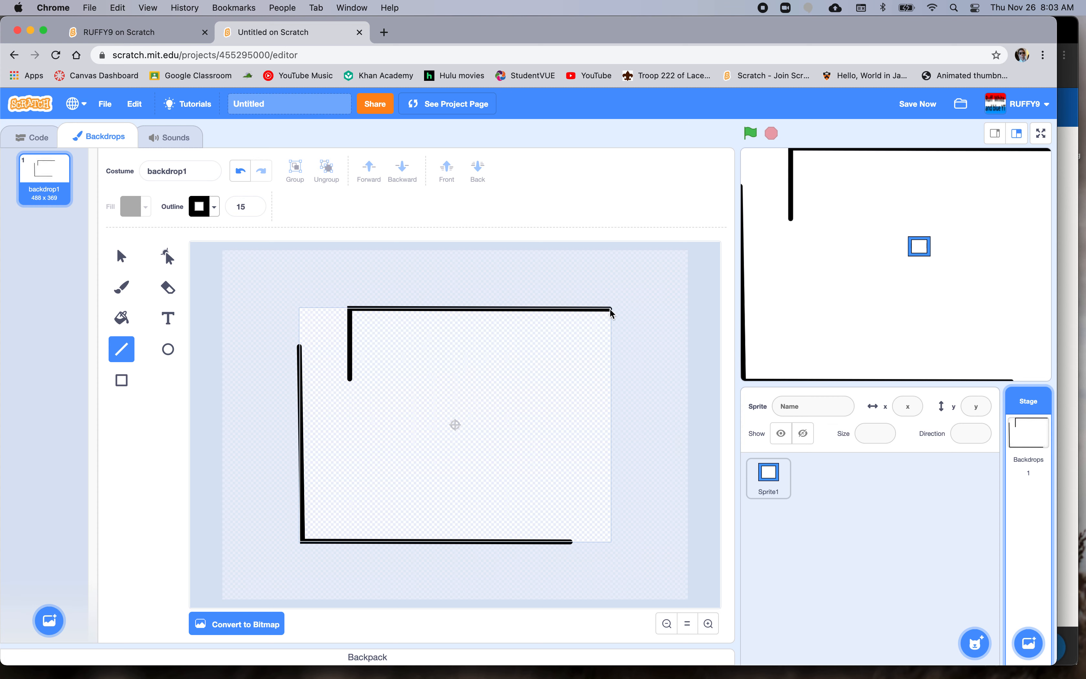
{"action": "left_click_drag", "start_coordinate": [610, 312], "coordinate": [611, 495]}
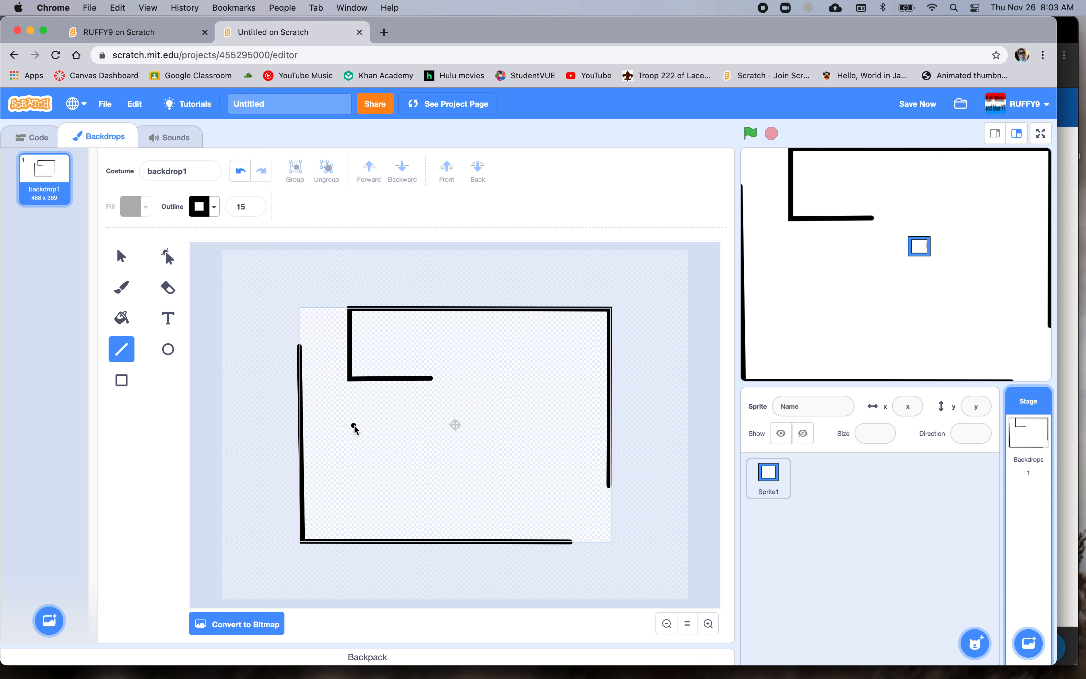
{"action": "left_click_drag", "start_coordinate": [352, 425], "coordinate": [438, 427]}
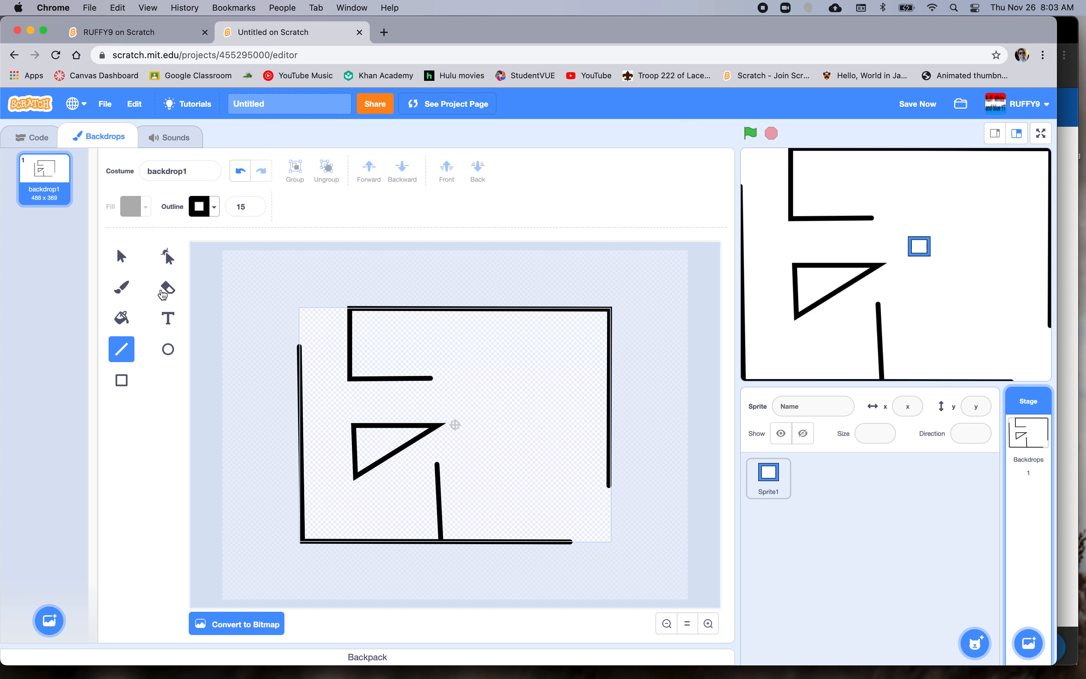
- Trim the upright wall with the Eraser, then draw more vertical and horizontal wall segments
{"action": "left_click", "coordinate": [168, 287]}
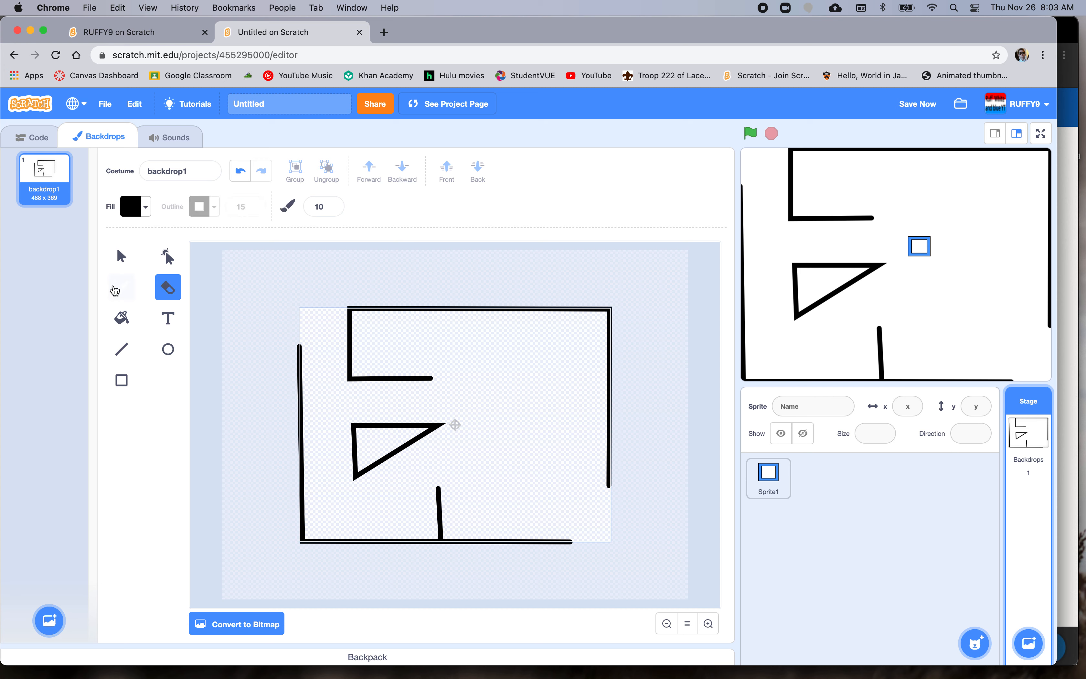
{"action": "left_click", "coordinate": [121, 349]}
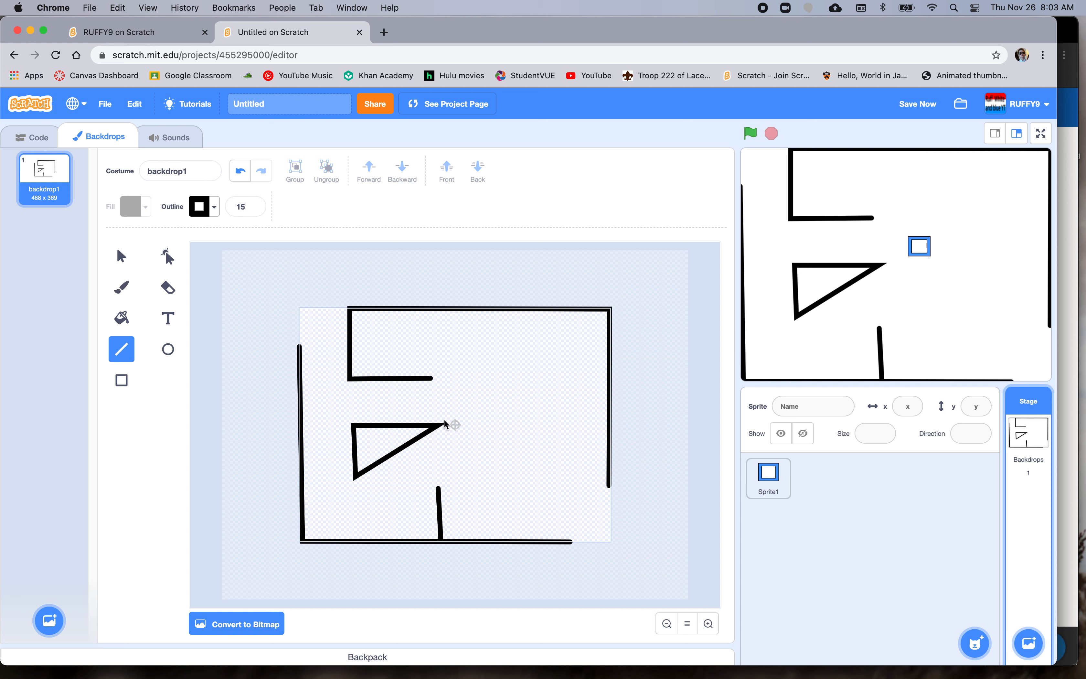
{"action": "left_click_drag", "start_coordinate": [478, 310], "coordinate": [484, 415]}
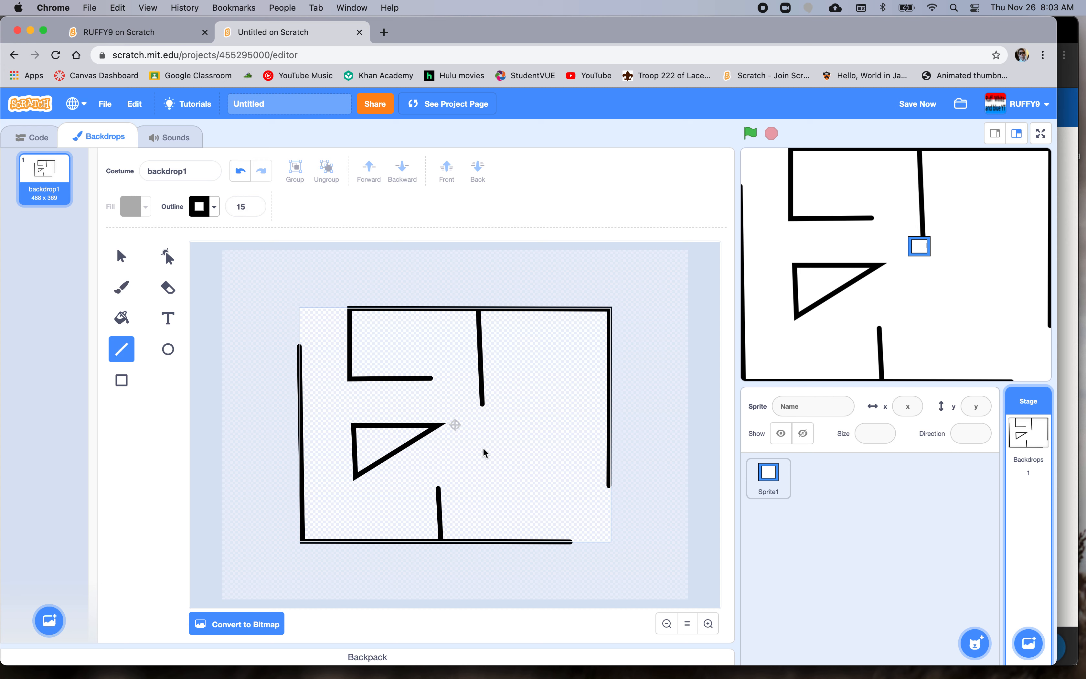
{"action": "left_click_drag", "start_coordinate": [474, 455], "coordinate": [568, 454]}
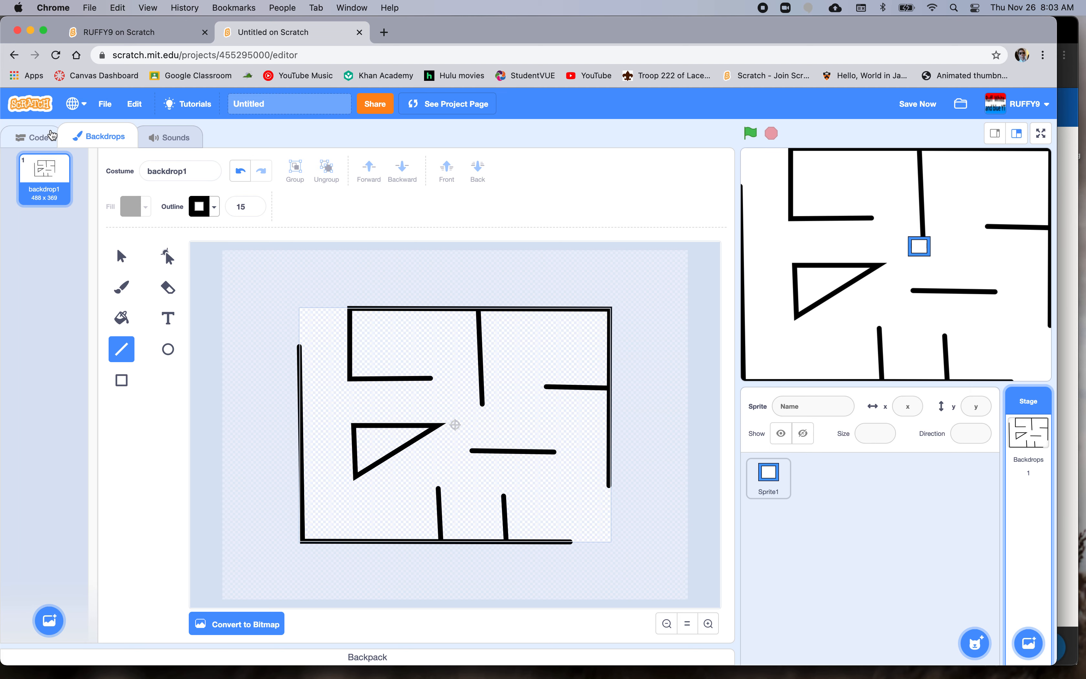
- Place the square sprite at the maze's top-left corner and select it for scripting
{"action": "left_click", "coordinate": [32, 136]}
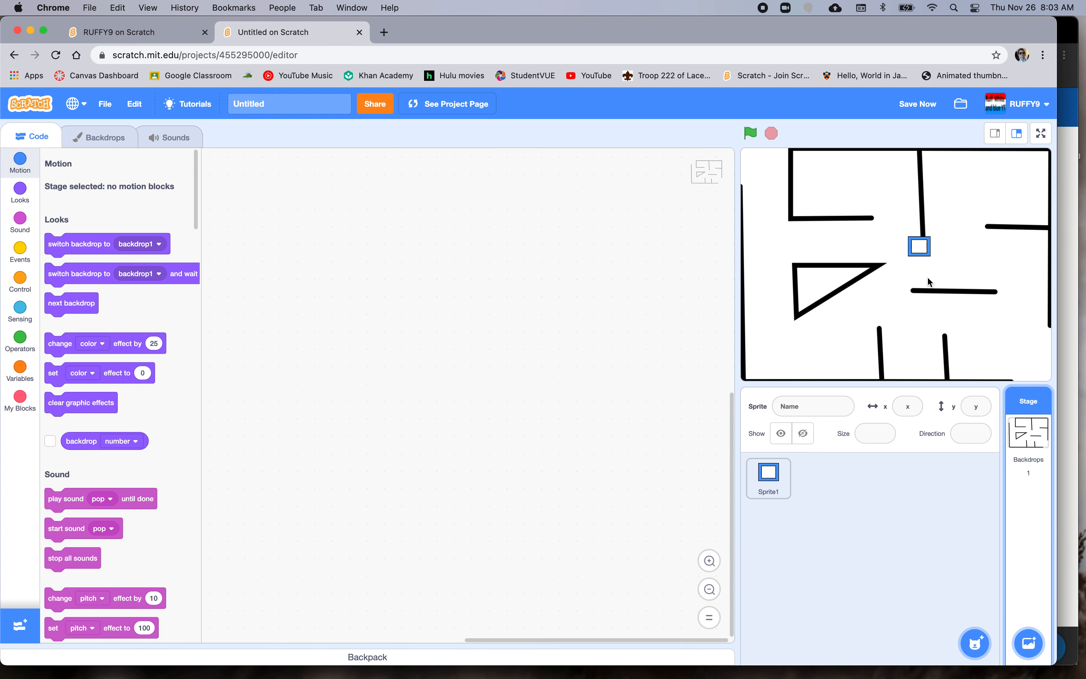
{"action": "left_click_drag", "start_coordinate": [919, 246], "coordinate": [764, 173]}
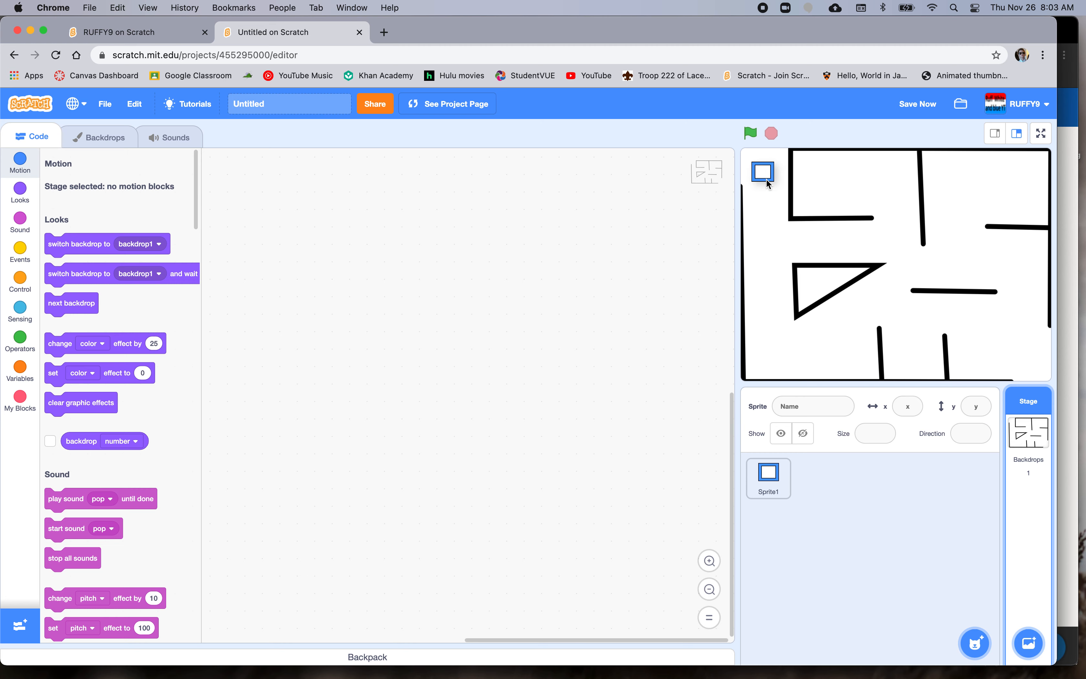
{"action": "left_click", "coordinate": [767, 478]}
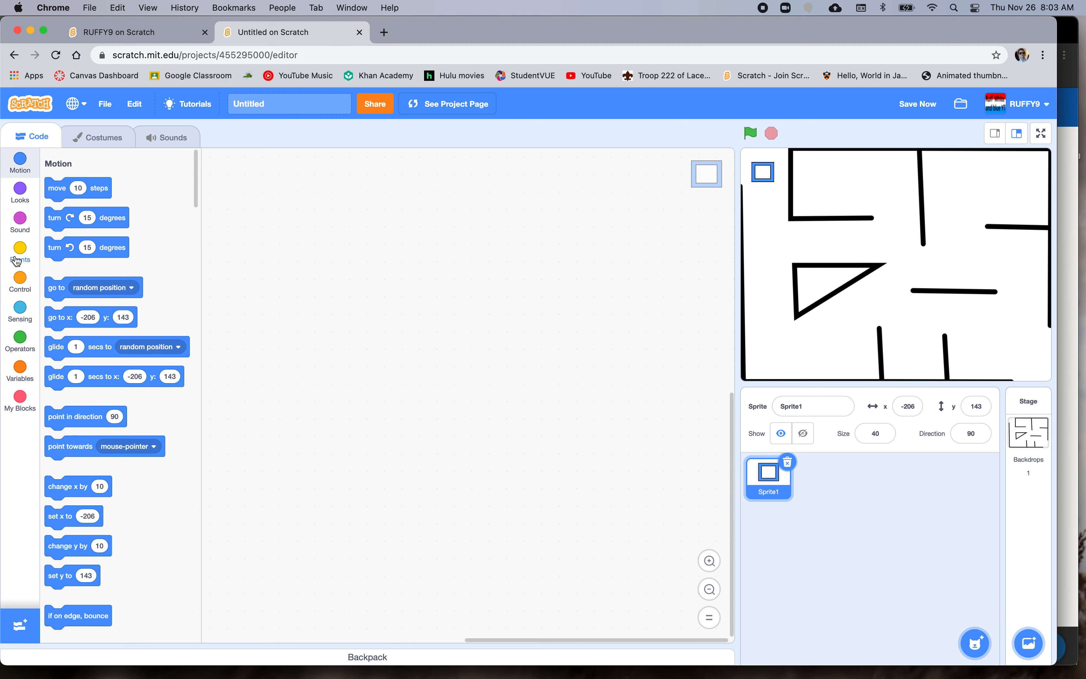
{"action": "left_click", "coordinate": [19, 252]}
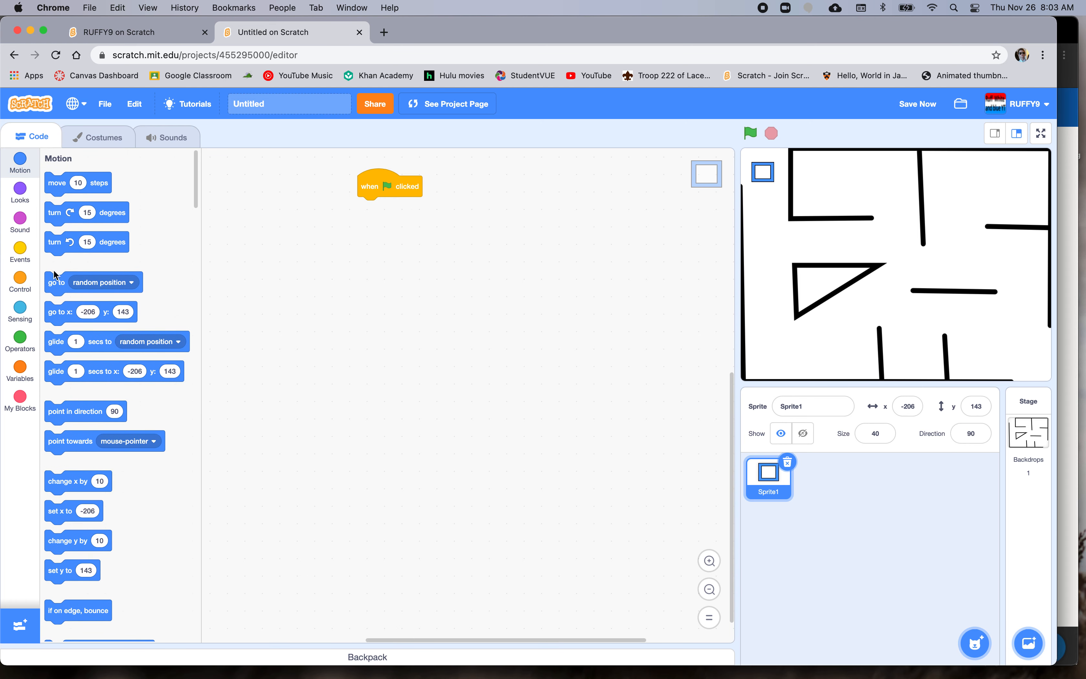
- Build a green-flag script sending the sprite to x -206, y 143
{"action": "left_click_drag", "start_coordinate": [59, 311], "coordinate": [395, 208]}
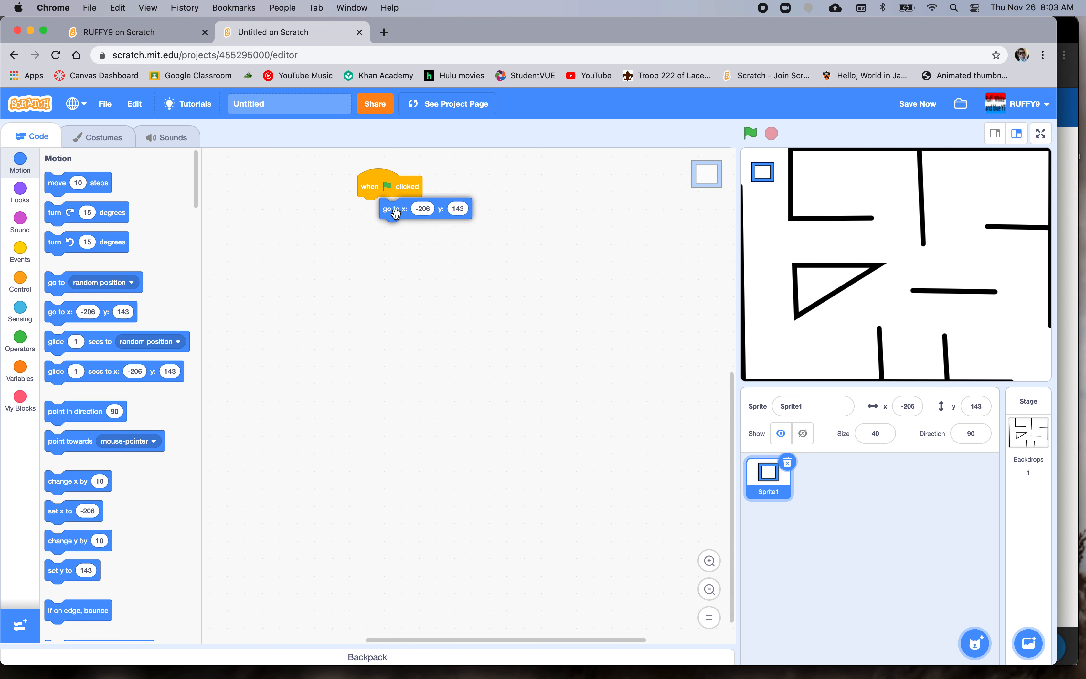
{"action": "left_click_drag", "start_coordinate": [395, 213], "coordinate": [374, 206]}
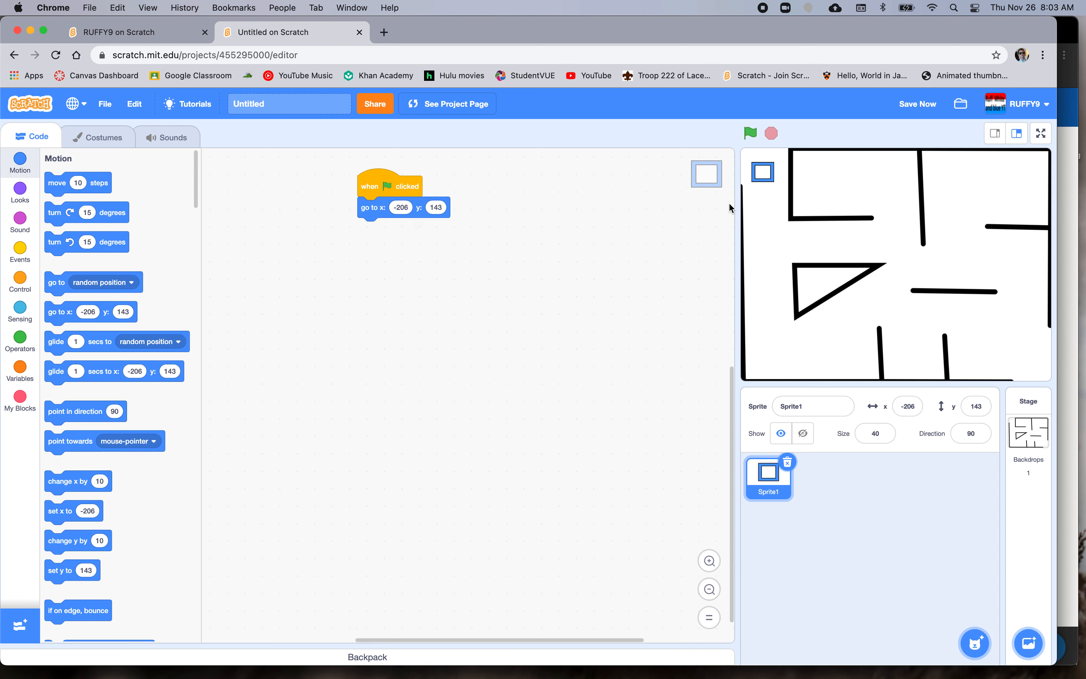
{"action": "mouse_move", "coordinate": [475, 284]}
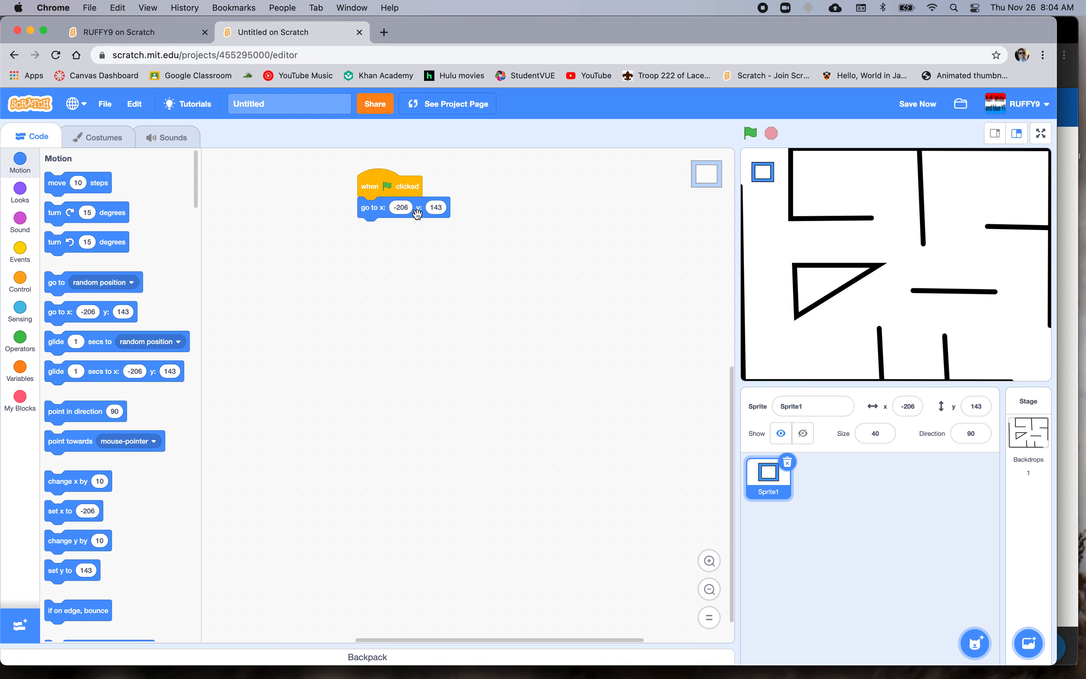
{"action": "mouse_move", "coordinate": [484, 274]}
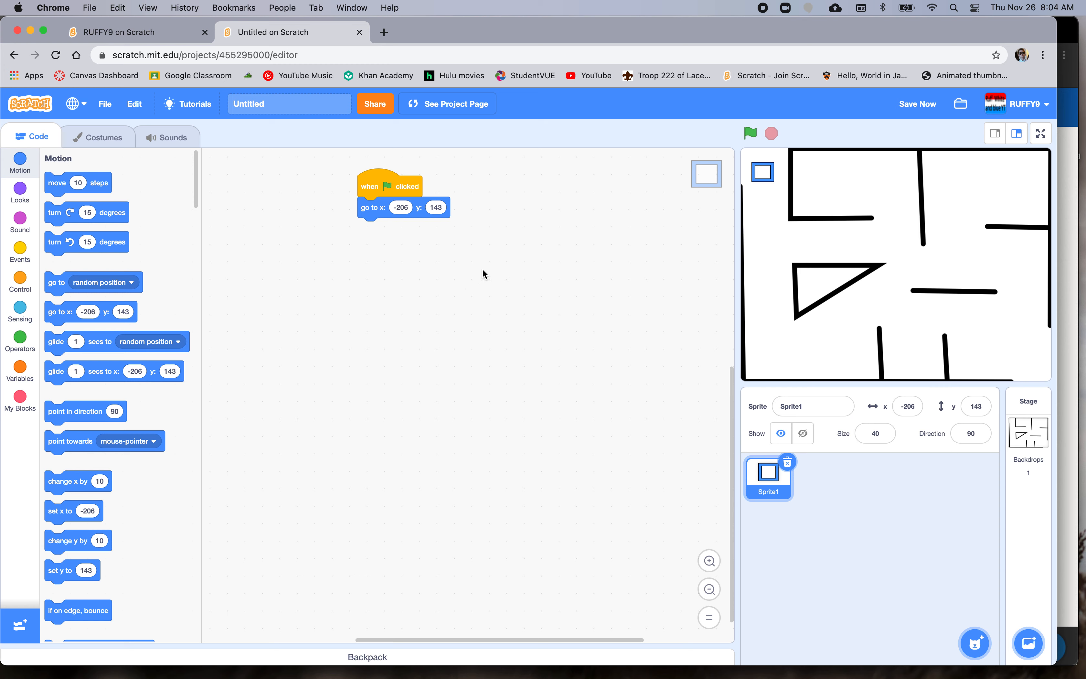
{"action": "left_click", "coordinate": [803, 434]}
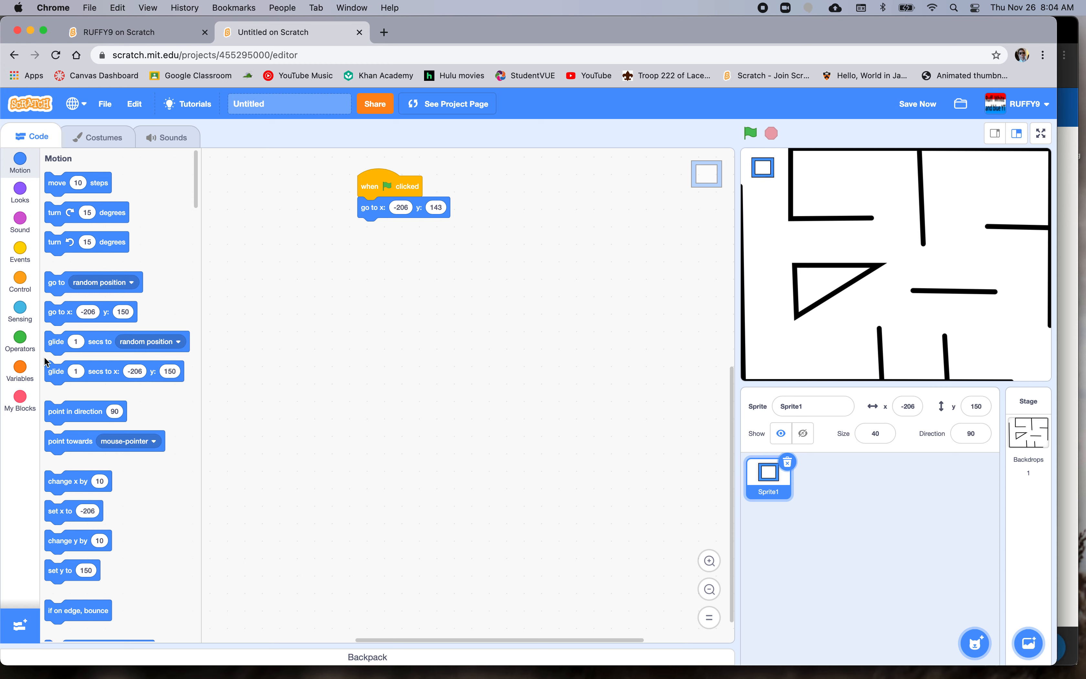
{"action": "mouse_move", "coordinate": [854, 238]}
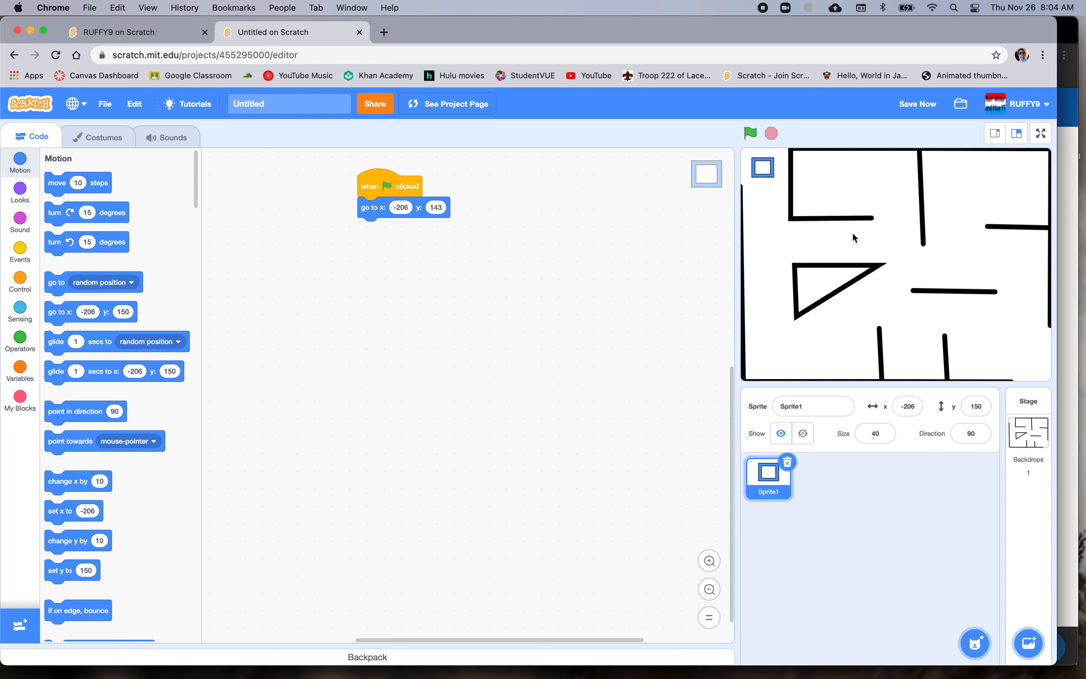
{"action": "mouse_move", "coordinate": [793, 202]}
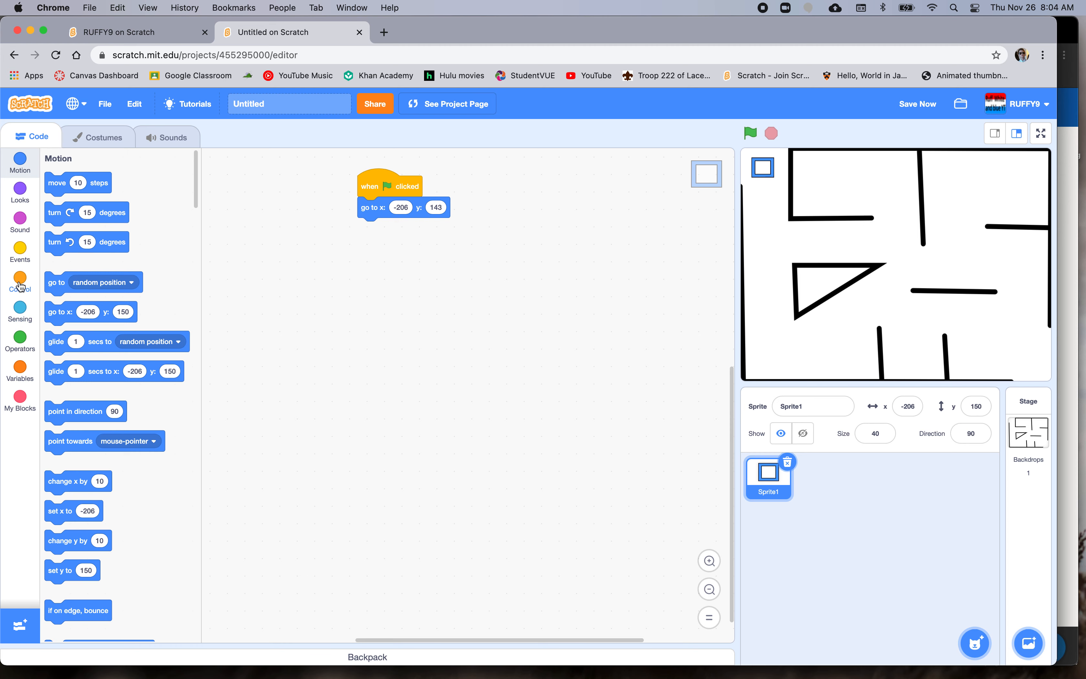
- Add a forever loop containing four if-then blocks under the go to block
{"action": "left_click", "coordinate": [20, 281]}
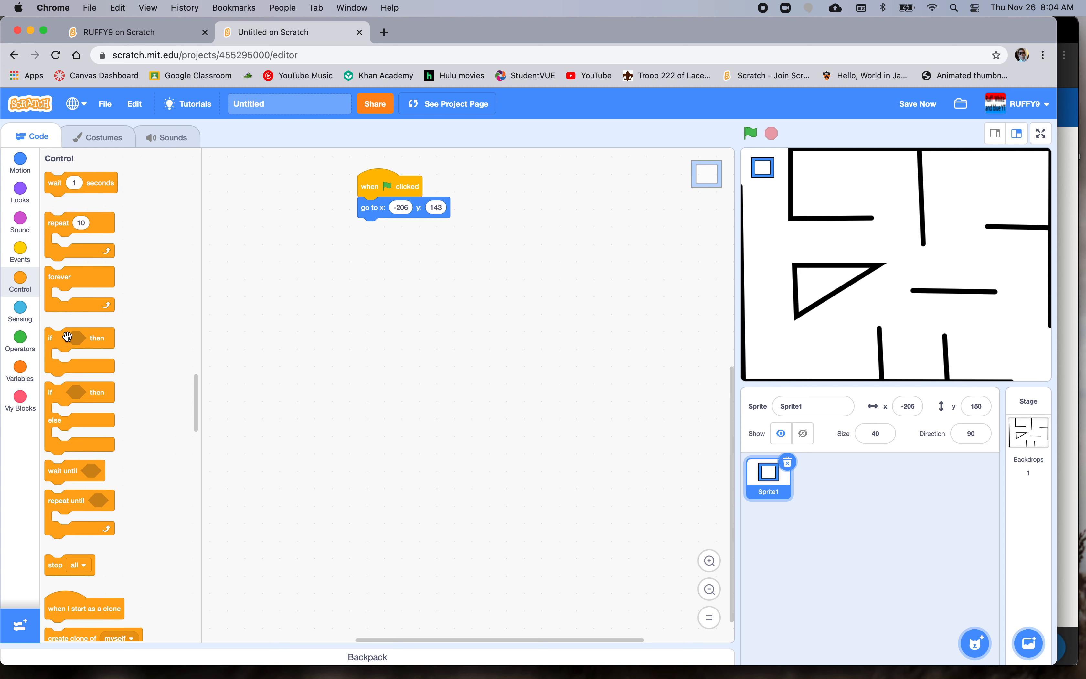
{"action": "left_click_drag", "start_coordinate": [78, 287], "coordinate": [392, 229]}
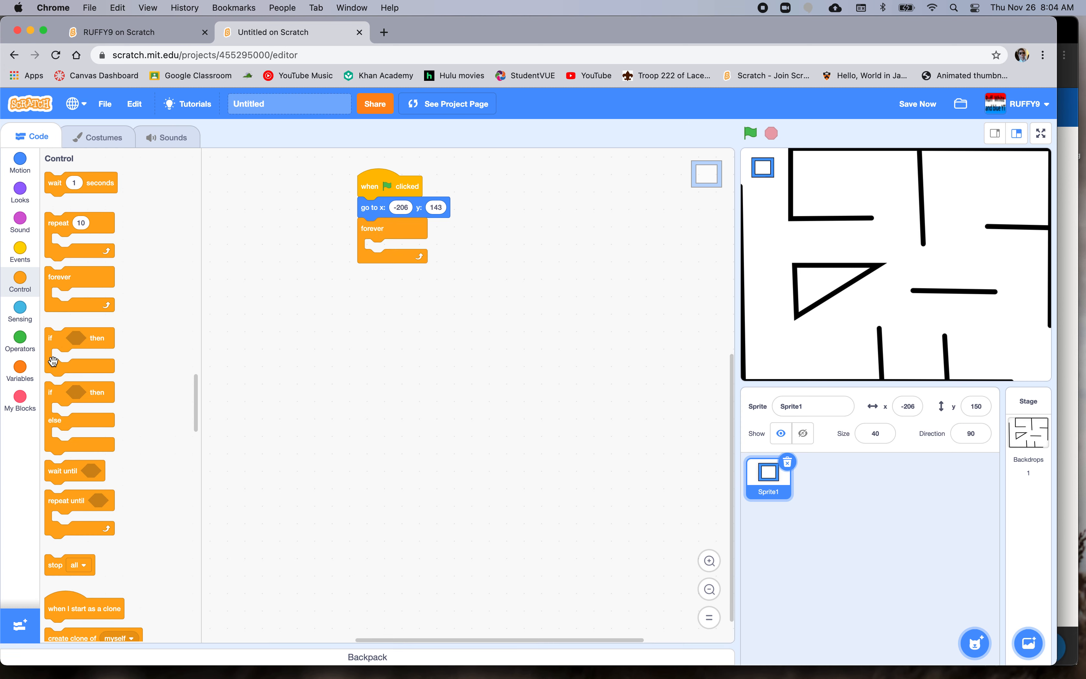
{"action": "left_click_drag", "start_coordinate": [77, 338], "coordinate": [395, 249]}
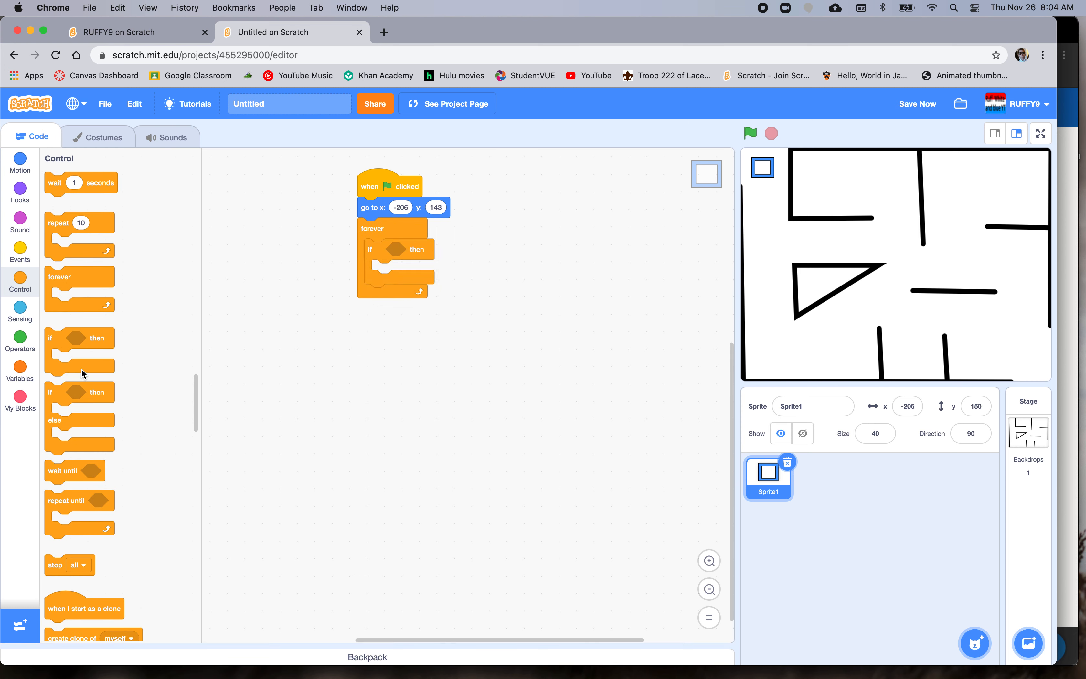
{"action": "left_click_drag", "start_coordinate": [79, 338], "coordinate": [384, 307]}
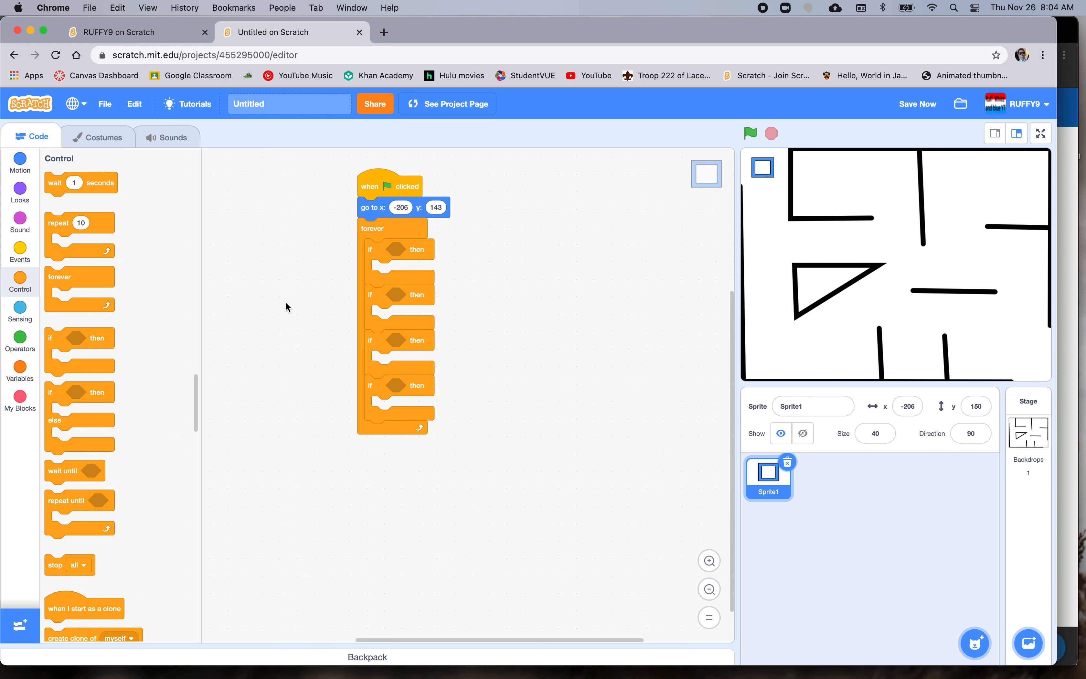
- Insert 'key pressed?' conditions set to up, down, right and left arrow
{"action": "left_click", "coordinate": [19, 313]}
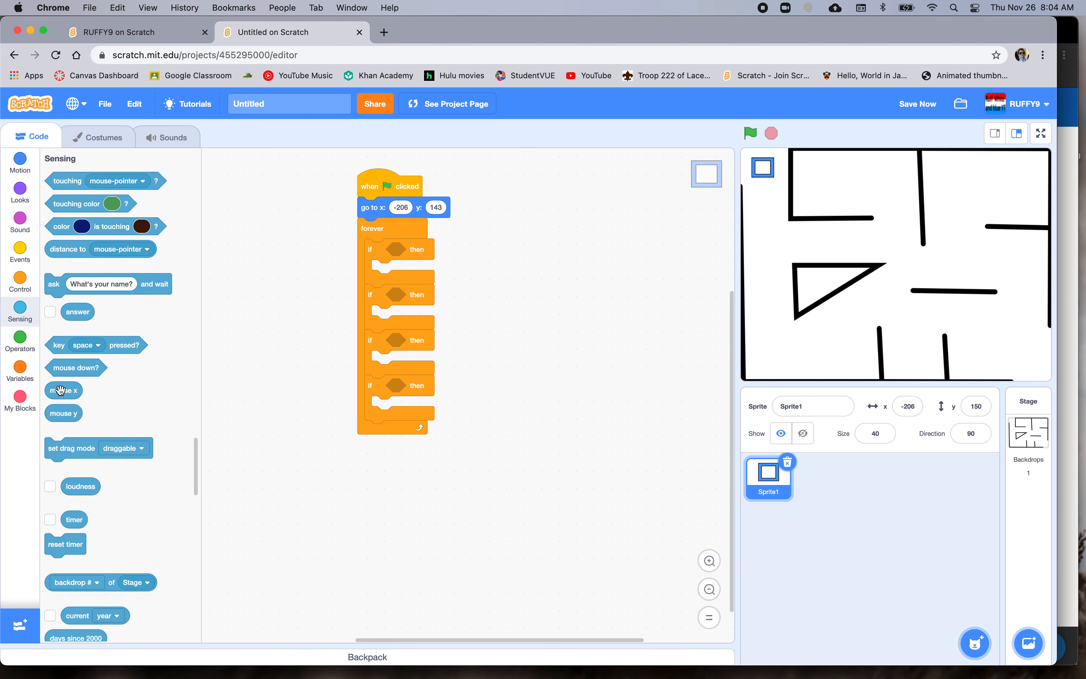
{"action": "left_click_drag", "start_coordinate": [96, 345], "coordinate": [429, 247]}
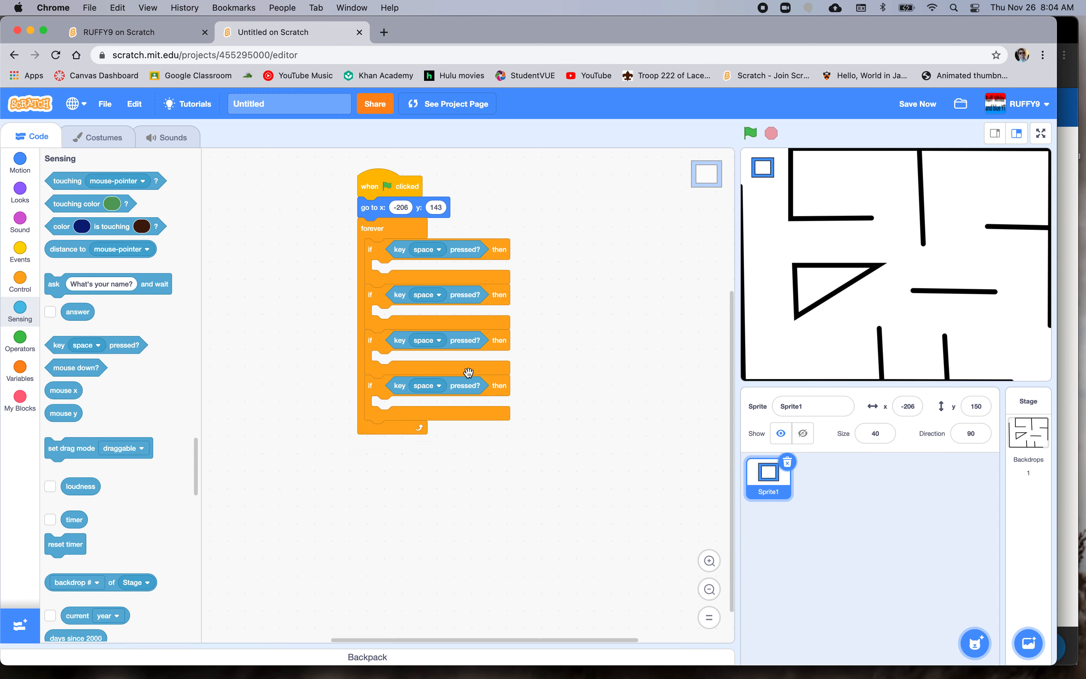
{"action": "left_click", "coordinate": [424, 250]}
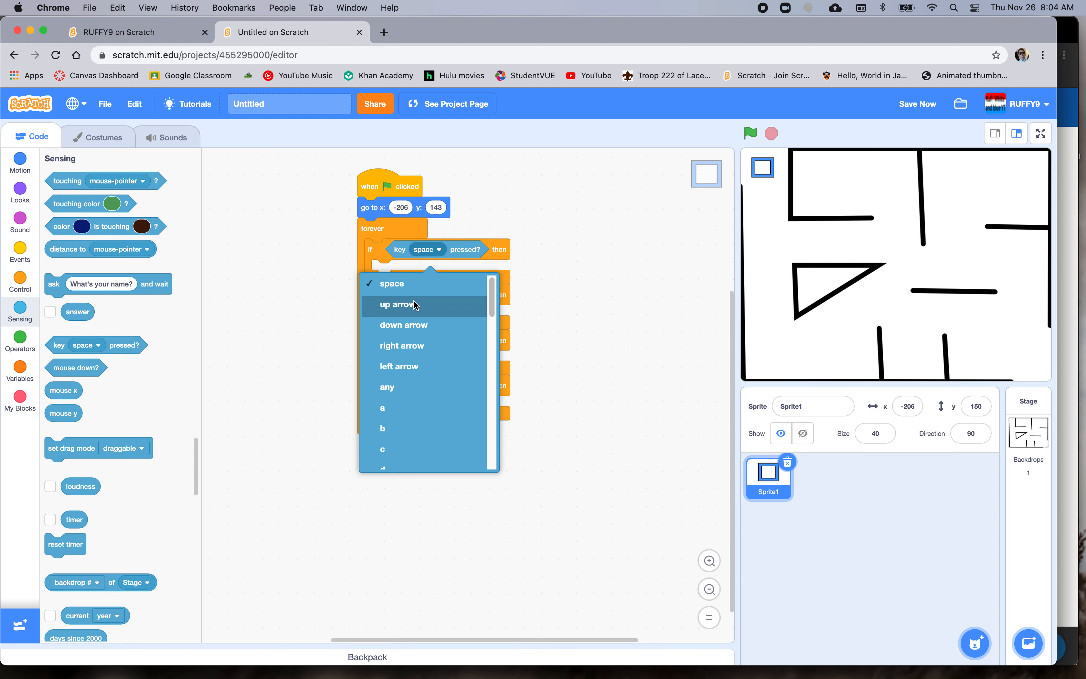
{"action": "left_click", "coordinate": [402, 305]}
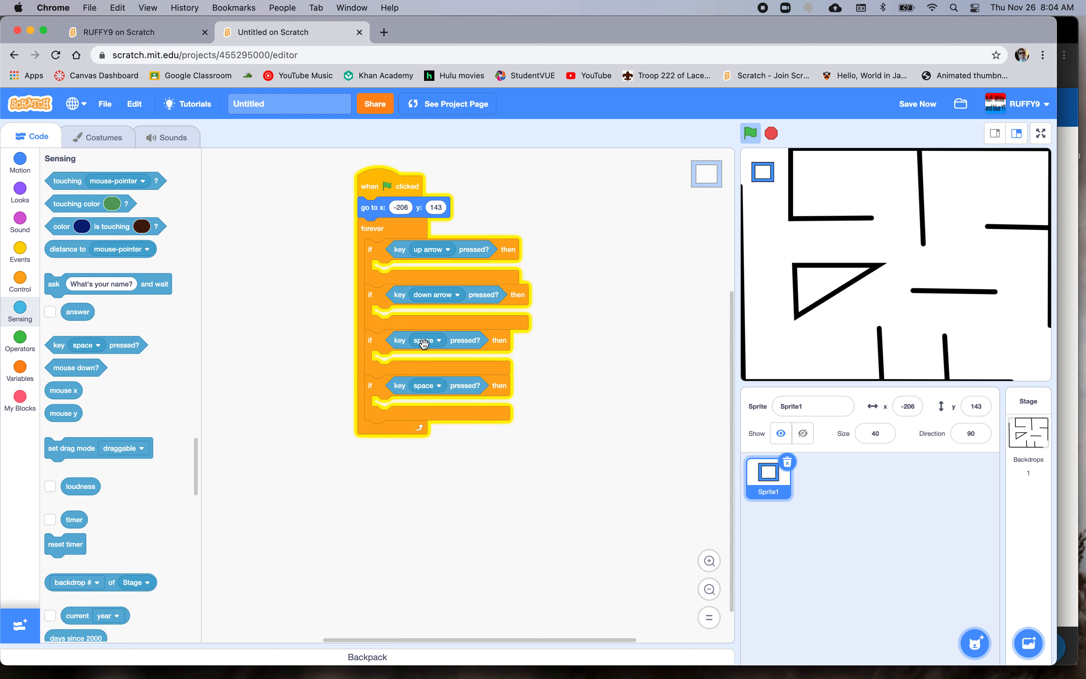
{"action": "left_click", "coordinate": [423, 340]}
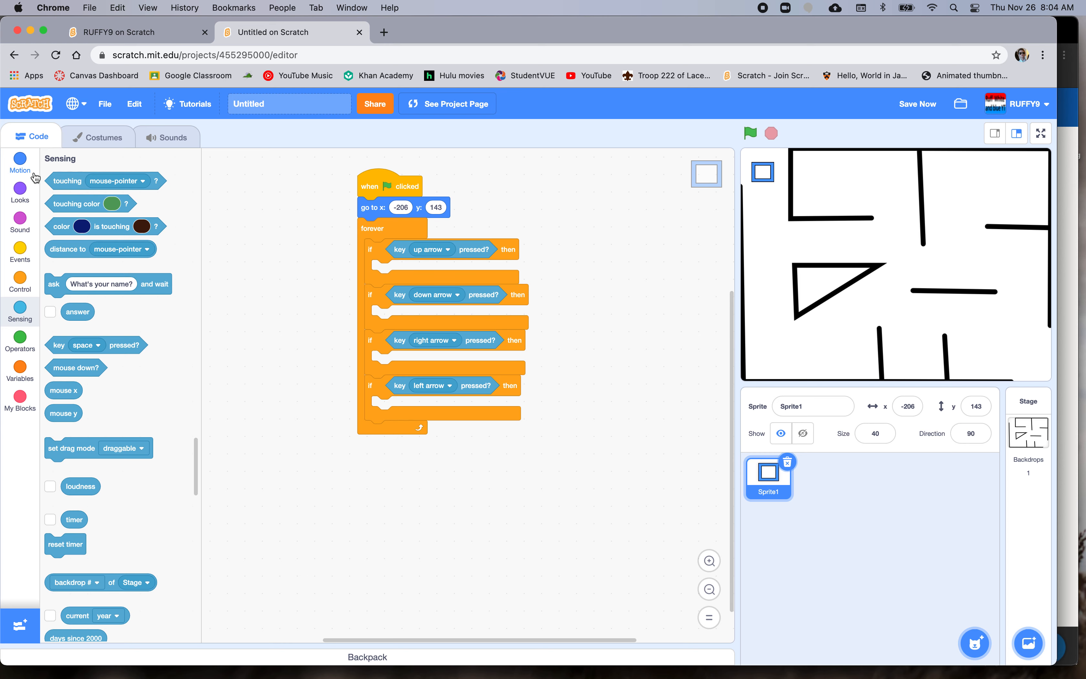
- Give the arrow checks change-by blocks so the sprite moves 5 steps, with -5 for left
{"action": "left_click", "coordinate": [20, 160]}
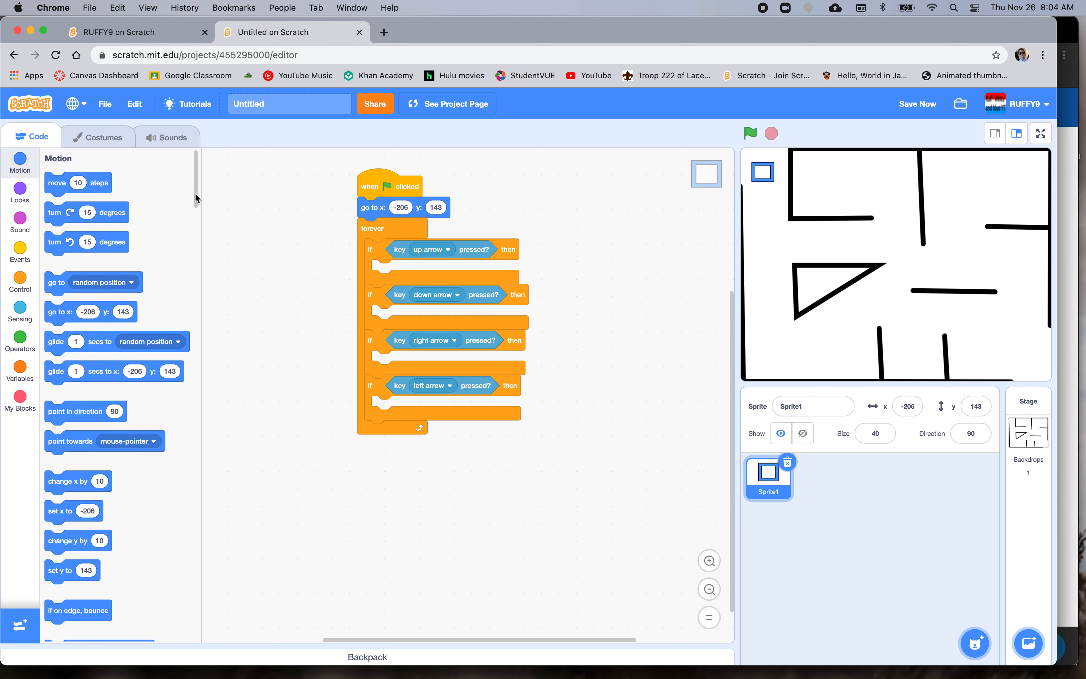
{"action": "scroll", "scroll_direction": "down", "scroll_amount": 3}
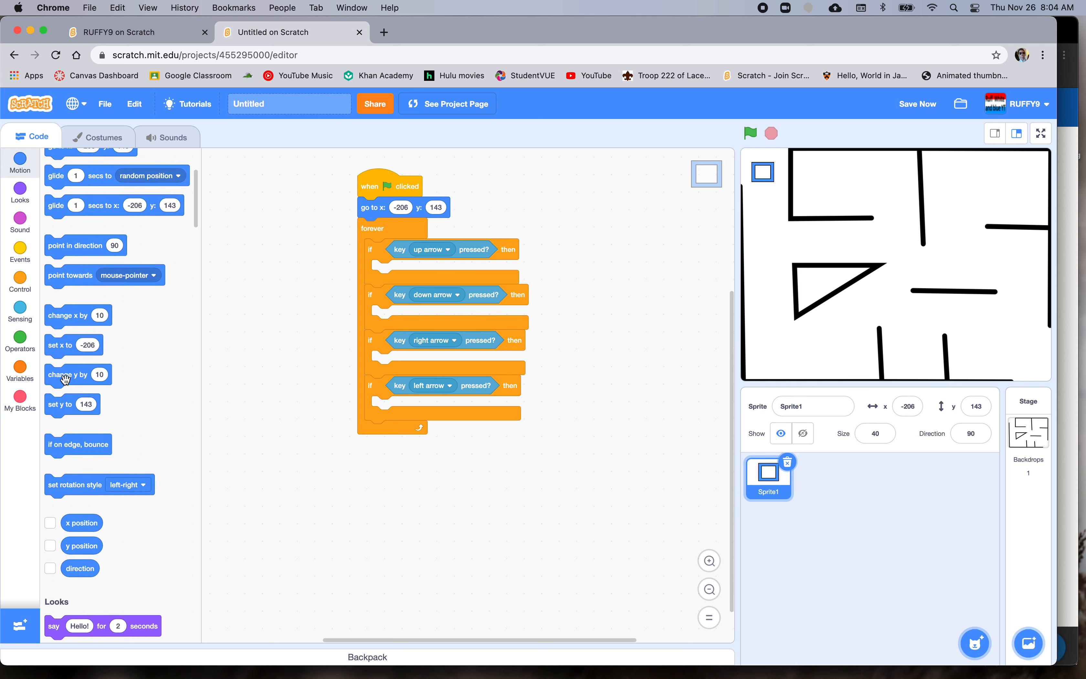
{"action": "left_click_drag", "start_coordinate": [67, 374], "coordinate": [405, 270]}
{"action": "type", "text": "5"}
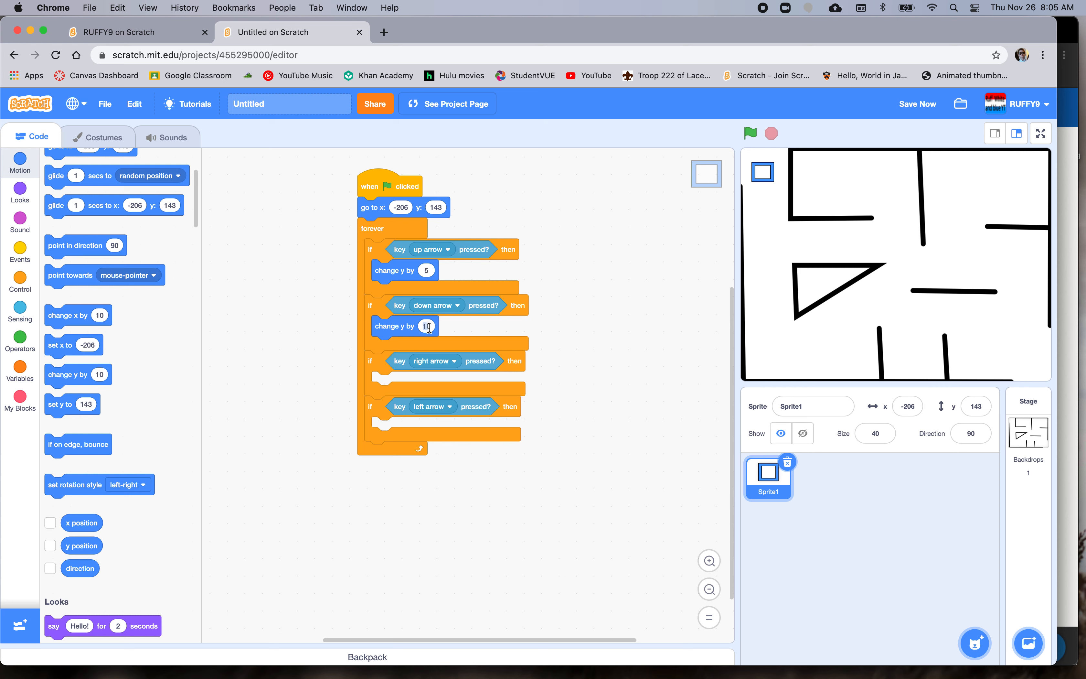
{"action": "type", "text": "-5"}
{"action": "type", "text": "5"}
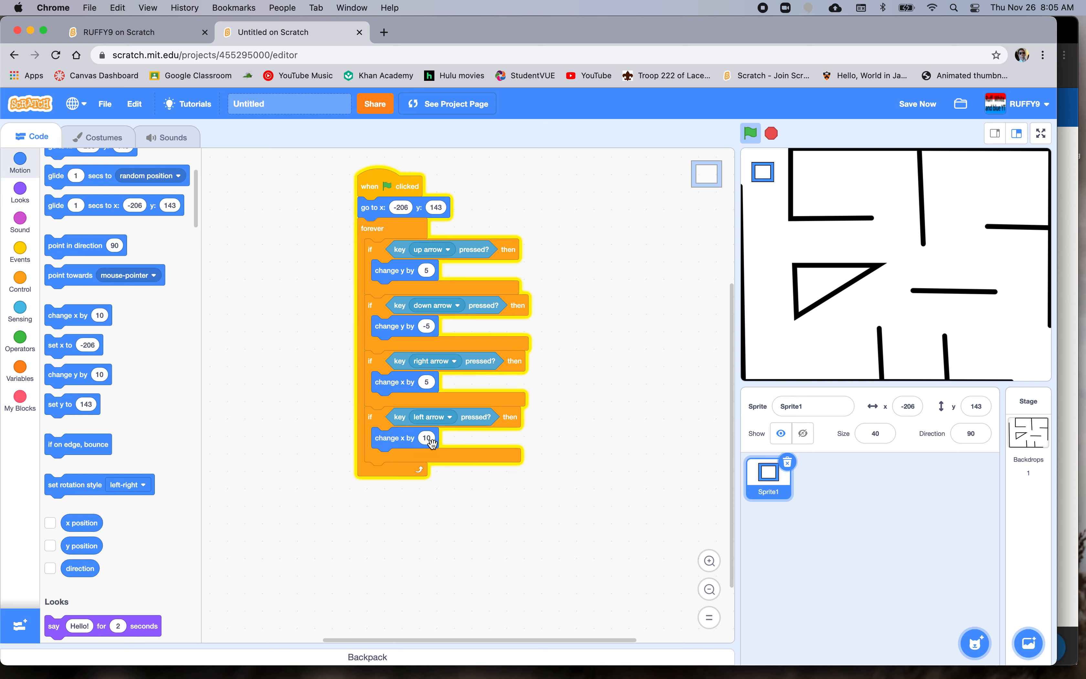
{"action": "type", "text": "-5"}
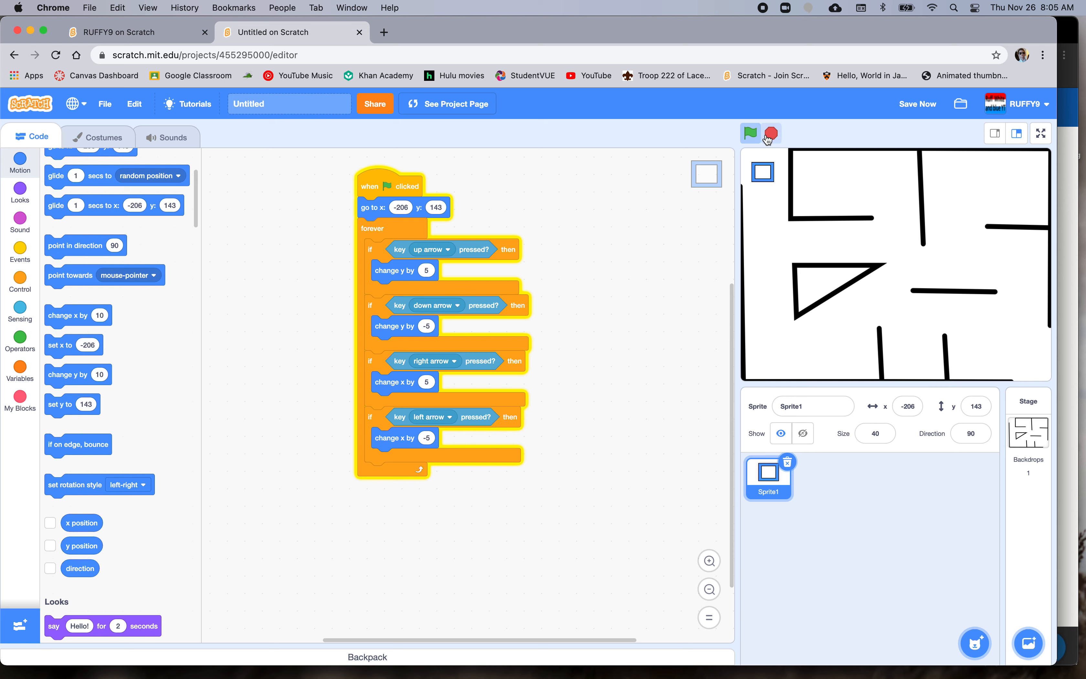
{"action": "left_click", "coordinate": [749, 133]}
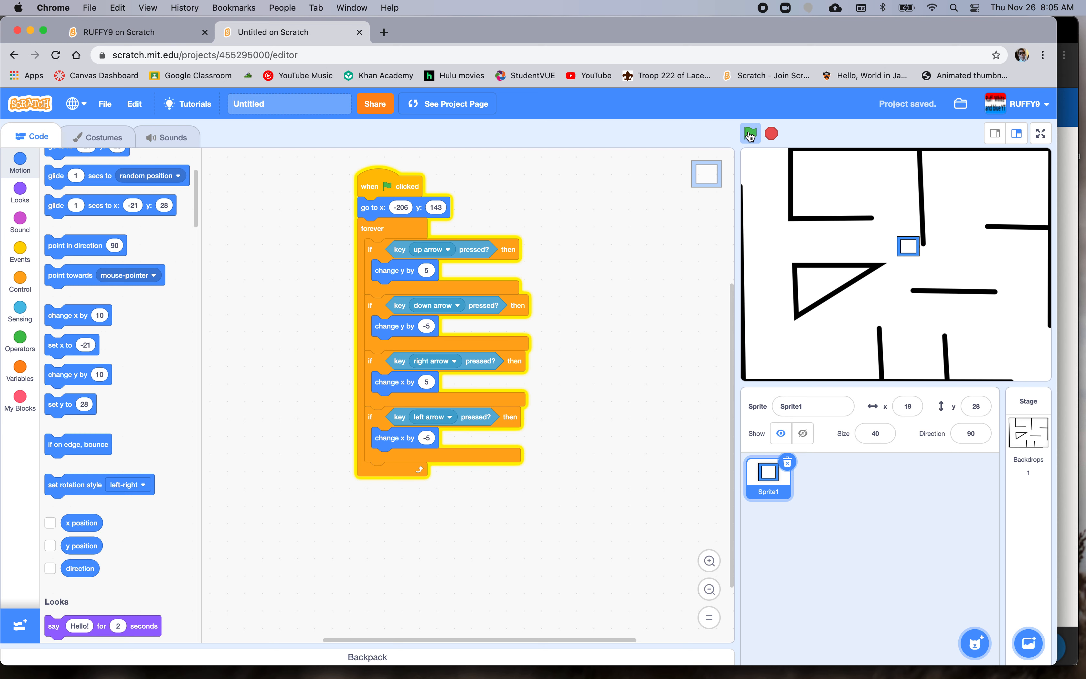
{"action": "left_click", "coordinate": [749, 134]}
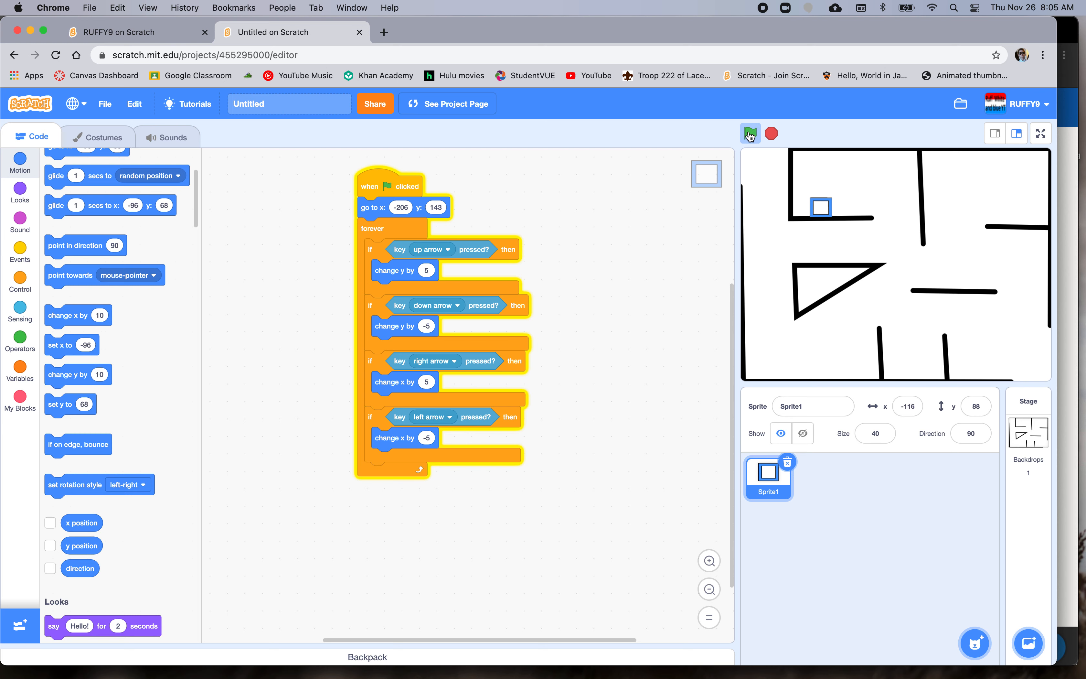
{"action": "left_click", "coordinate": [750, 133]}
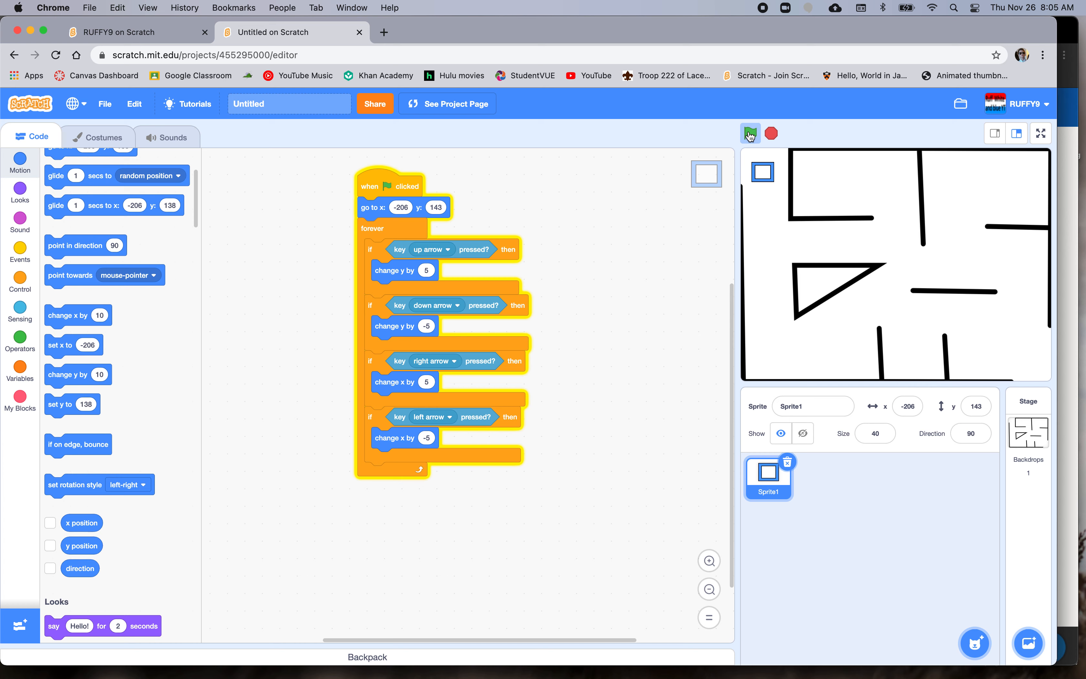
{"action": "left_click", "coordinate": [749, 133]}
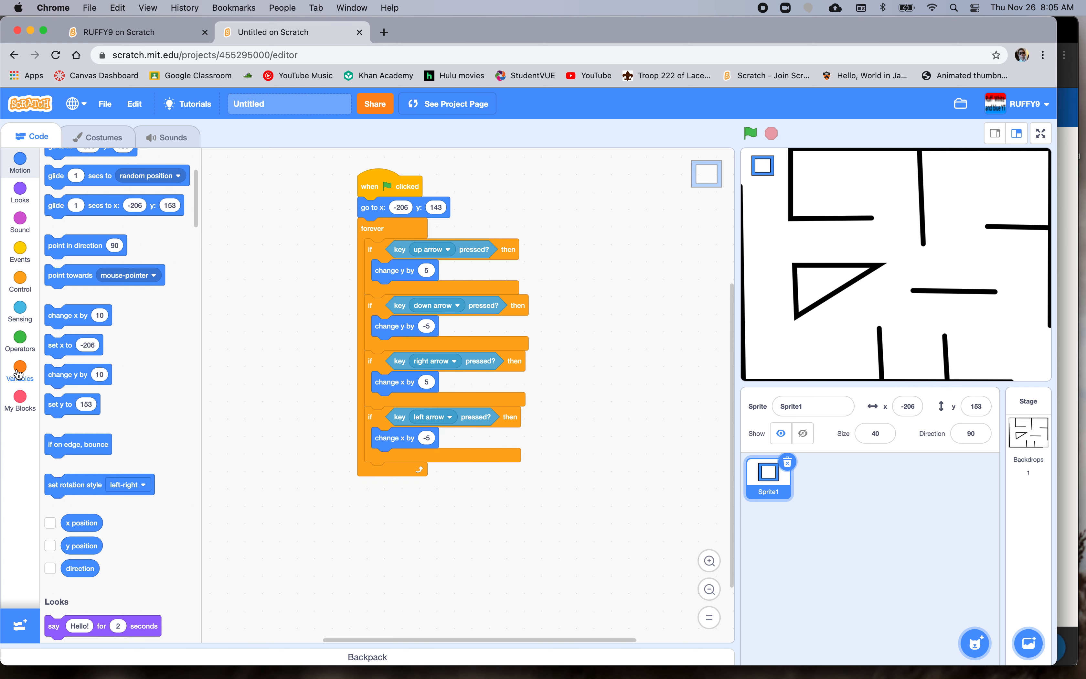
- Create a Health variable for all sprites, shown on the stage
{"action": "left_click", "coordinate": [20, 372]}
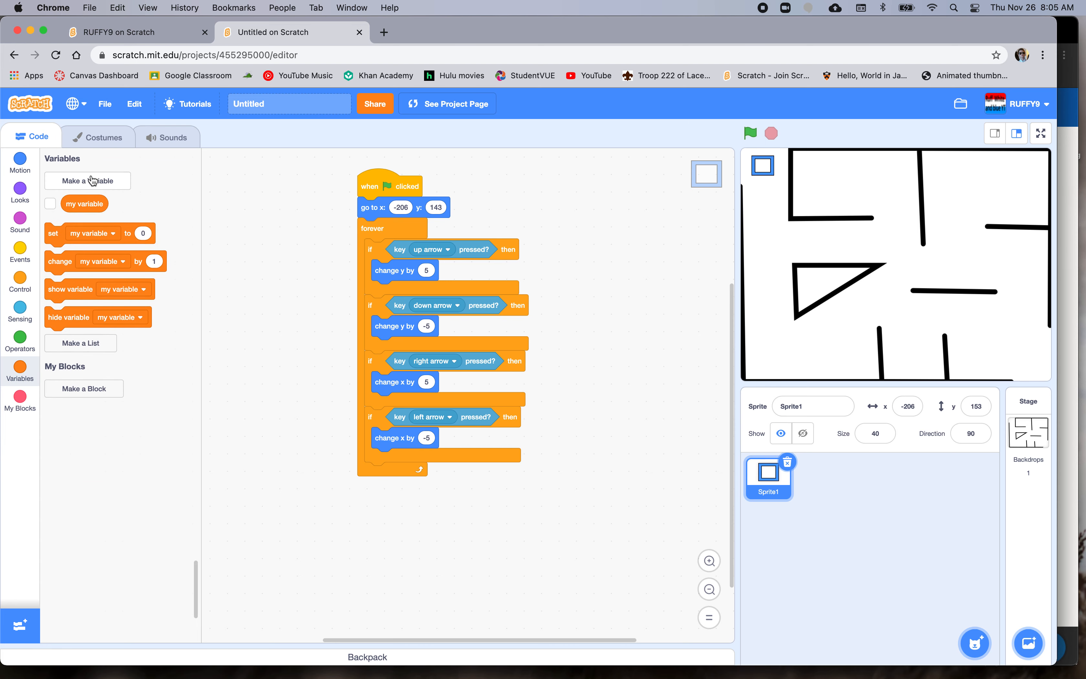
{"action": "left_click", "coordinate": [87, 181]}
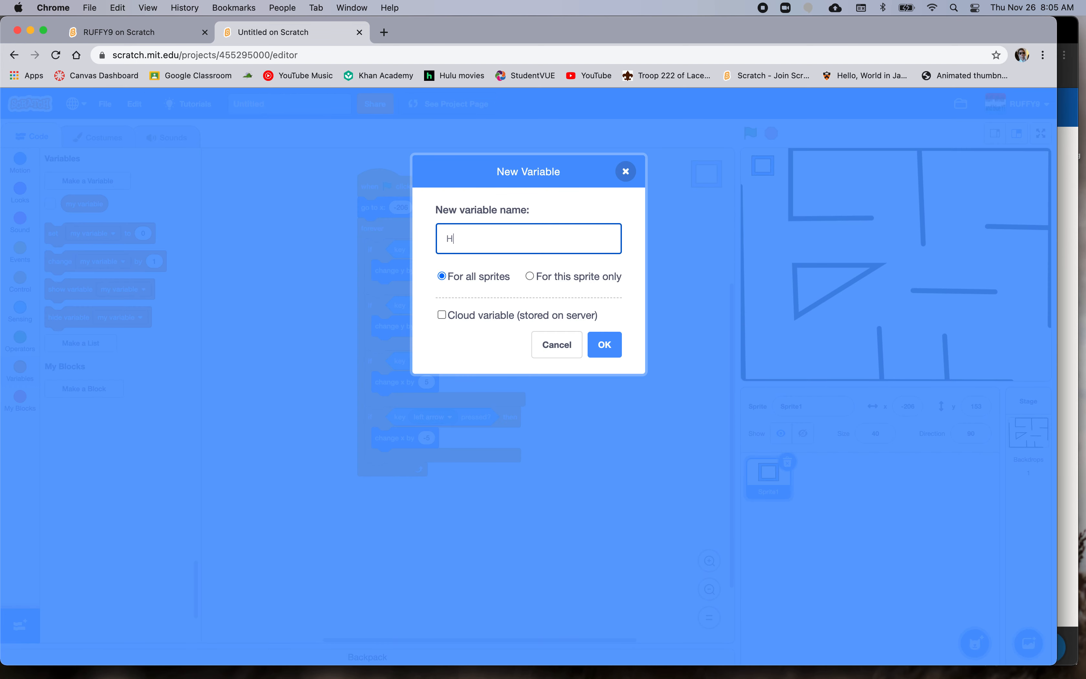
{"action": "type", "text": "ealth"}
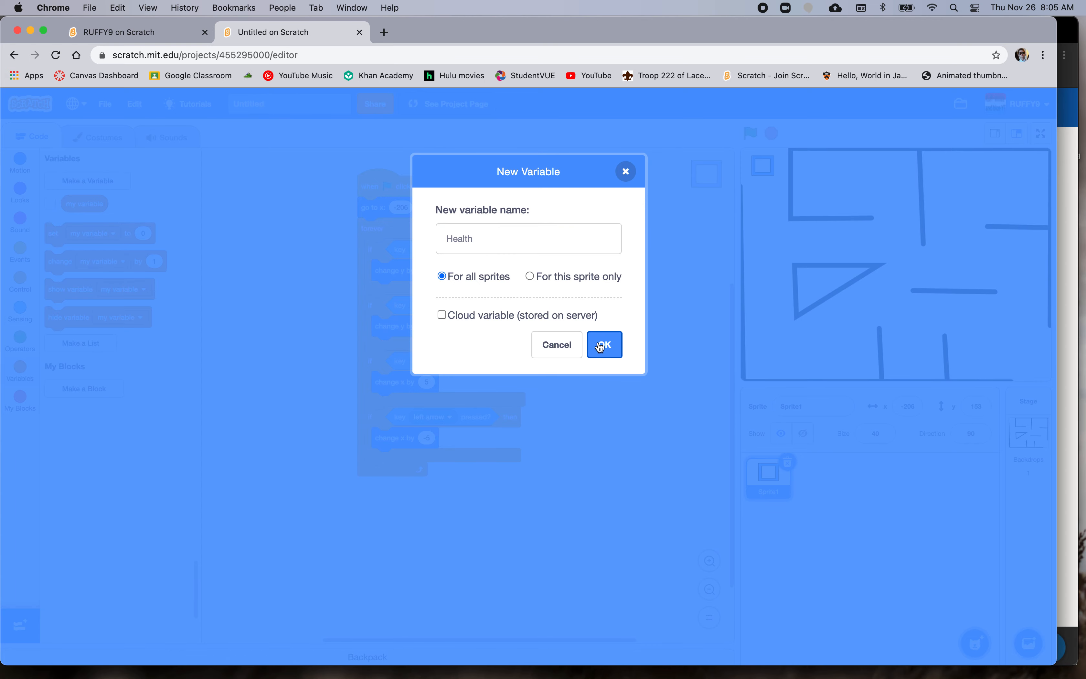
{"action": "left_click", "coordinate": [603, 344]}
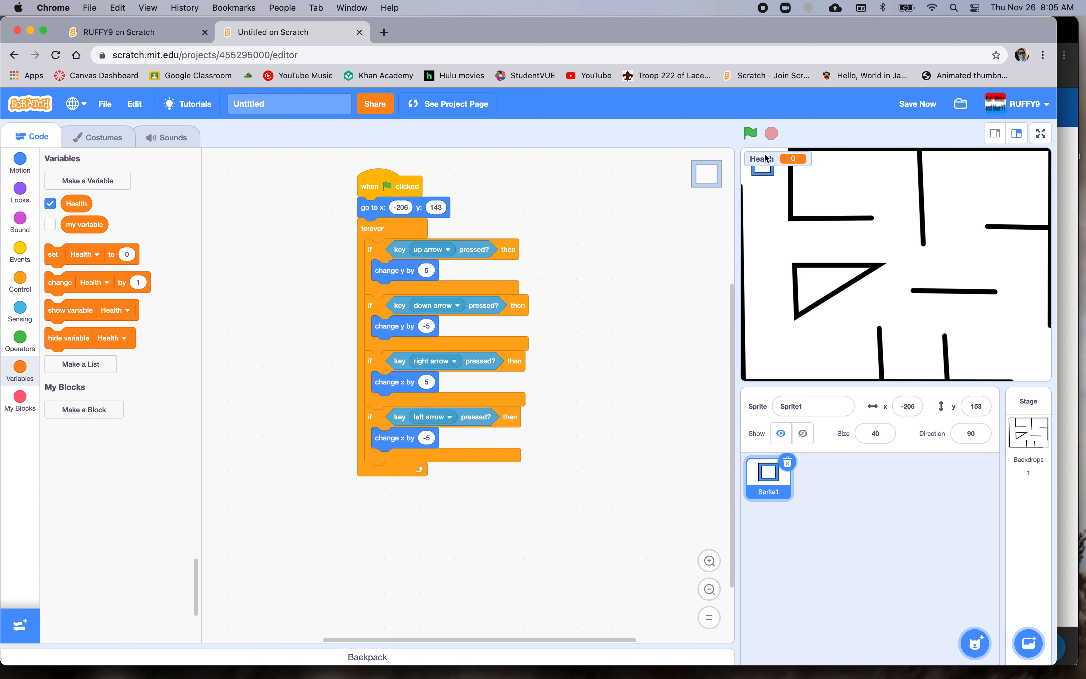
{"action": "mouse_move", "coordinate": [766, 159]}
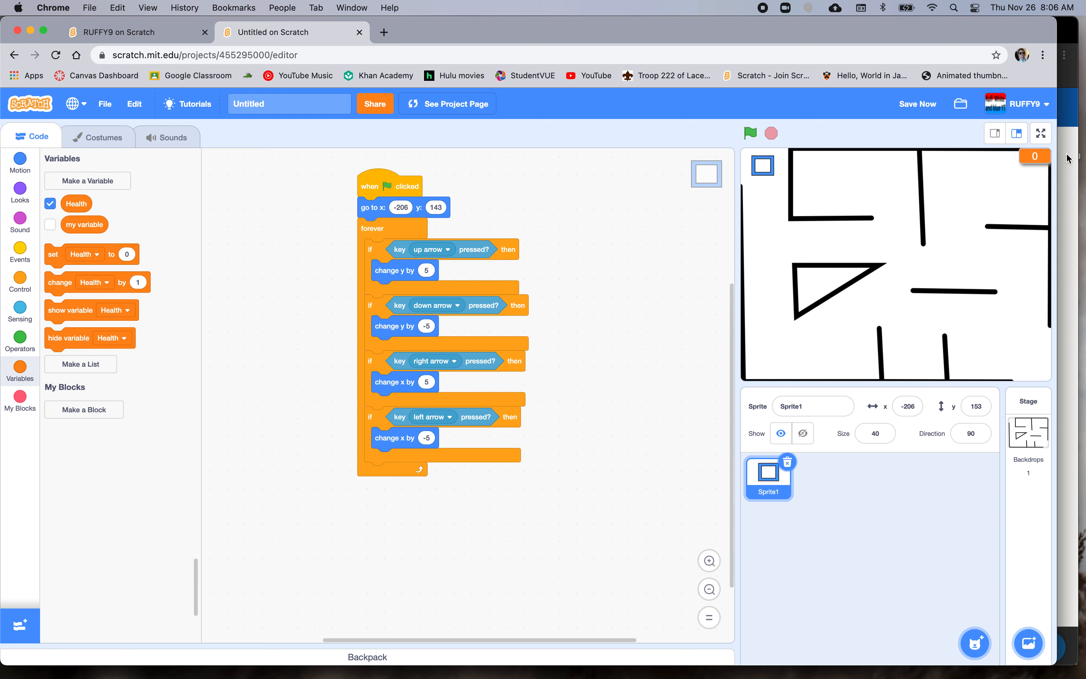
{"action": "mouse_move", "coordinate": [565, 211]}
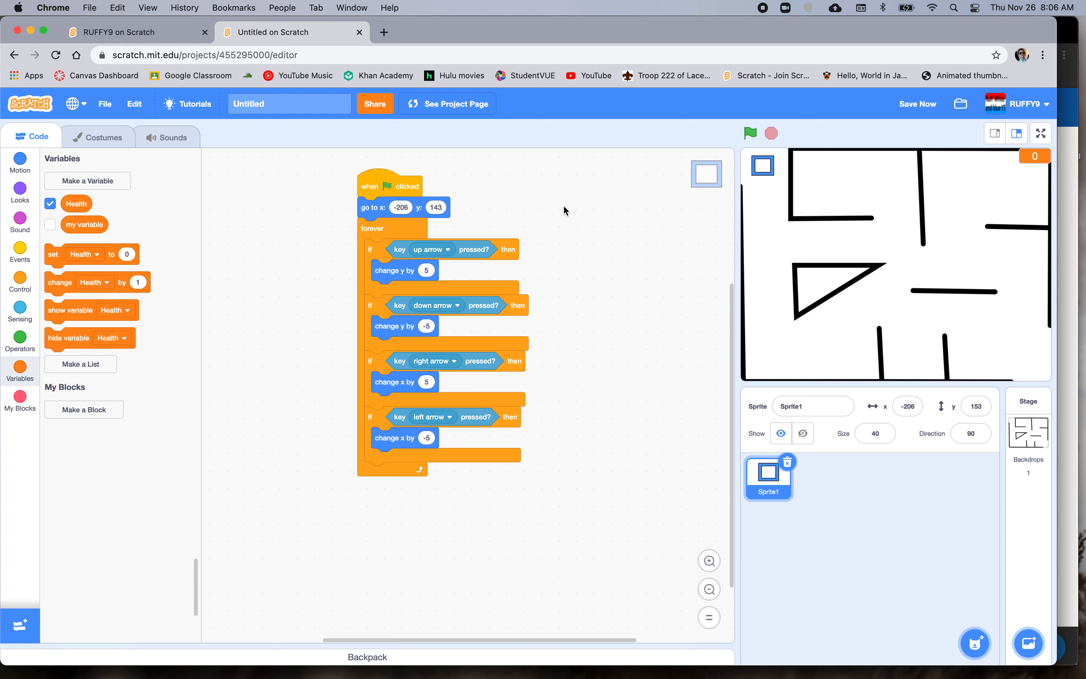
{"action": "mouse_move", "coordinate": [5, 319]}
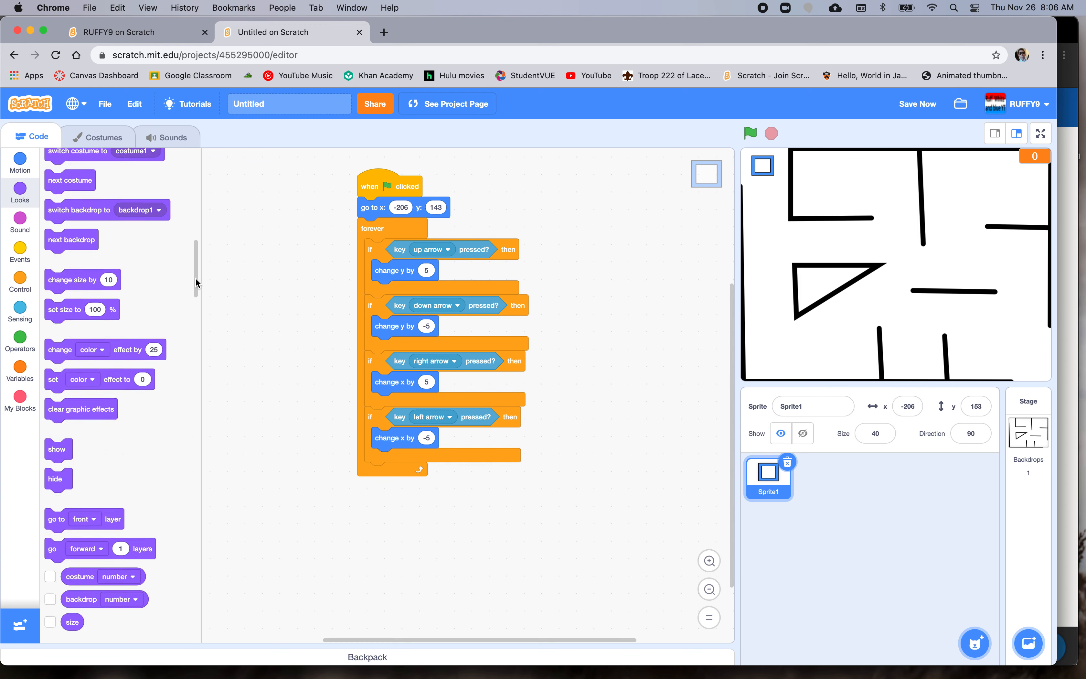
- Place a standalone if-then block with a 'touching color' condition below the script
{"action": "scroll", "scroll_direction": "down", "scroll_amount": 3}
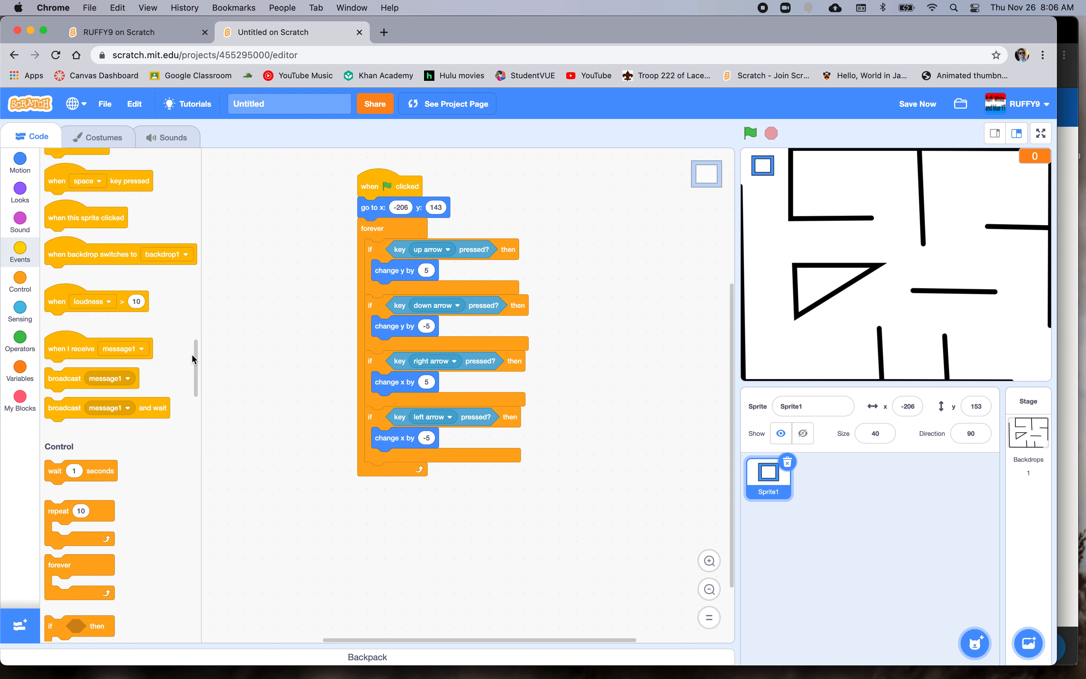
{"action": "scroll", "scroll_direction": "down", "scroll_amount": 3}
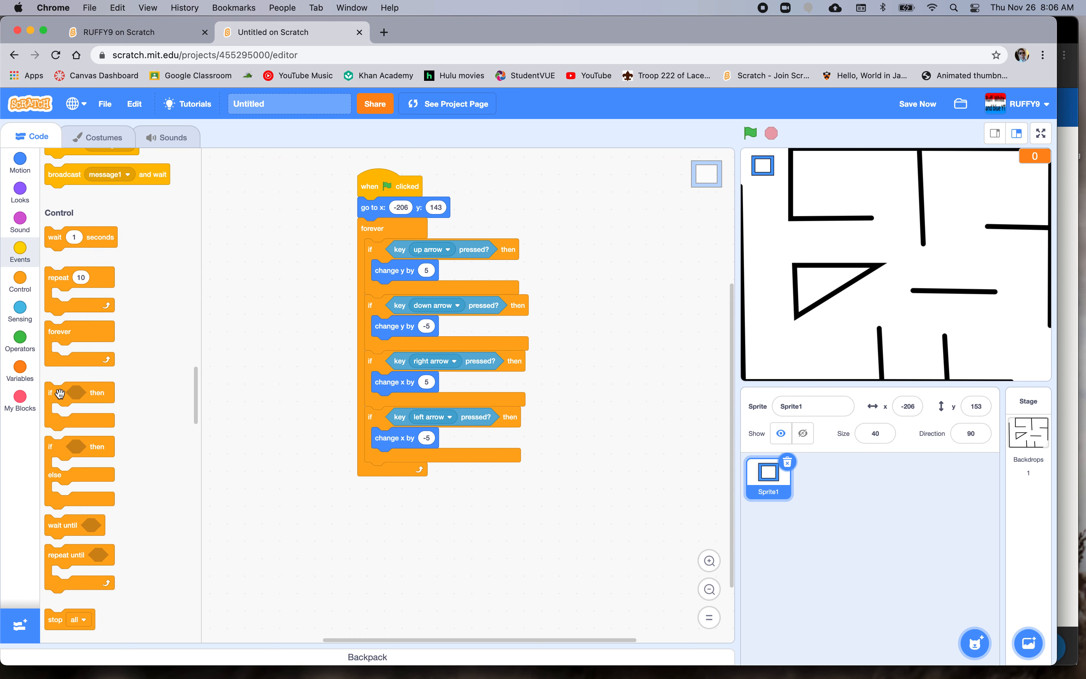
{"action": "left_click_drag", "start_coordinate": [59, 393], "coordinate": [346, 541]}
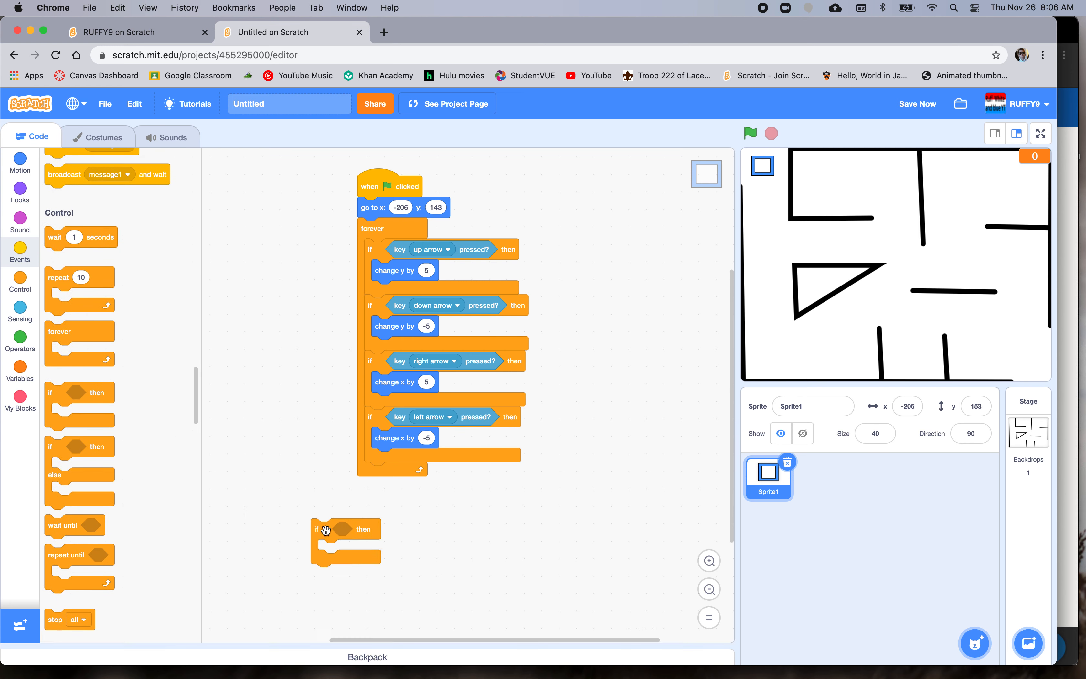
{"action": "left_click", "coordinate": [20, 310]}
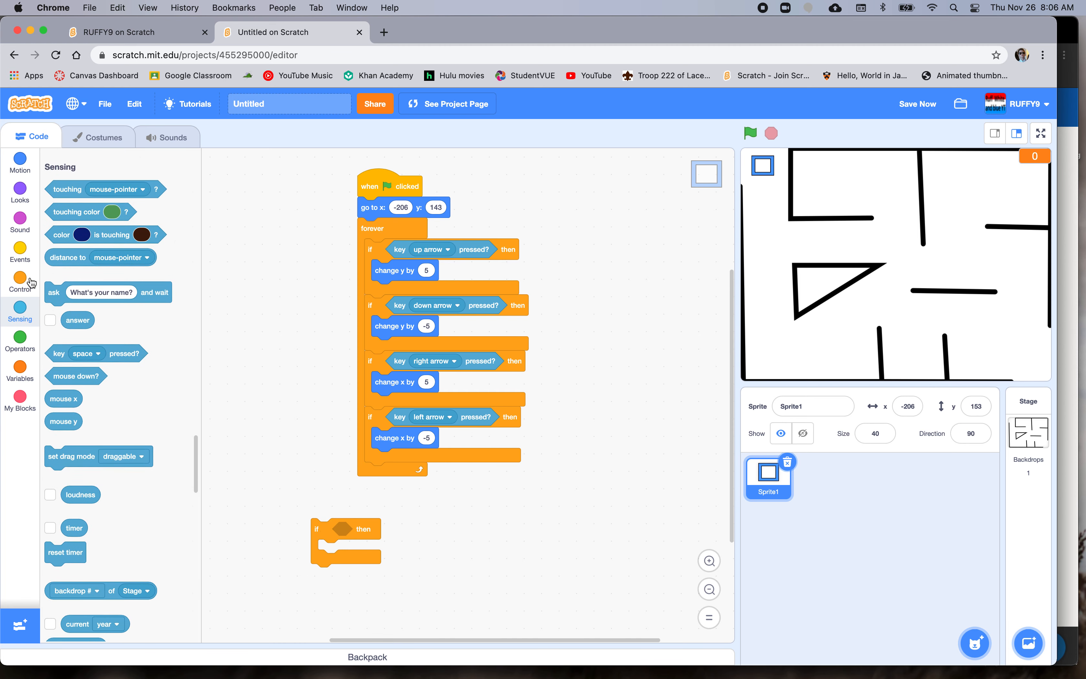
{"action": "left_click_drag", "start_coordinate": [90, 212], "coordinate": [376, 532]}
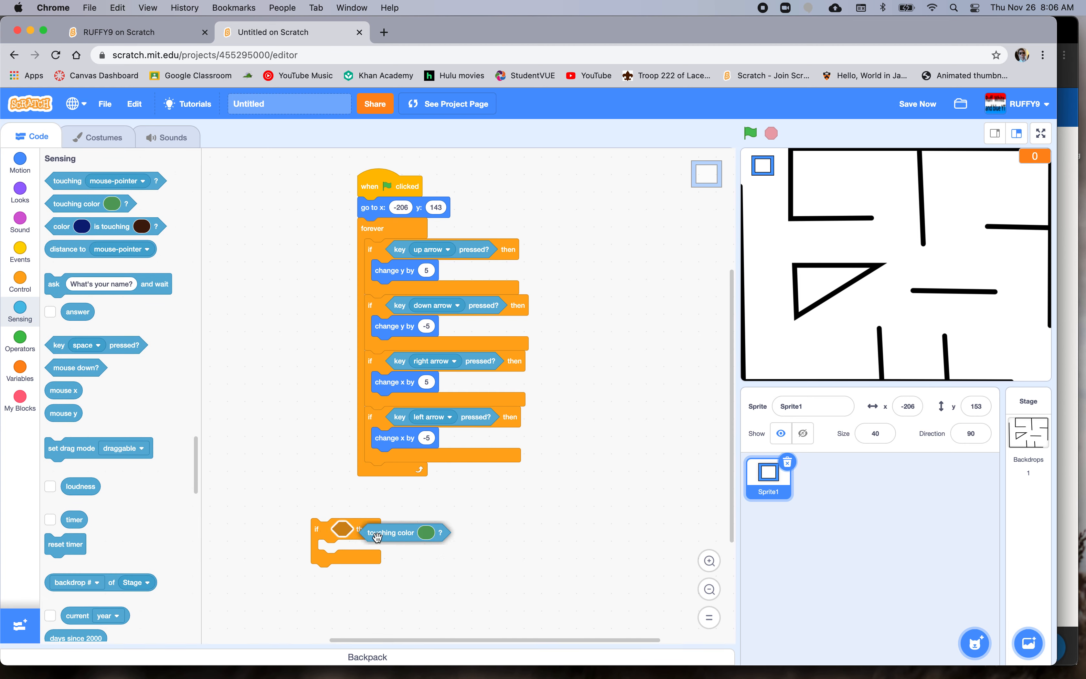
{"action": "left_click_drag", "start_coordinate": [391, 532], "coordinate": [374, 528]}
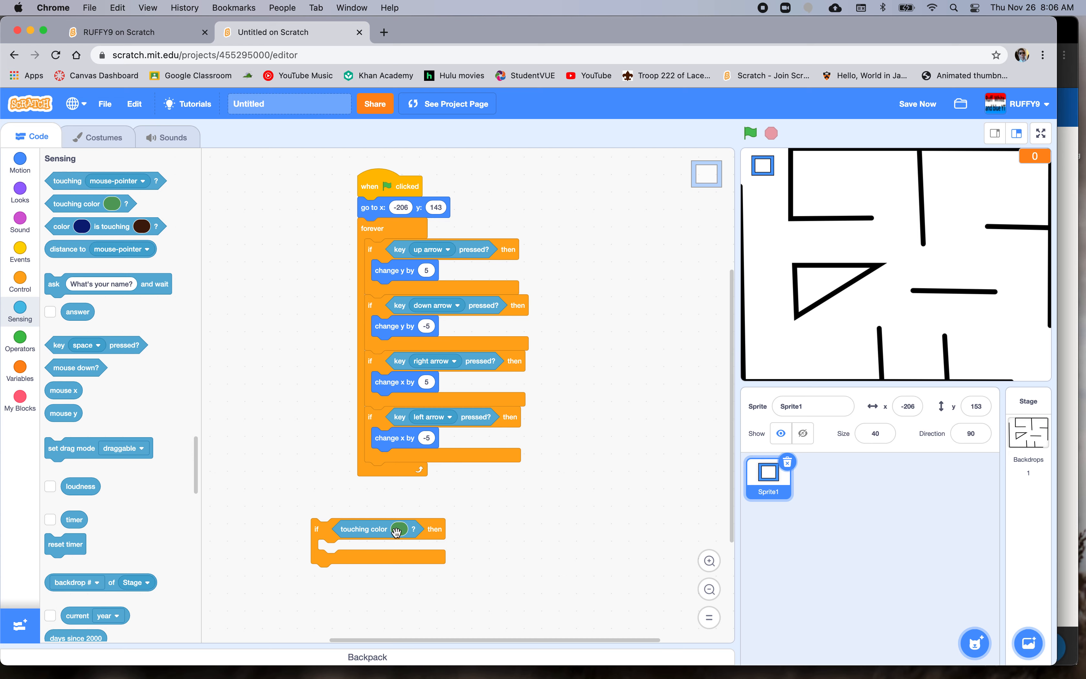
- Set the touching colour to black and move the if block beside the script
{"action": "left_click", "coordinate": [397, 529]}
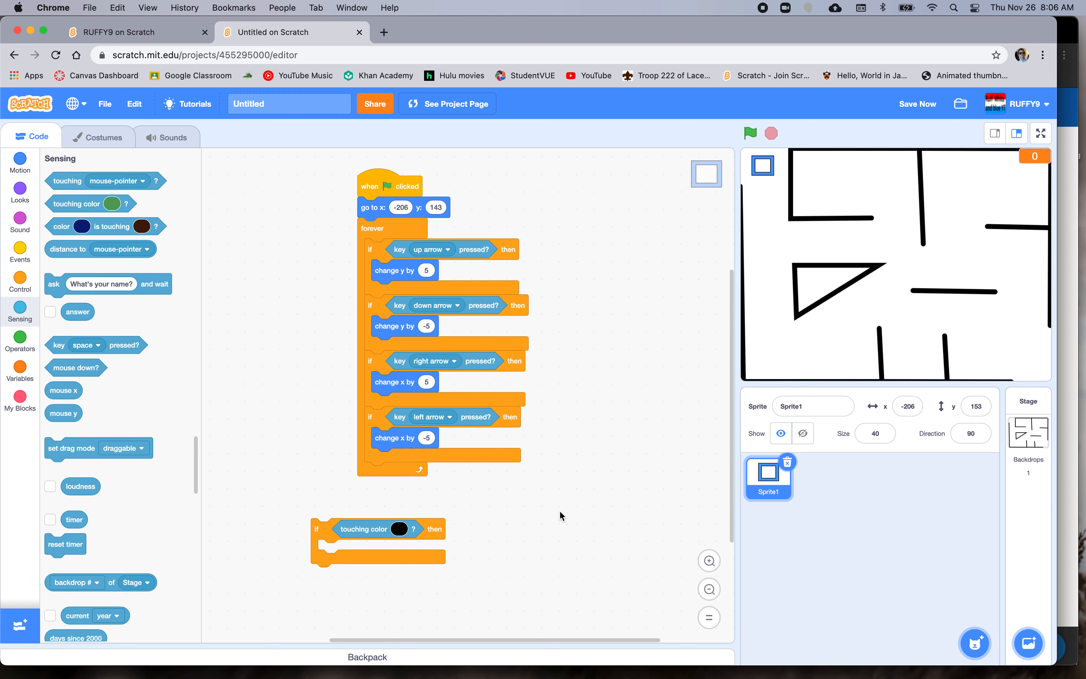
{"action": "left_click_drag", "start_coordinate": [378, 529], "coordinate": [611, 506]}
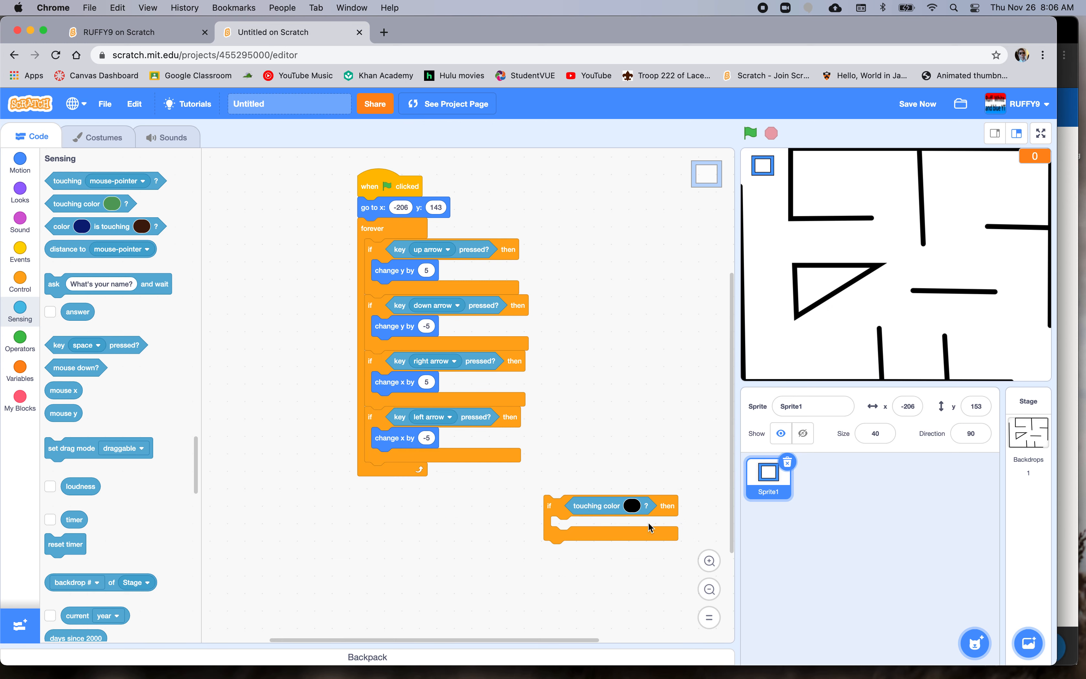
- Add 'set Health to 100' under the flag hat and change the wall-touch amount to -1
{"action": "left_click", "coordinate": [20, 374]}
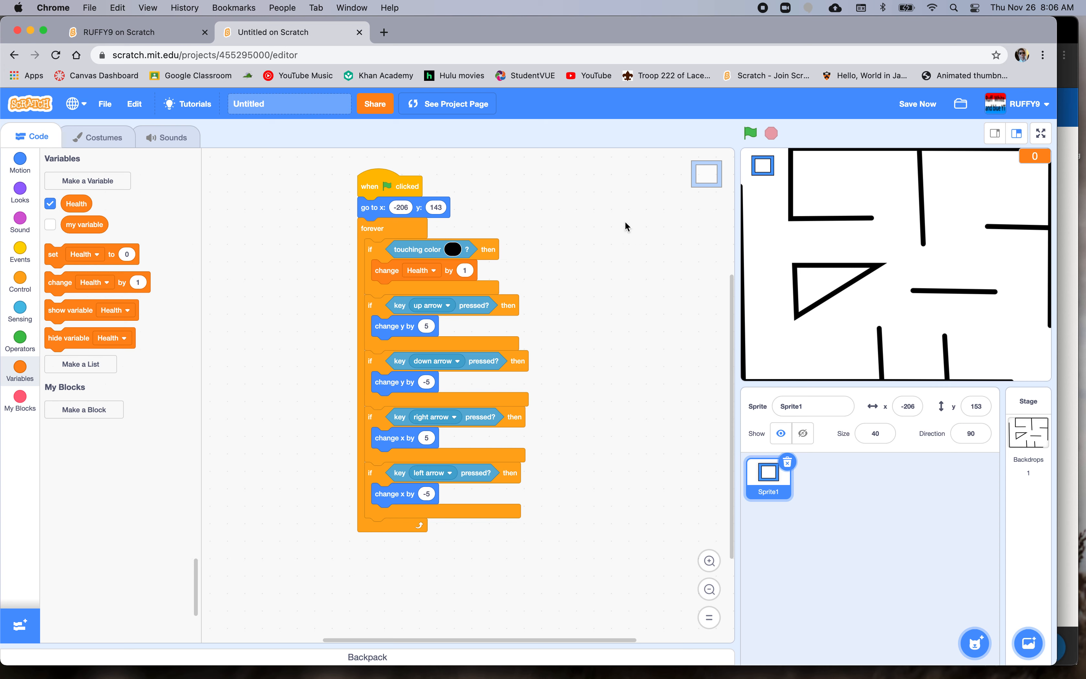
{"action": "mouse_move", "coordinate": [60, 261]}
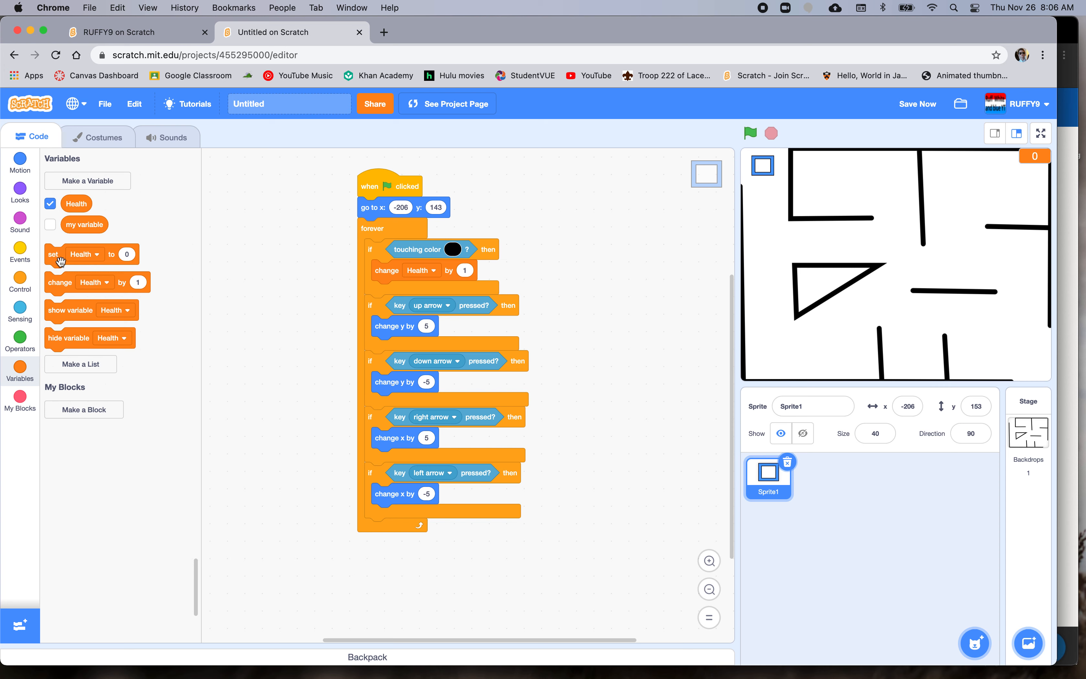
{"action": "left_click_drag", "start_coordinate": [59, 254], "coordinate": [391, 181]}
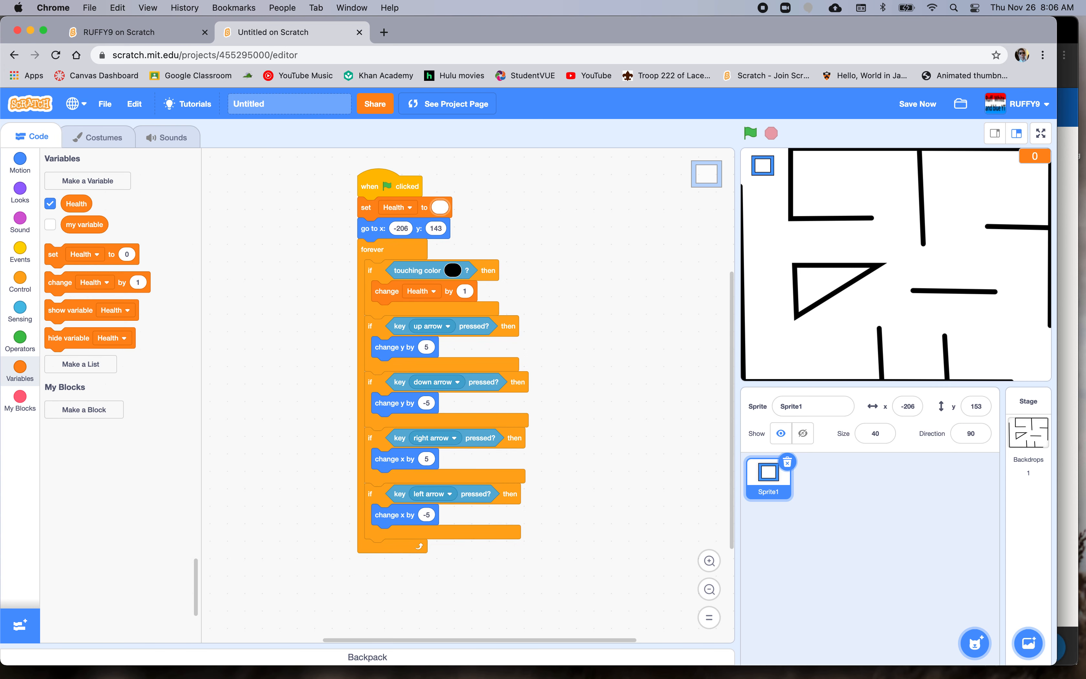
{"action": "type", "text": "100"}
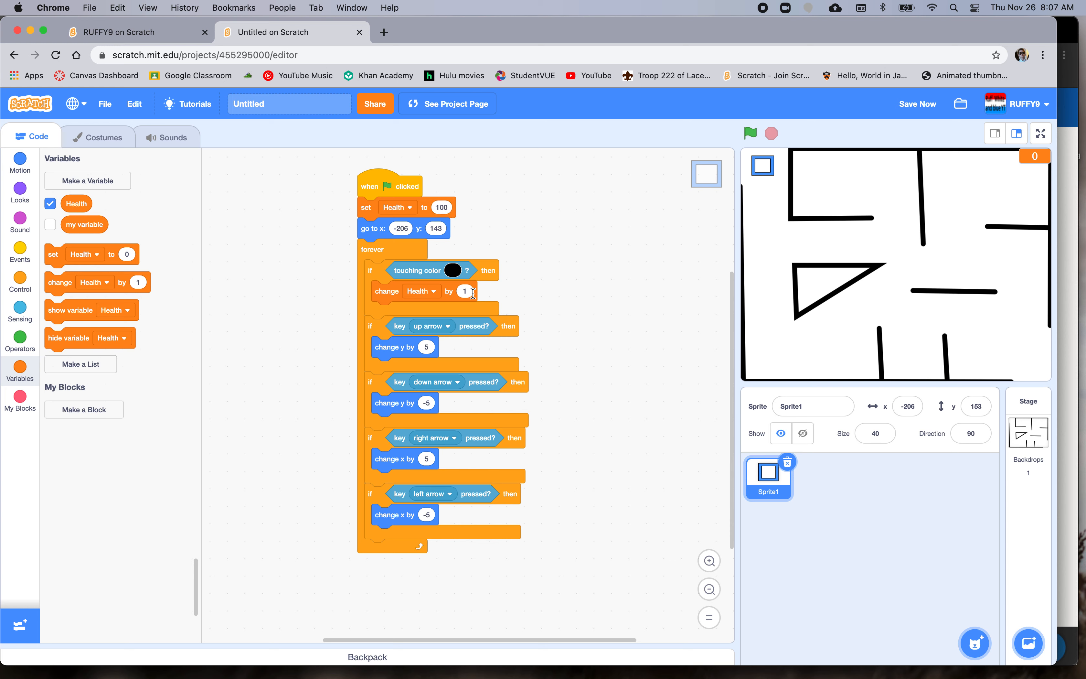
{"action": "left_click", "coordinate": [465, 291]}
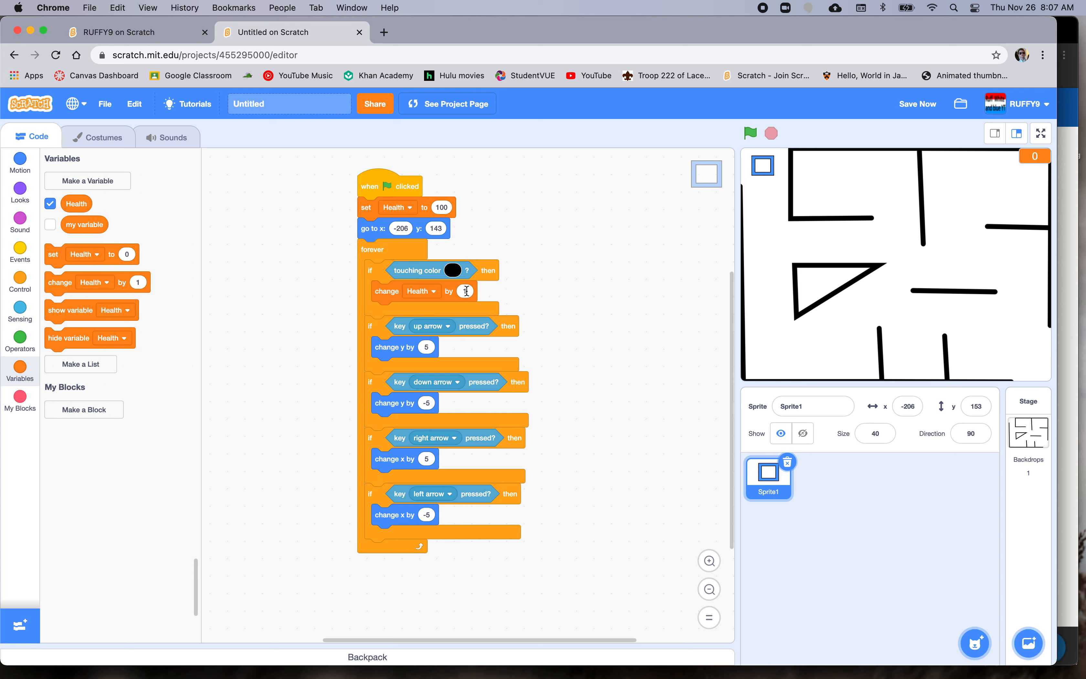
{"action": "type", "text": "-1"}
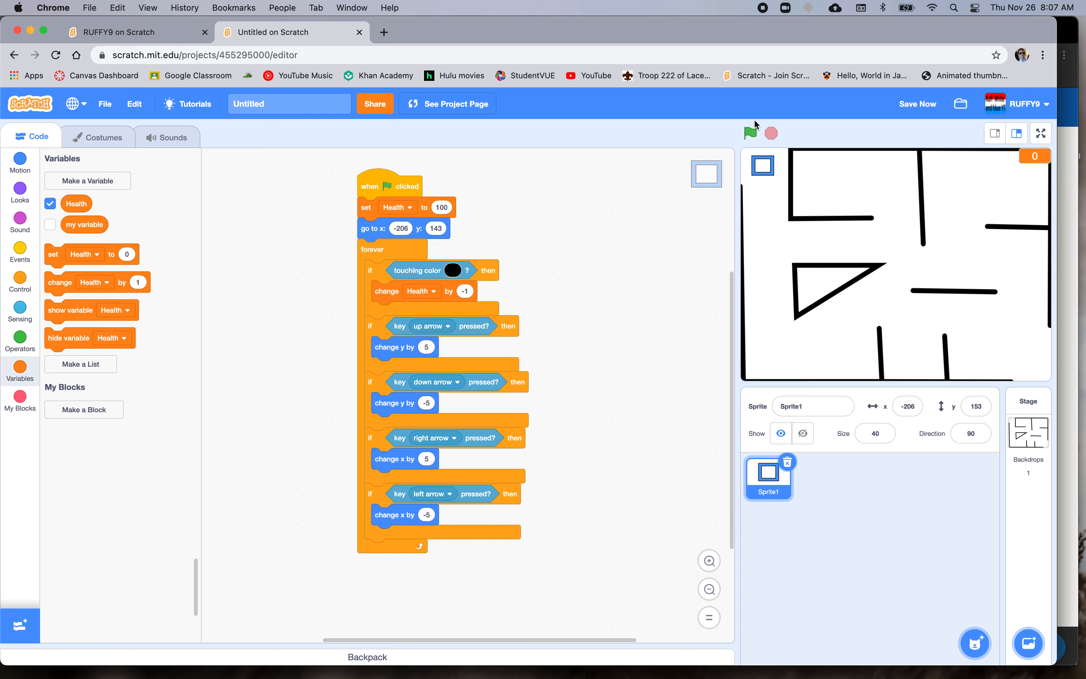
- Test-run the game, then try 1000 as the starting Health value
{"action": "left_click", "coordinate": [750, 133]}
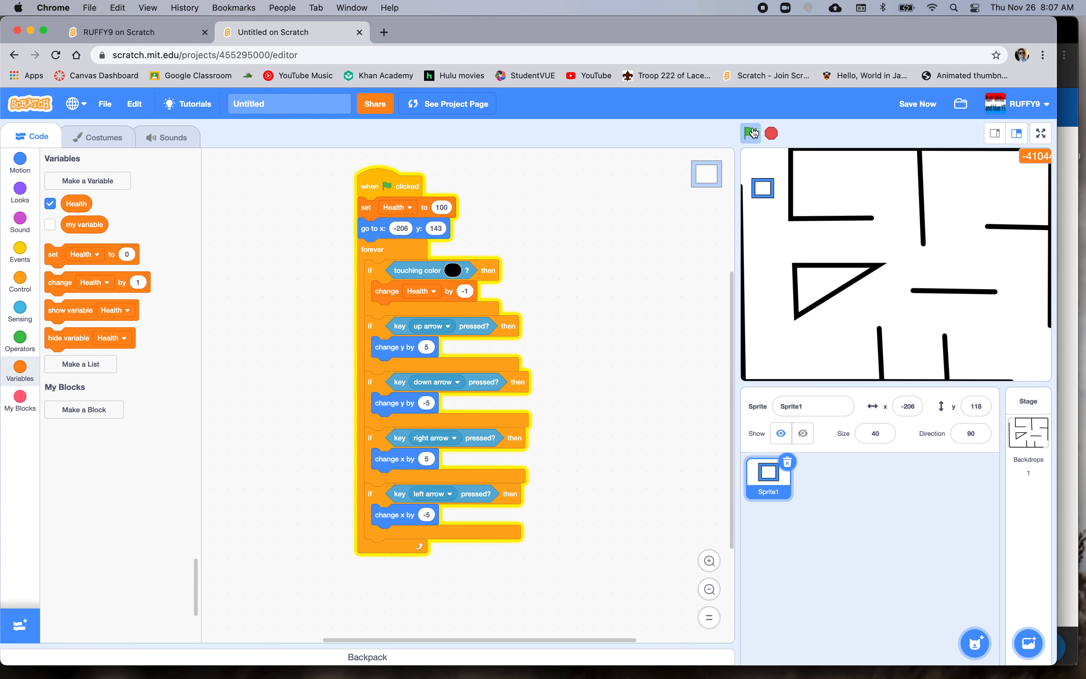
{"action": "left_click", "coordinate": [750, 133]}
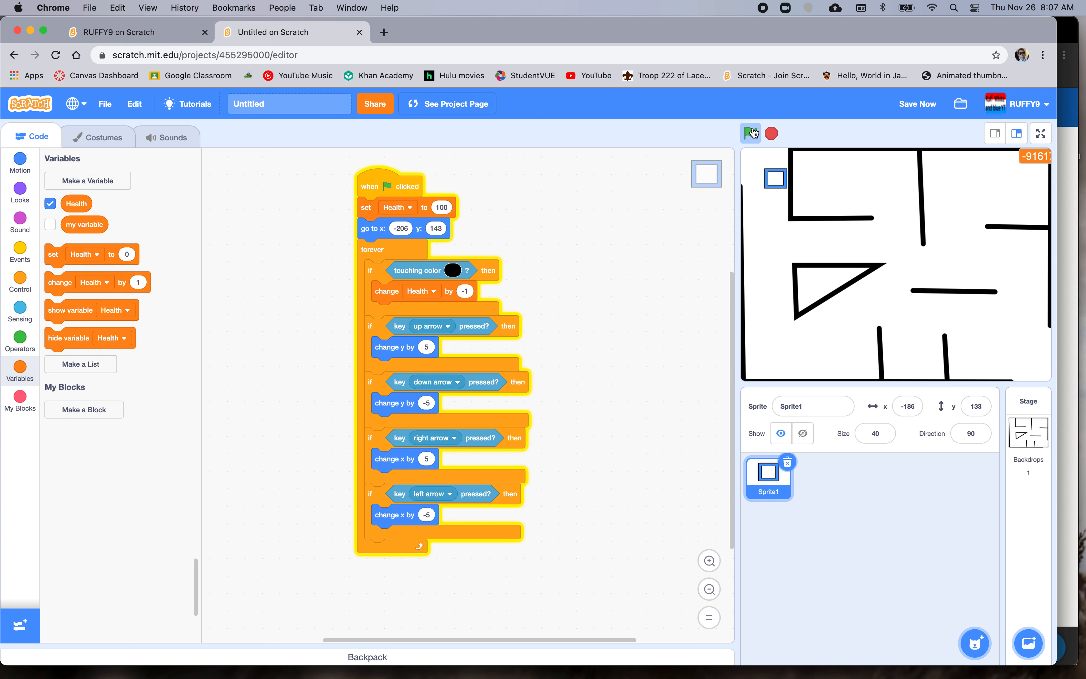
{"action": "left_click", "coordinate": [750, 133]}
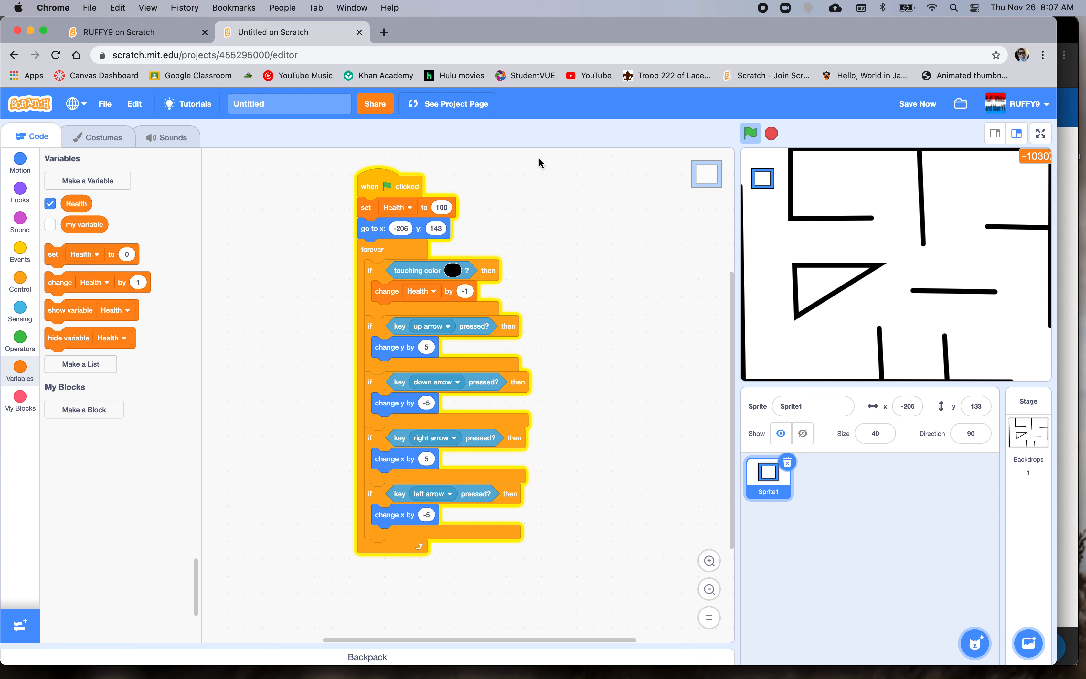
{"action": "mouse_move", "coordinate": [474, 298]}
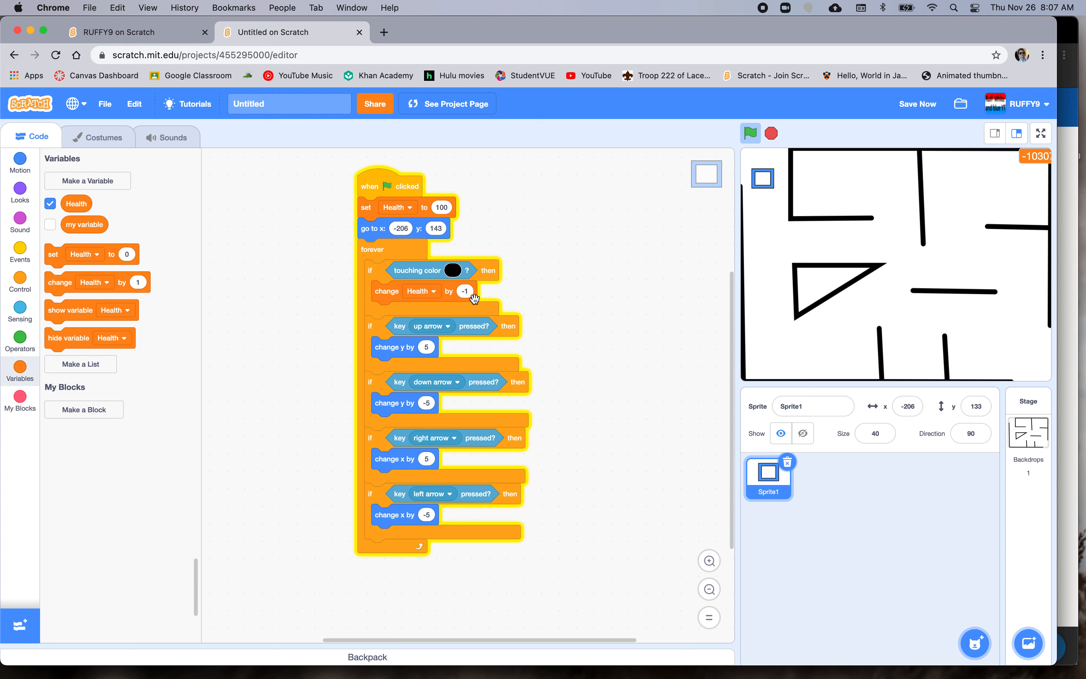
{"action": "left_click", "coordinate": [465, 290]}
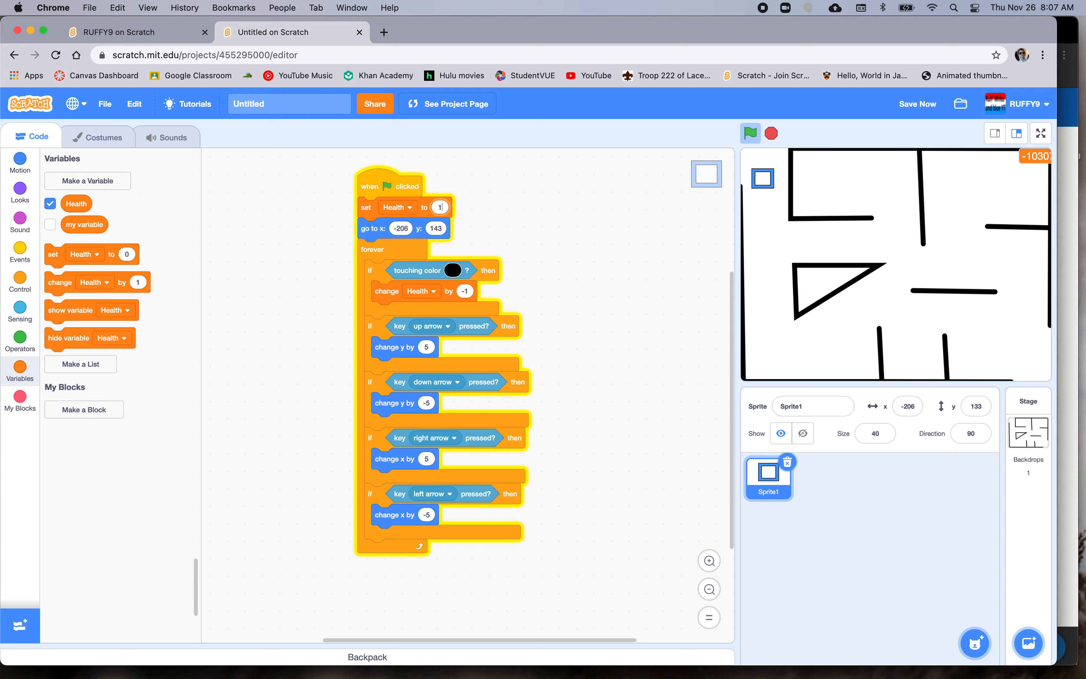
{"action": "type", "text": "1000"}
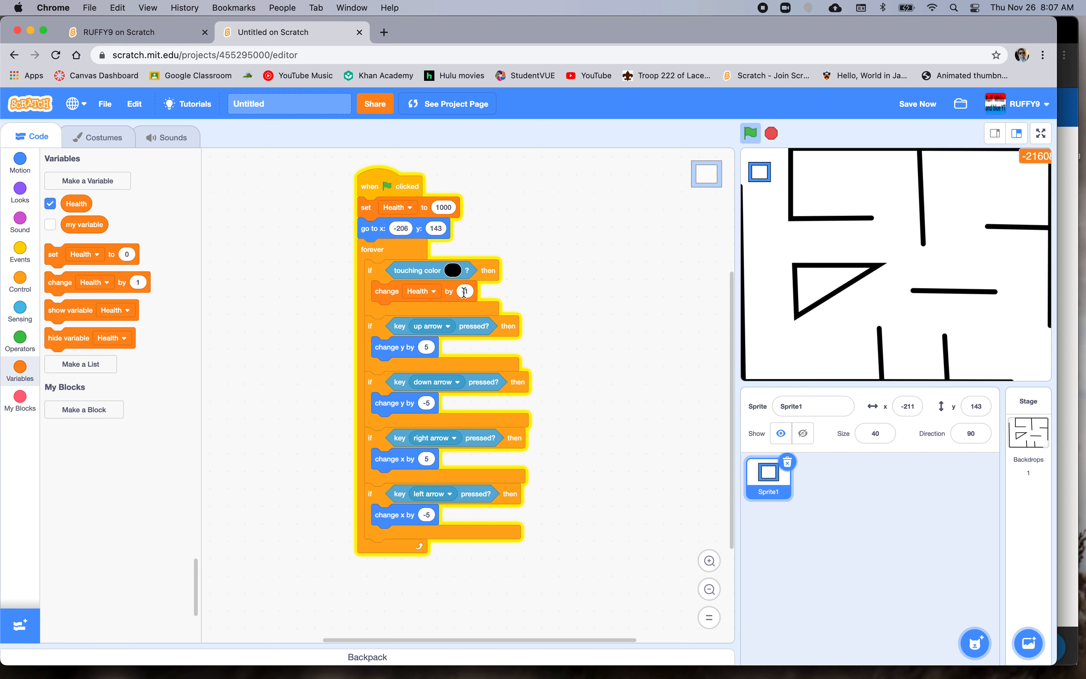
- Set the wall-touch change to 1, test with the green flag and stop, then save the project
{"action": "left_click", "coordinate": [465, 291]}
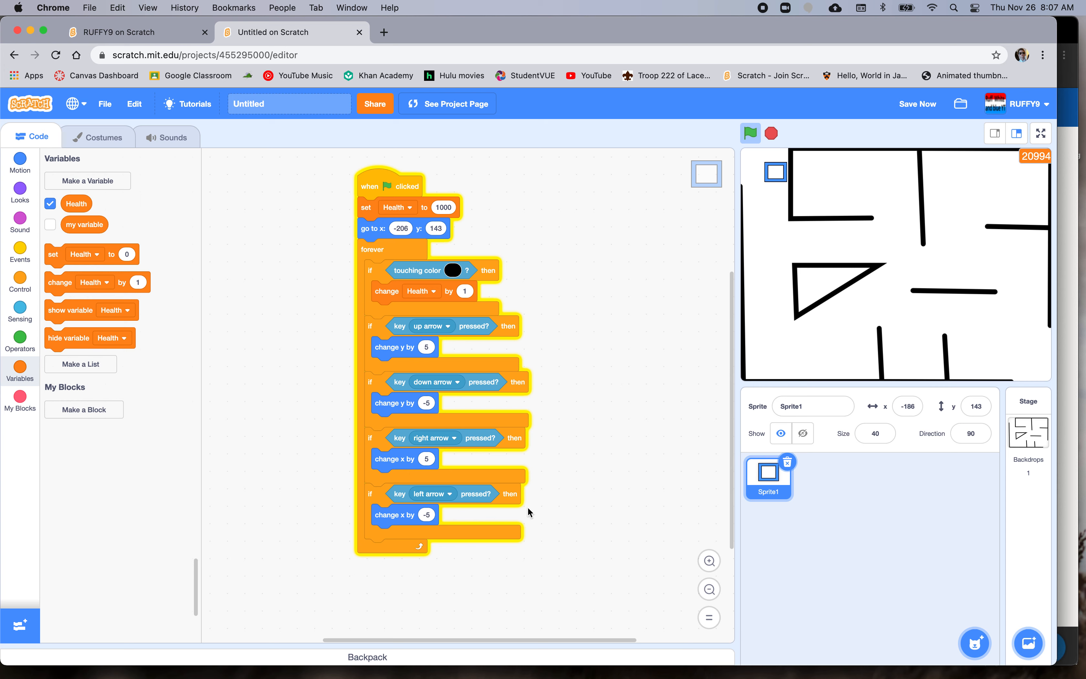
{"action": "left_click", "coordinate": [750, 133]}
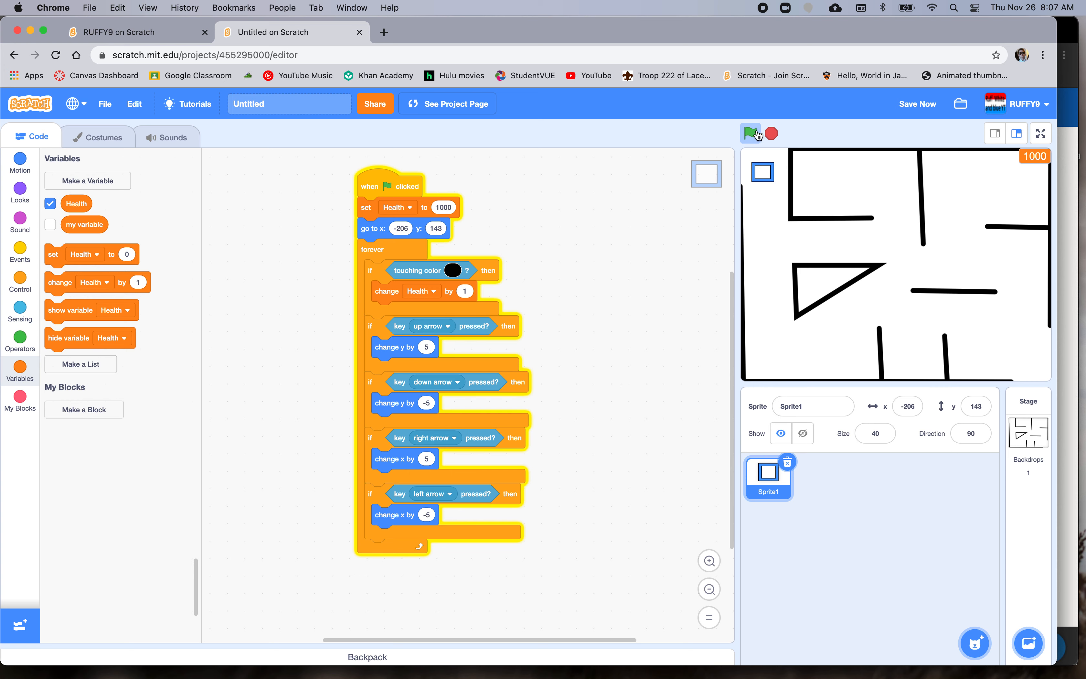
{"action": "left_click", "coordinate": [750, 133]}
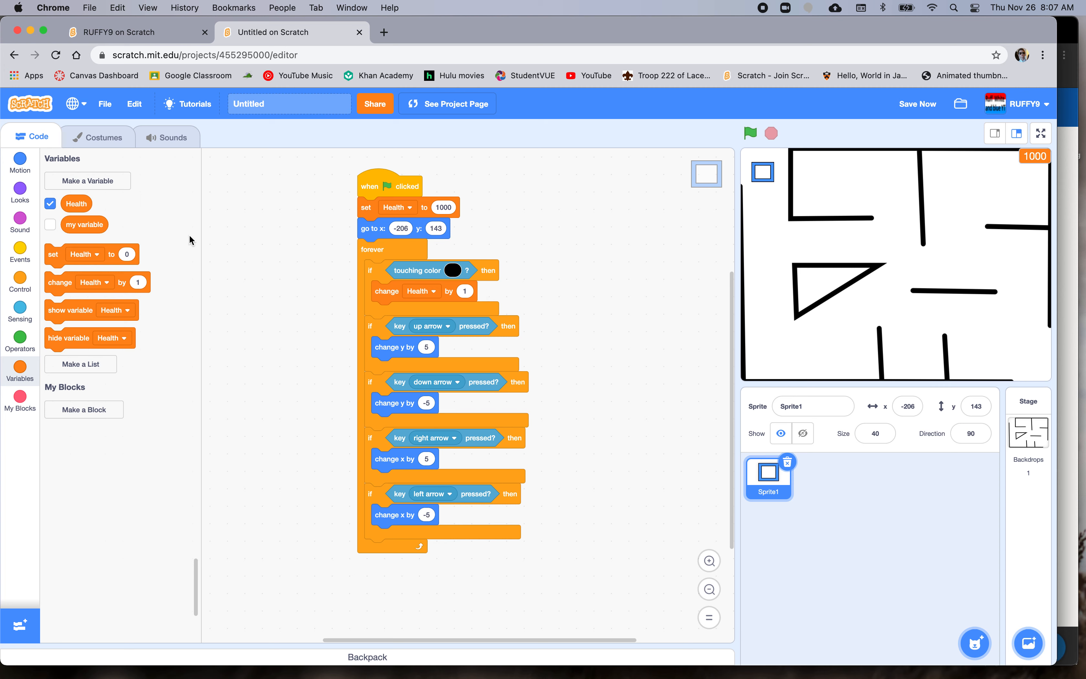
{"action": "left_click", "coordinate": [441, 207]}
{"action": "type", "text": "100"}
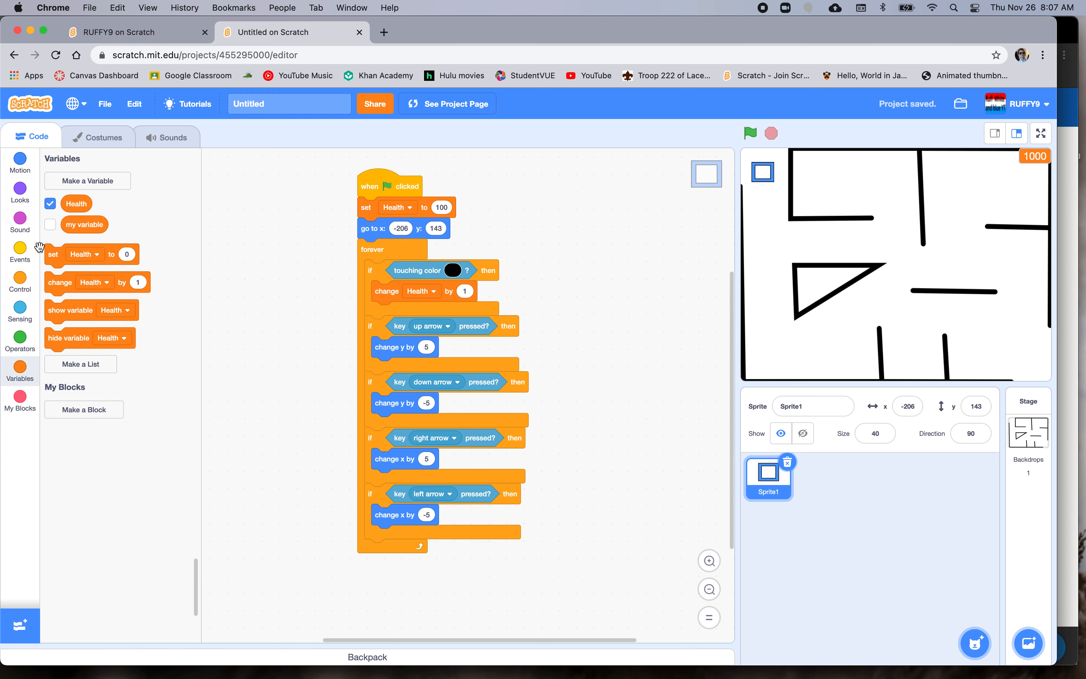
- Give Health its own green-flag script: set to 100, forever wait 1 second then subtract 1 on black
{"action": "left_click", "coordinate": [21, 253]}
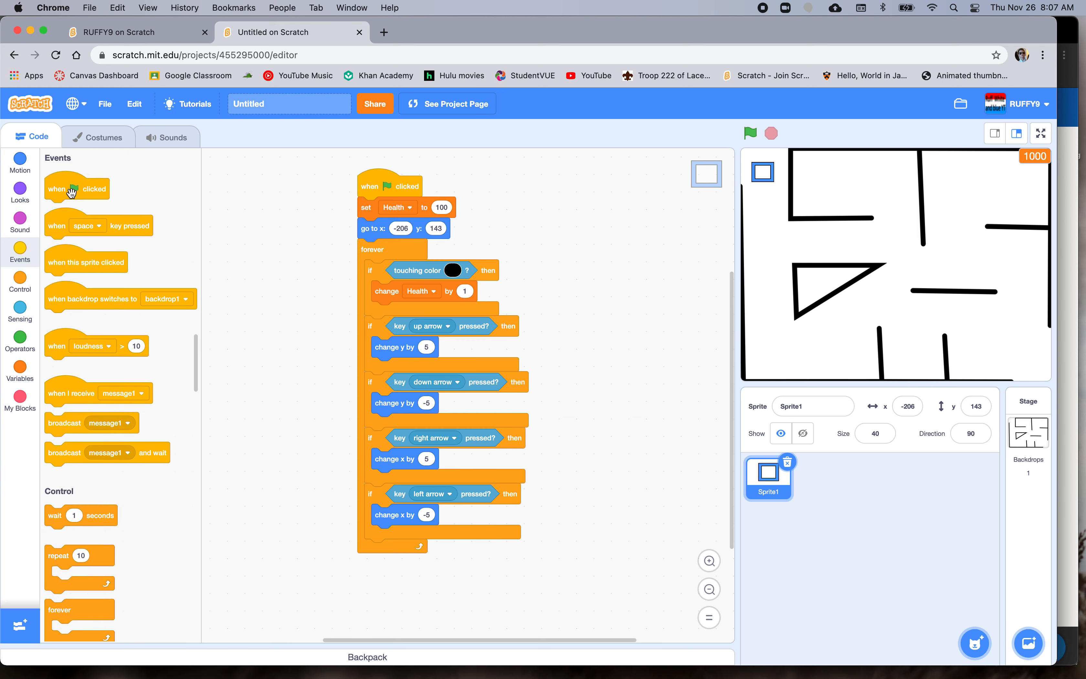
{"action": "left_click_drag", "start_coordinate": [76, 188], "coordinate": [625, 225]}
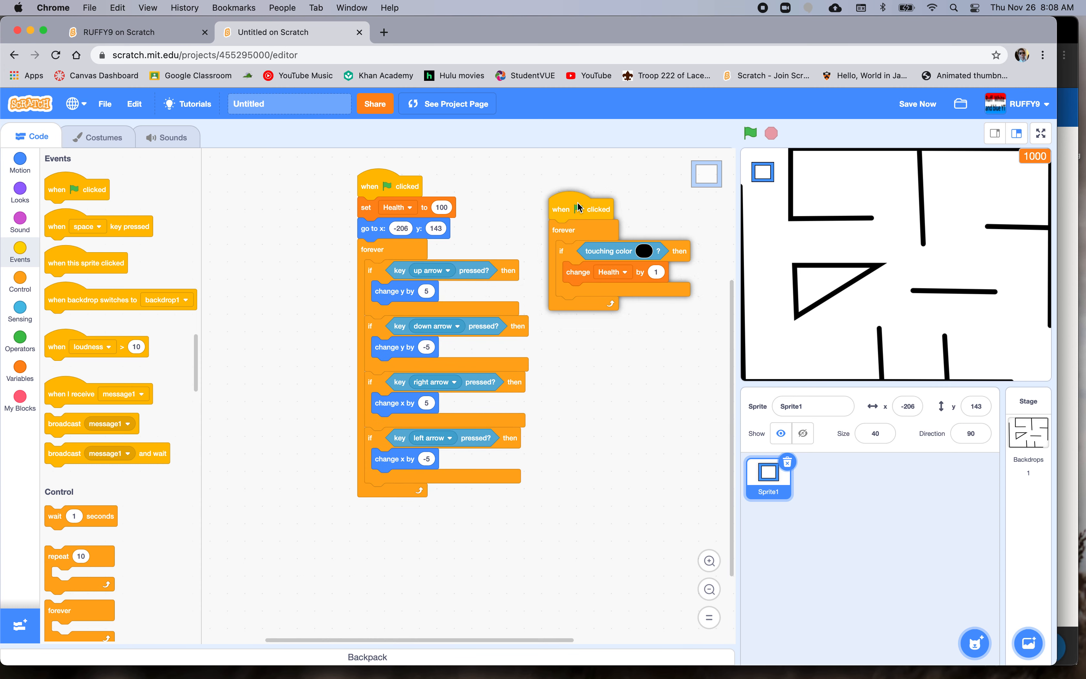
{"action": "left_click_drag", "start_coordinate": [582, 209], "coordinate": [575, 208]}
{"action": "type", "text": "-1"}
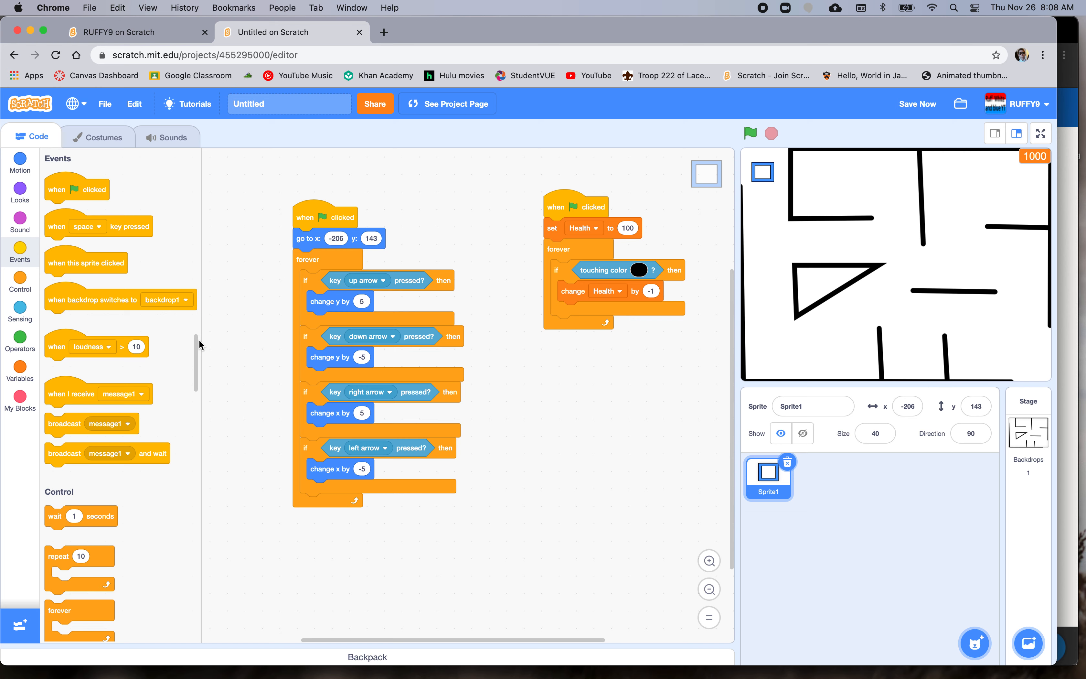
{"action": "left_click_drag", "start_coordinate": [80, 516], "coordinate": [647, 344]}
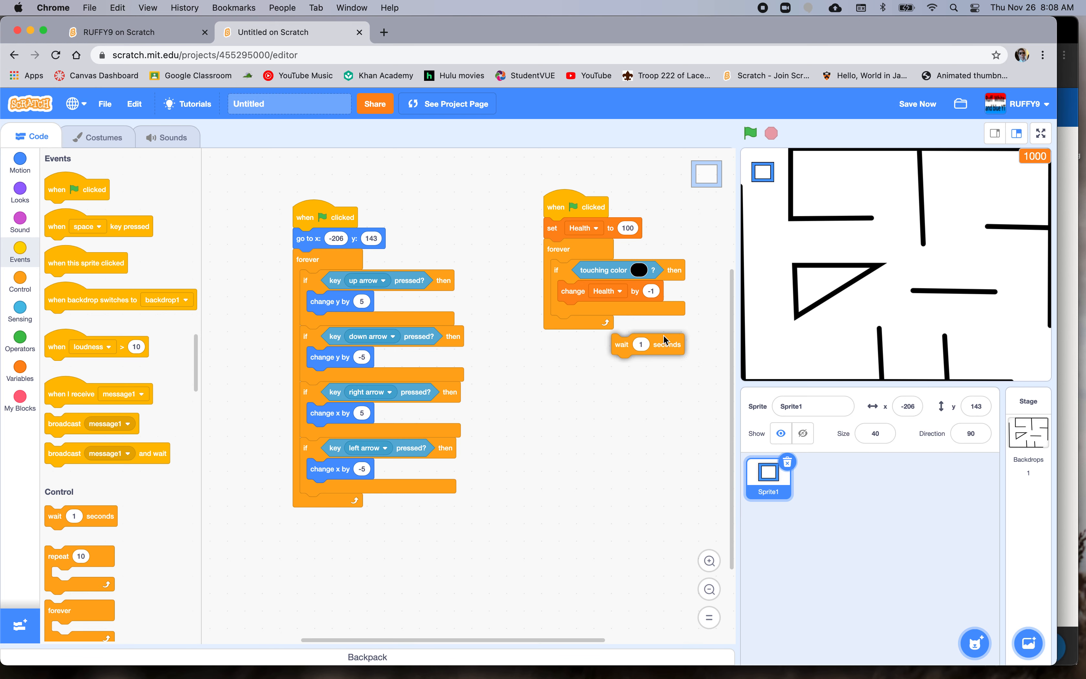
{"action": "left_click_drag", "start_coordinate": [644, 344], "coordinate": [631, 291]}
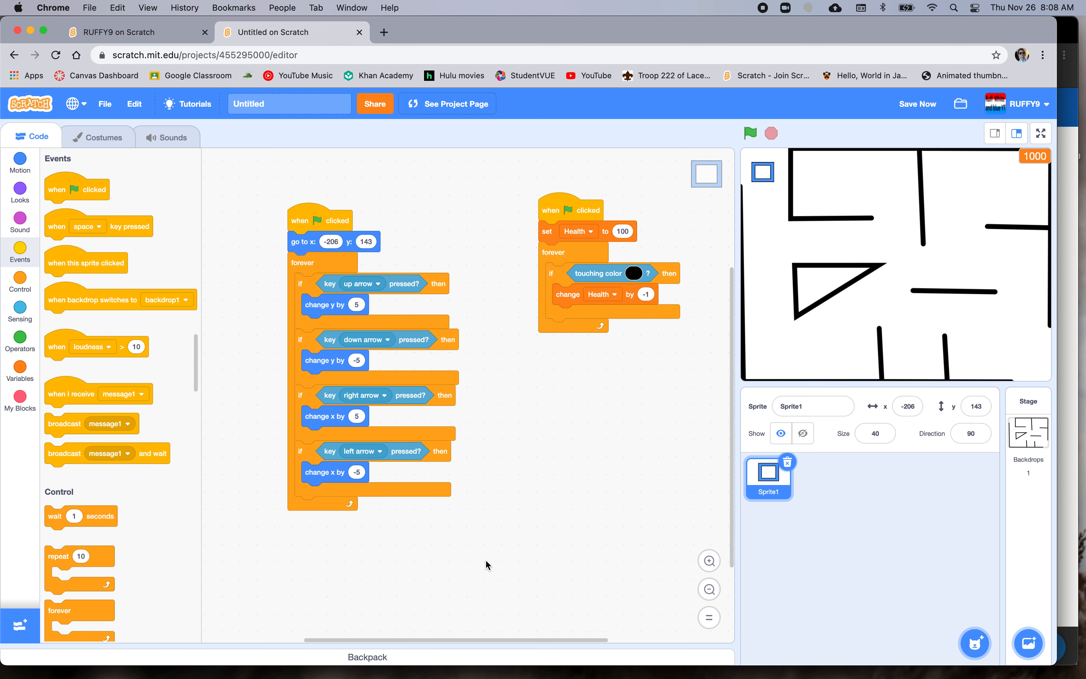
{"action": "mouse_move", "coordinate": [557, 346]}
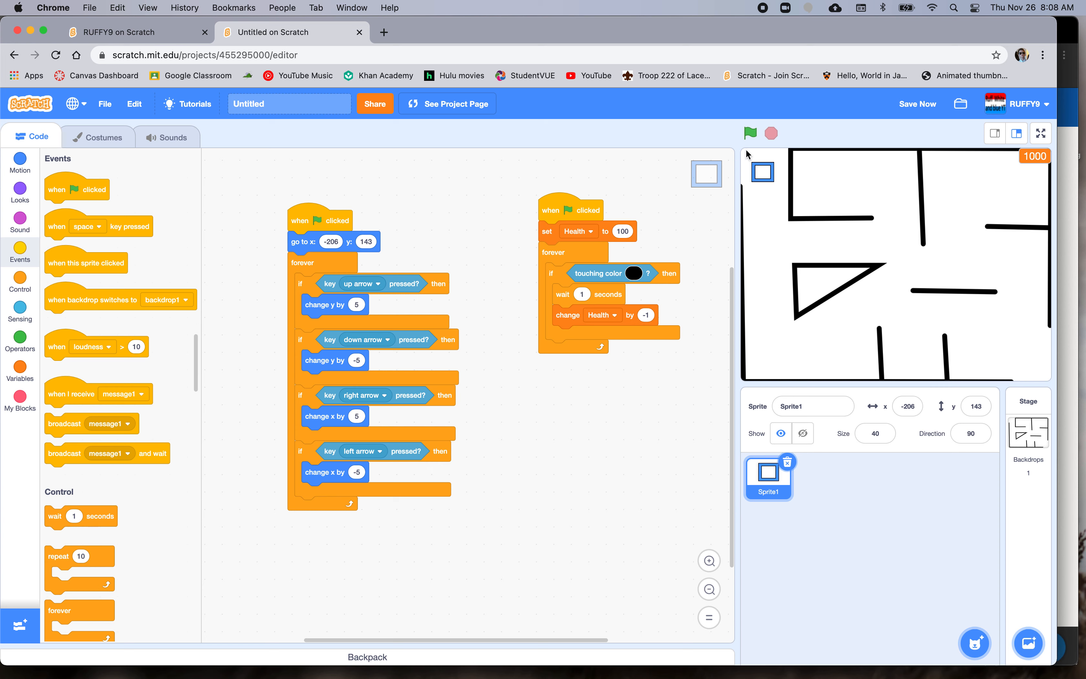
- Shorten the wall-hit wait to 0.1 seconds, test it, and lower the starting Health value
{"action": "left_click", "coordinate": [749, 134]}
{"action": "type", "text": "0.1"}
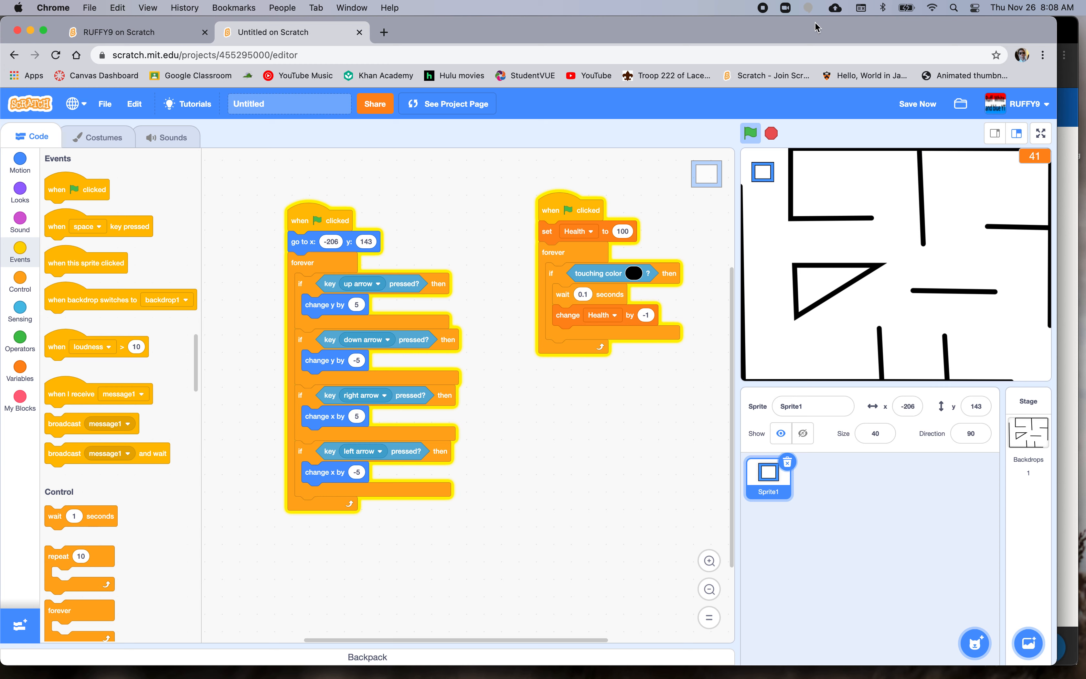
{"action": "left_click", "coordinate": [750, 134]}
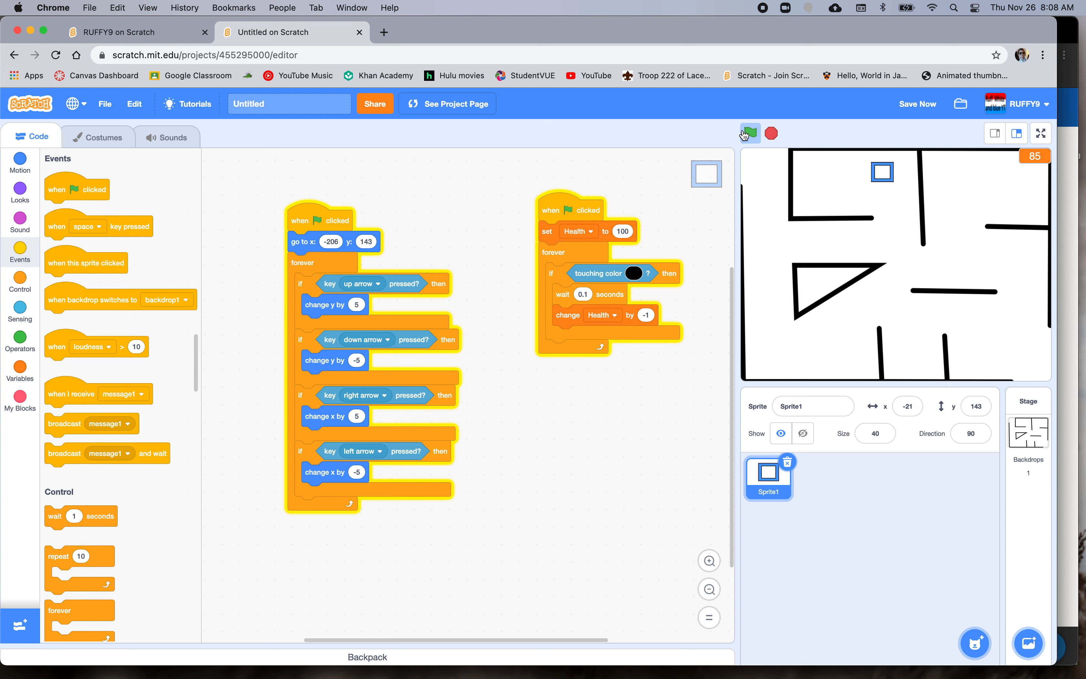
{"action": "left_click", "coordinate": [749, 133]}
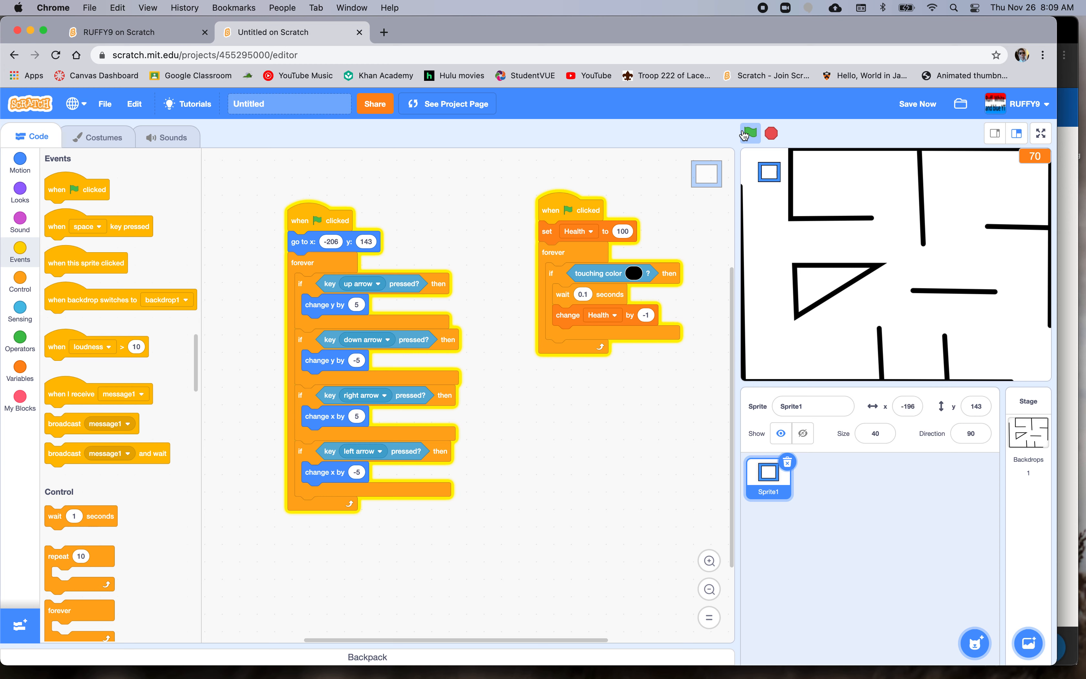
{"action": "left_click", "coordinate": [621, 231]}
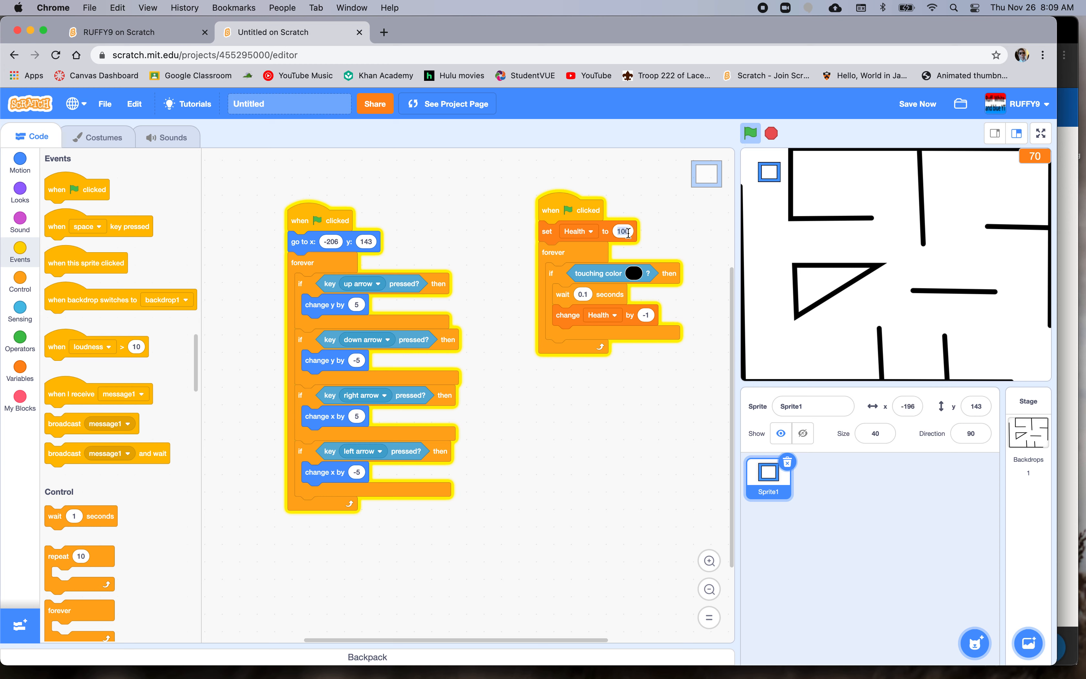
{"action": "type", "text": "5"}
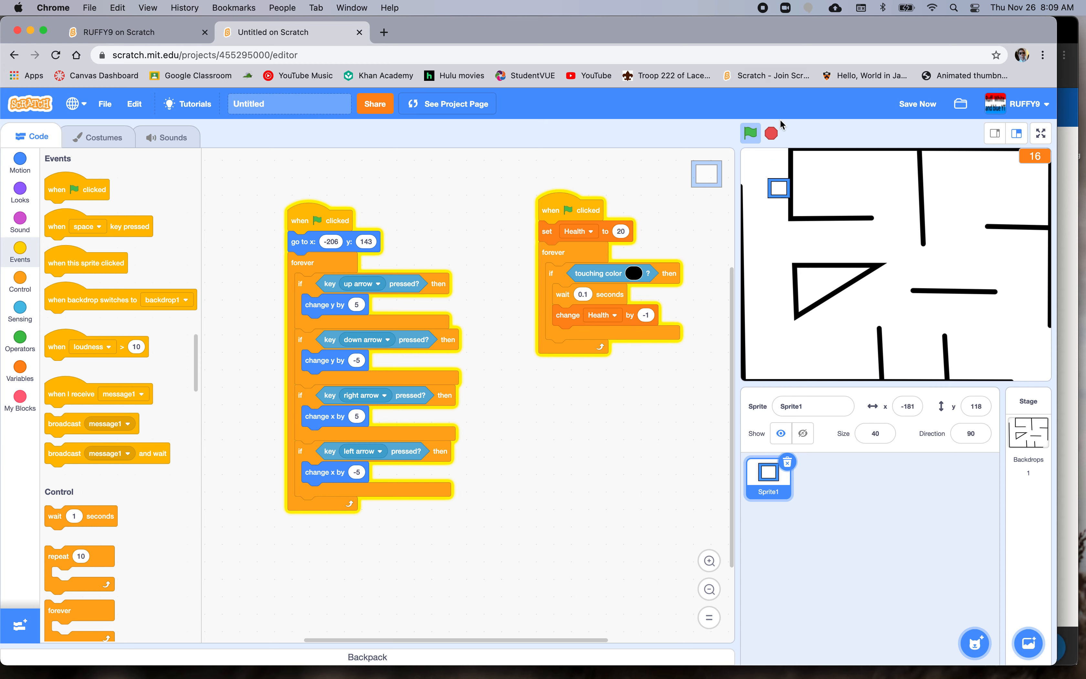
- Run the maze with Health starting at 20, restart, then stop the game
{"action": "left_click", "coordinate": [749, 133]}
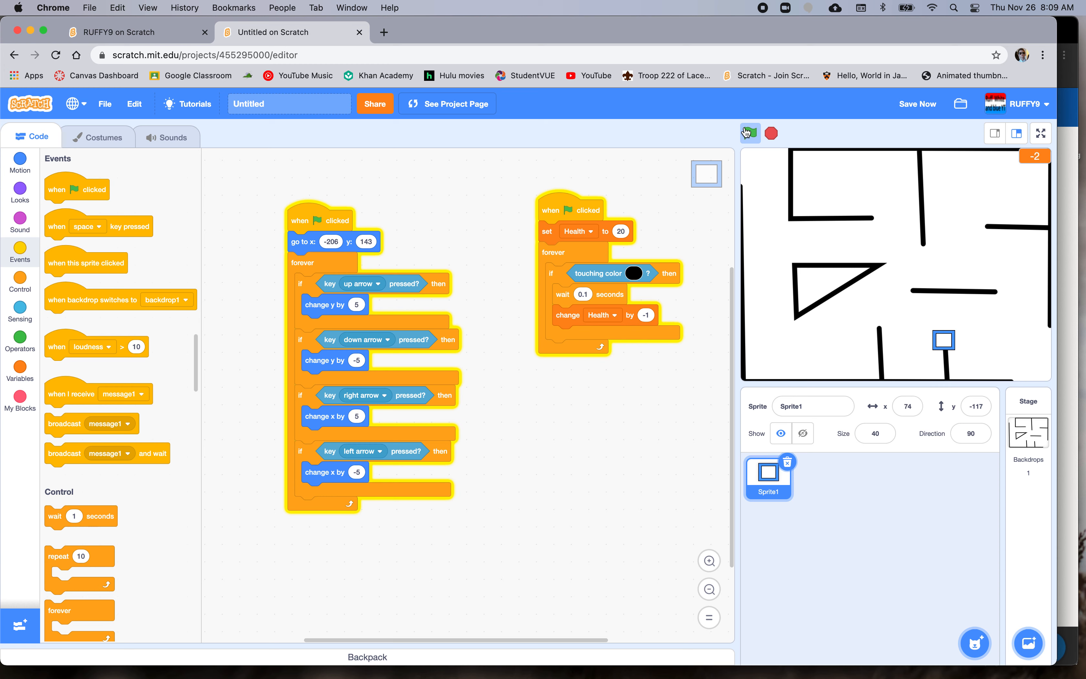
{"action": "left_click", "coordinate": [749, 133]}
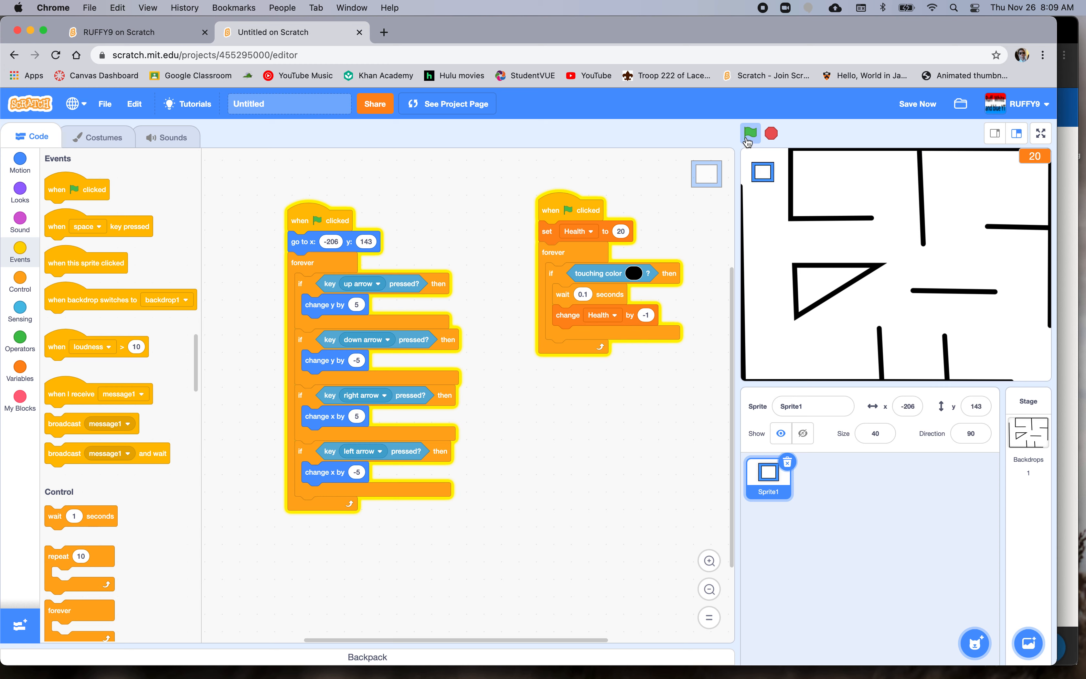
{"action": "left_click", "coordinate": [749, 133]}
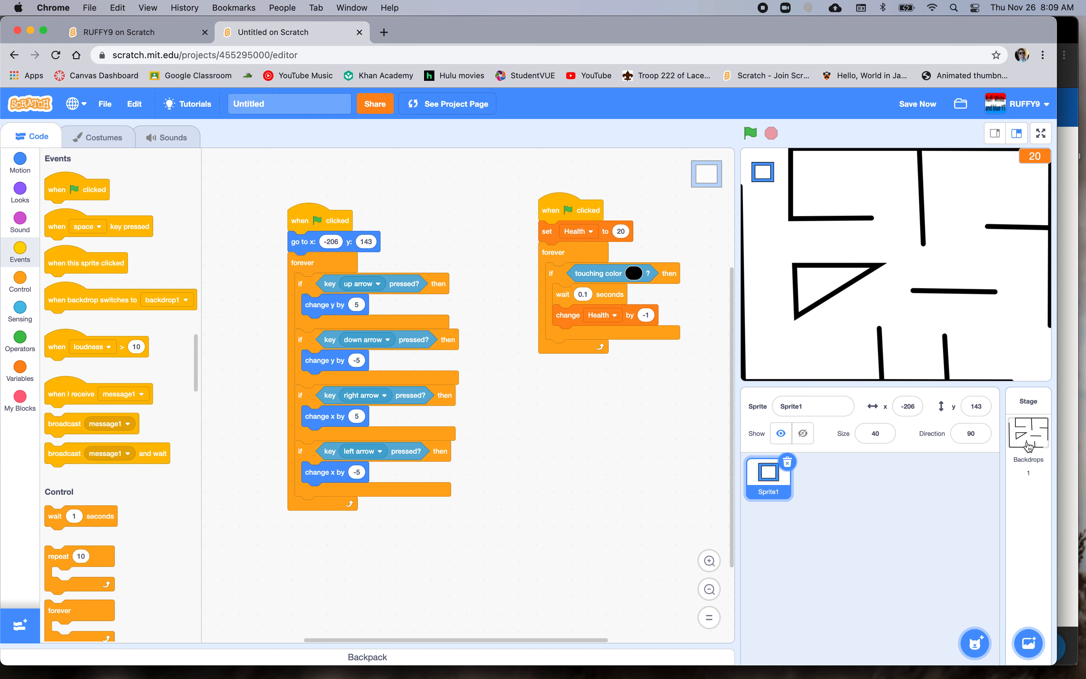
- Create a new stage backdrop and write 'GAME OVER' text on it
{"action": "left_click", "coordinate": [1028, 429]}
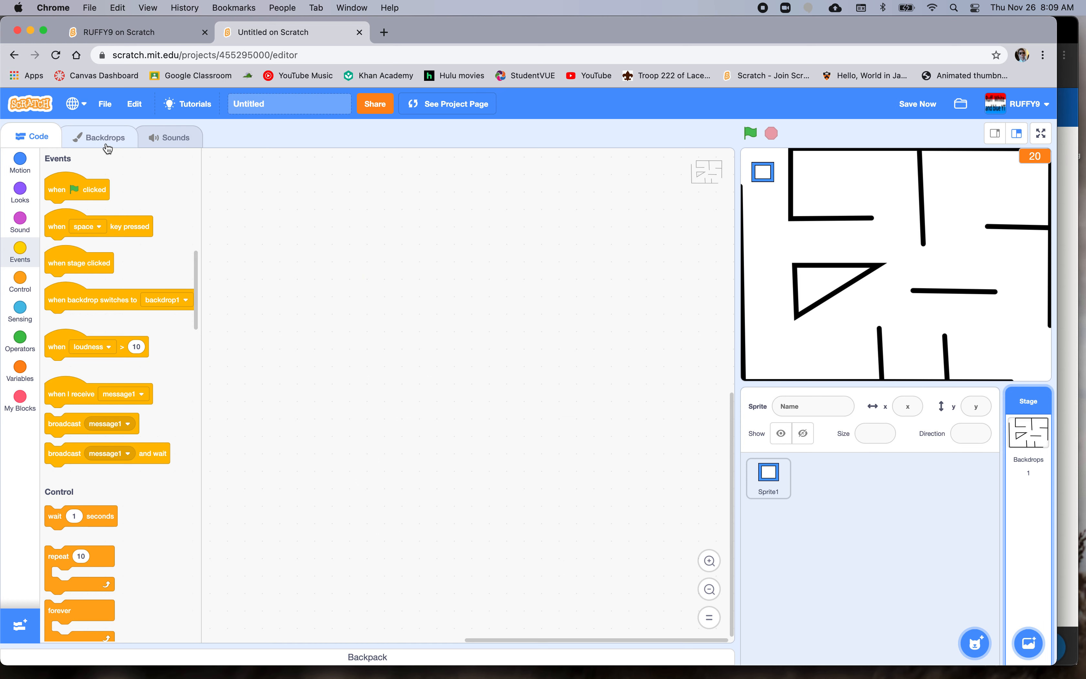
{"action": "left_click", "coordinate": [105, 136]}
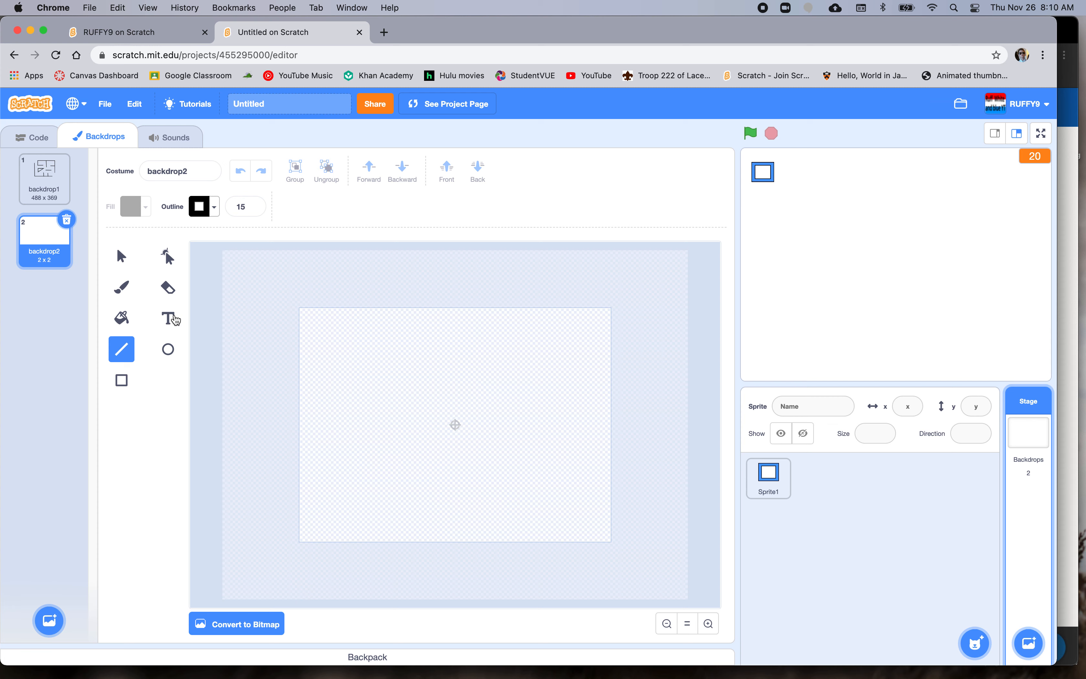
{"action": "left_click", "coordinate": [167, 318]}
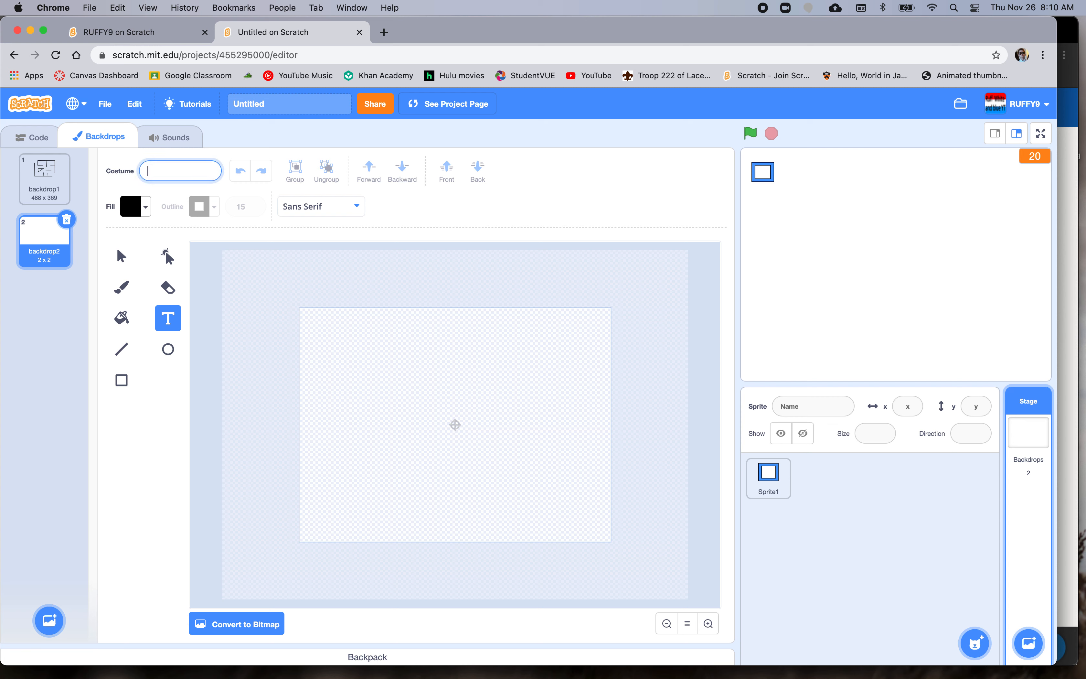
{"action": "type", "text": "GAMEOVER"}
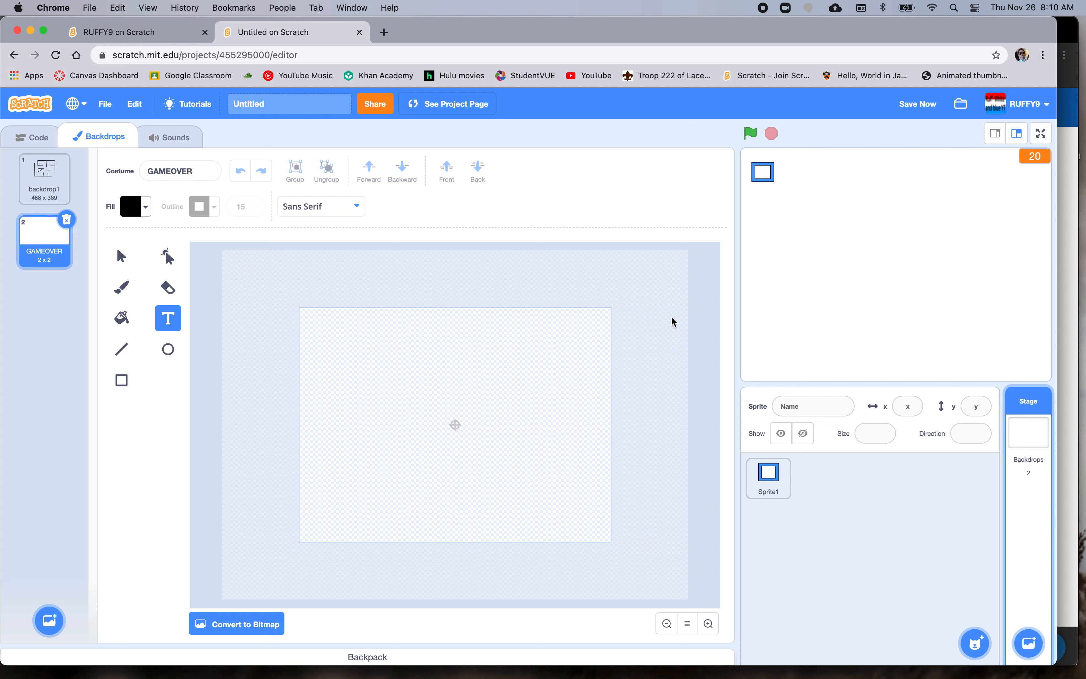
{"action": "mouse_move", "coordinate": [1020, 177]}
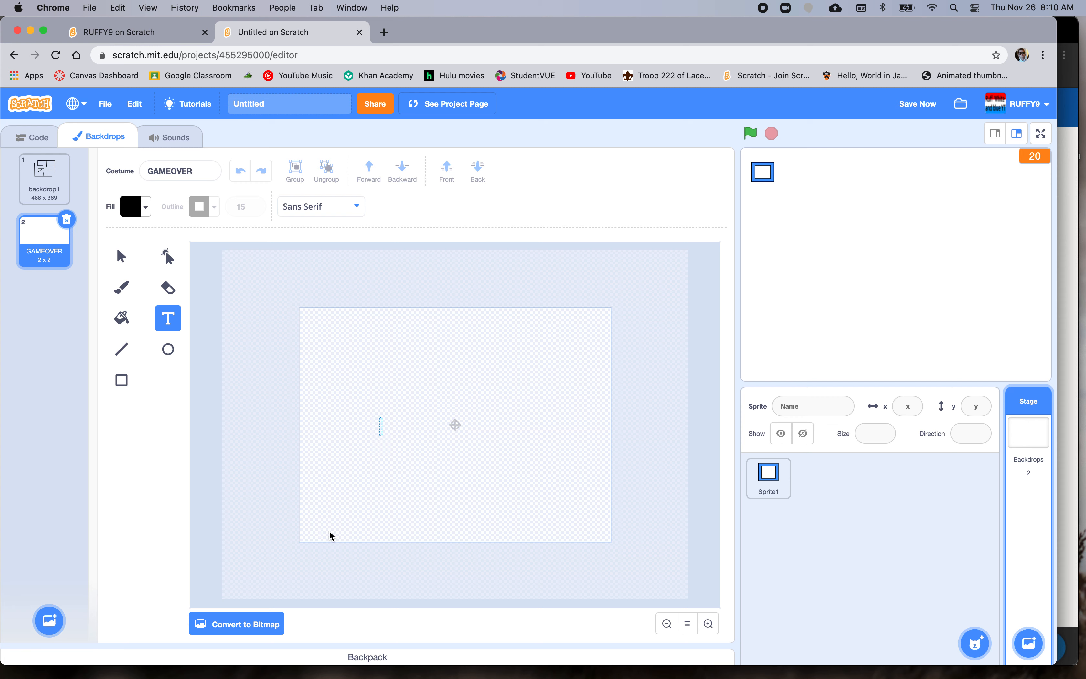
{"action": "type", "text": "GAME OVER"}
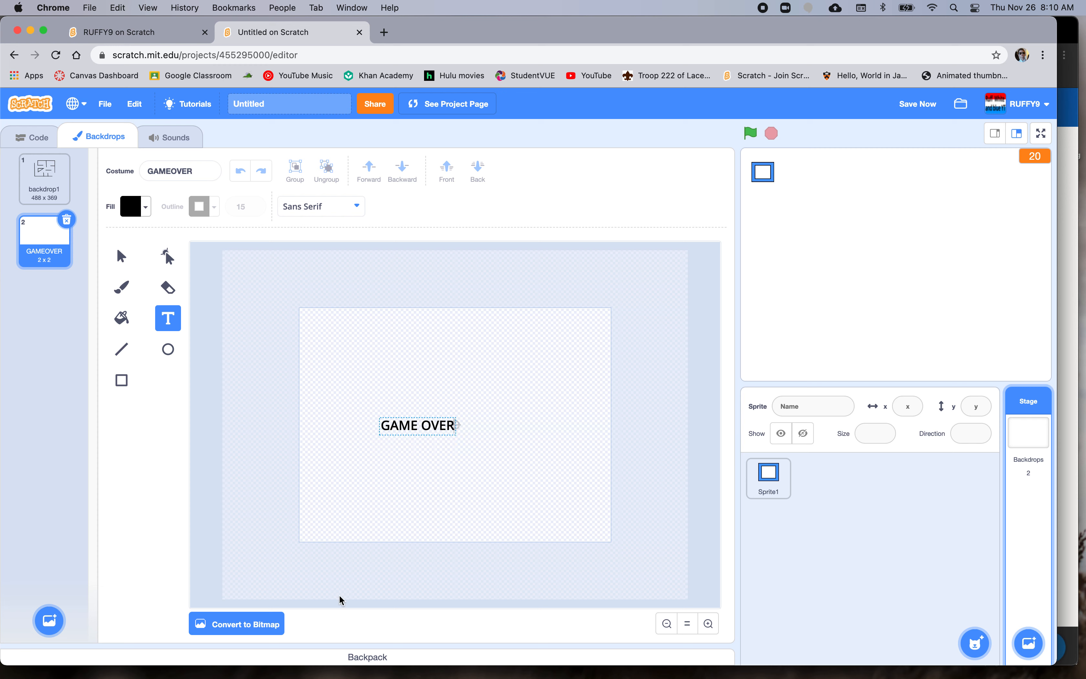
{"action": "left_click", "coordinate": [319, 206]}
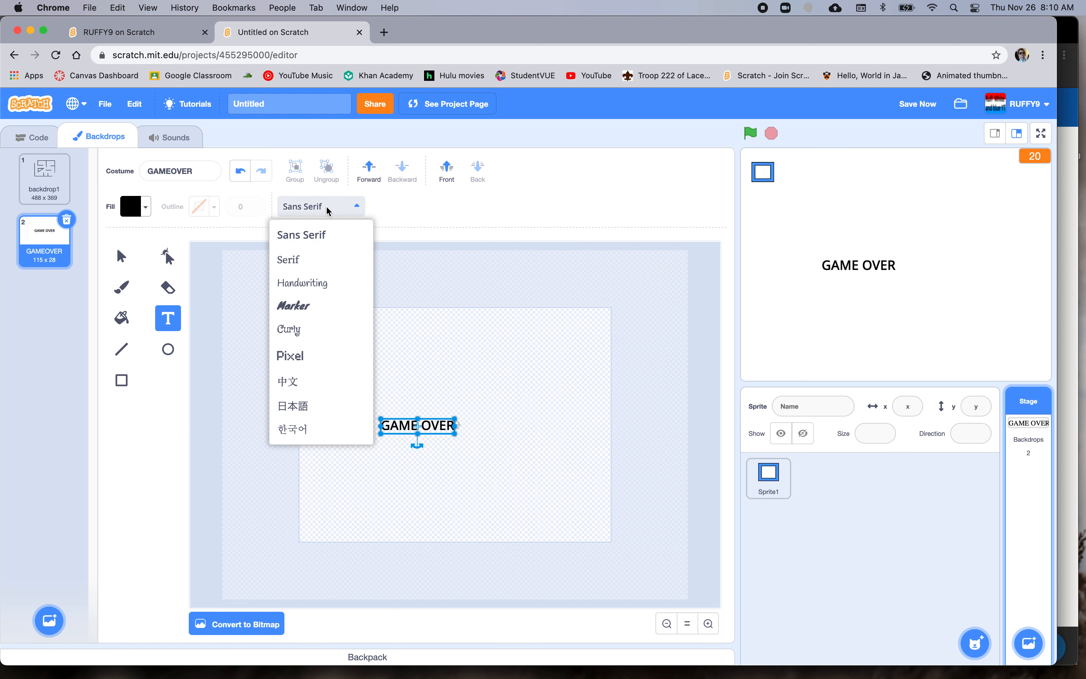
- Choose a pixel-style font and scale the GAME OVER text to span the backdrop
{"action": "left_click", "coordinate": [290, 356]}
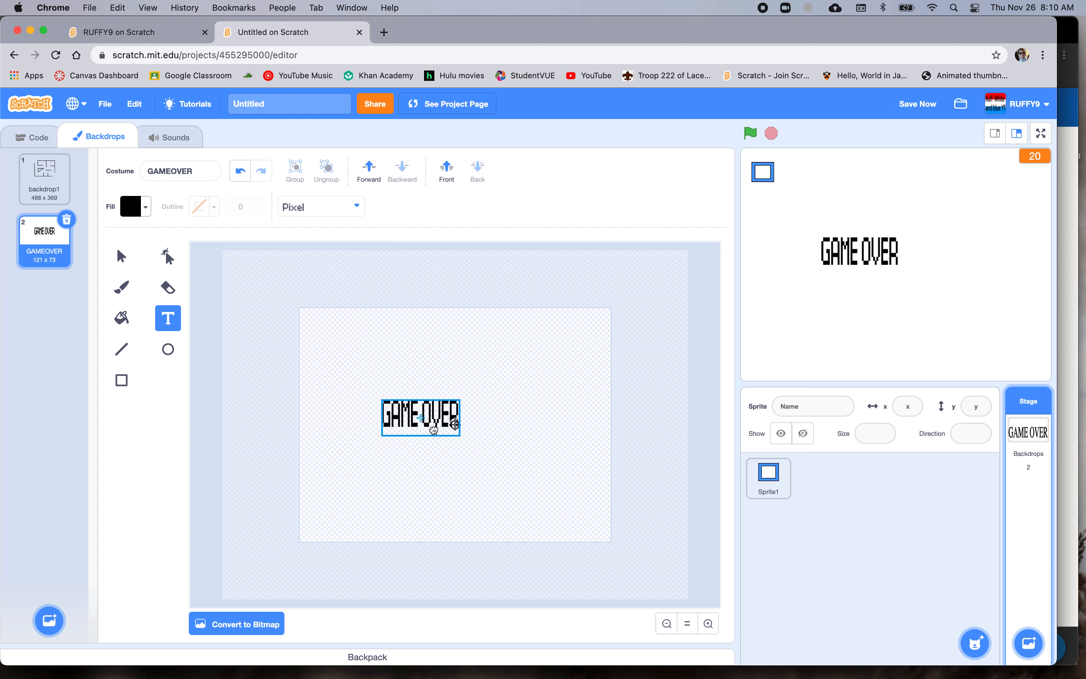
{"action": "left_click_drag", "start_coordinate": [419, 418], "coordinate": [453, 428]}
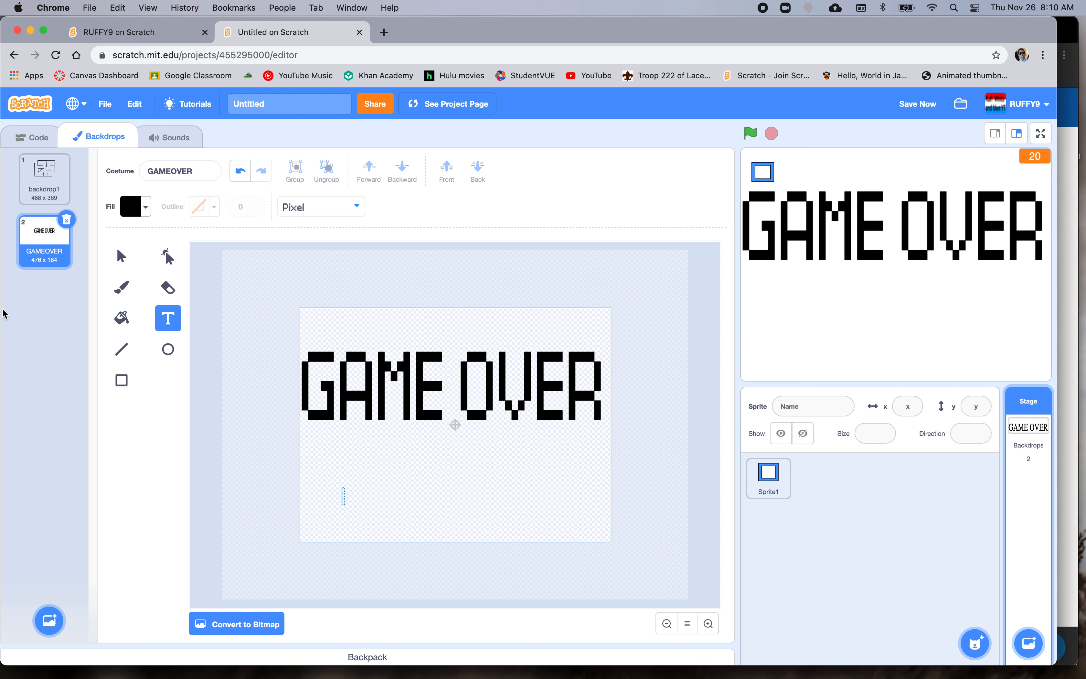
{"action": "mouse_move", "coordinate": [458, 478]}
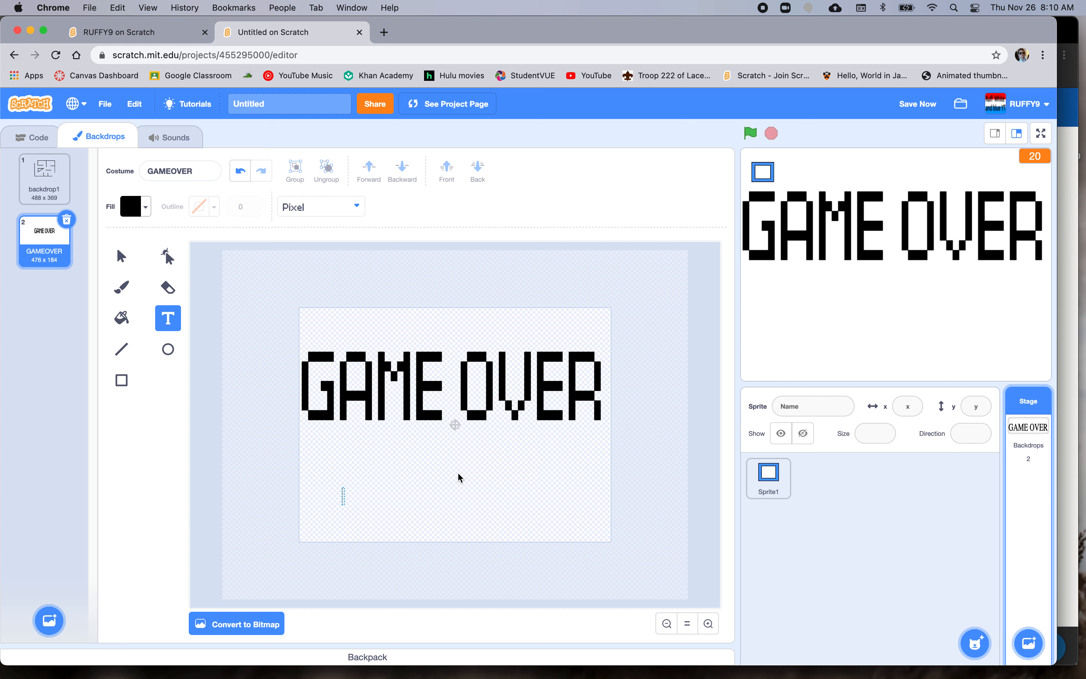
{"action": "left_click", "coordinate": [122, 288]}
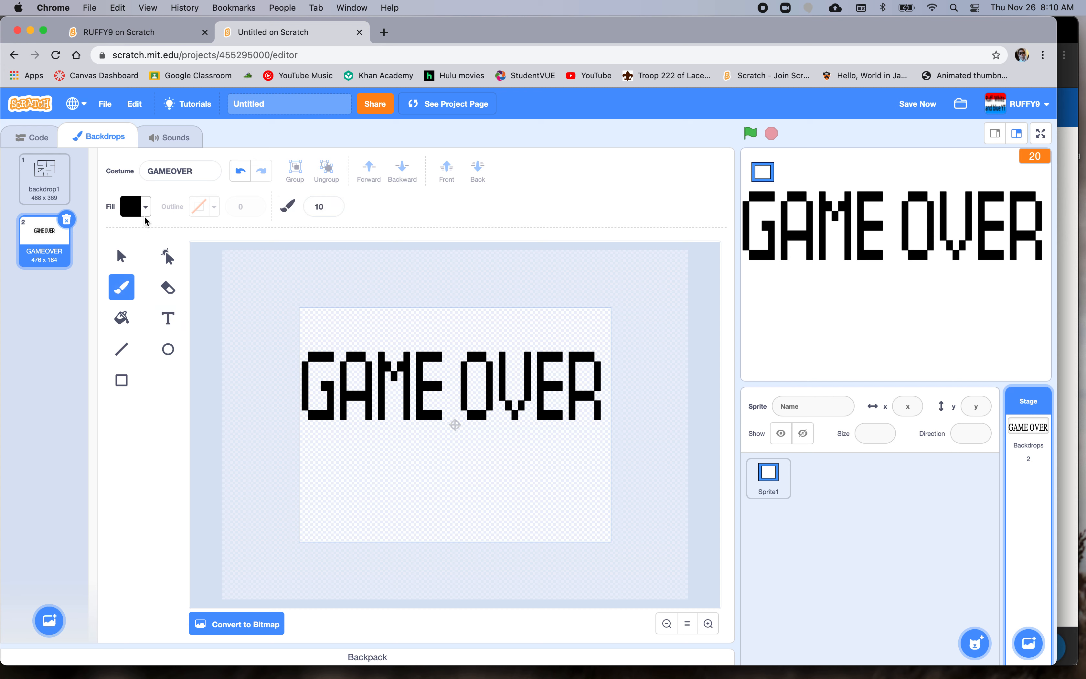
- Fill the GAME OVER lettering red with the bucket tool and return to the sprite's code
{"action": "left_click", "coordinate": [133, 206]}
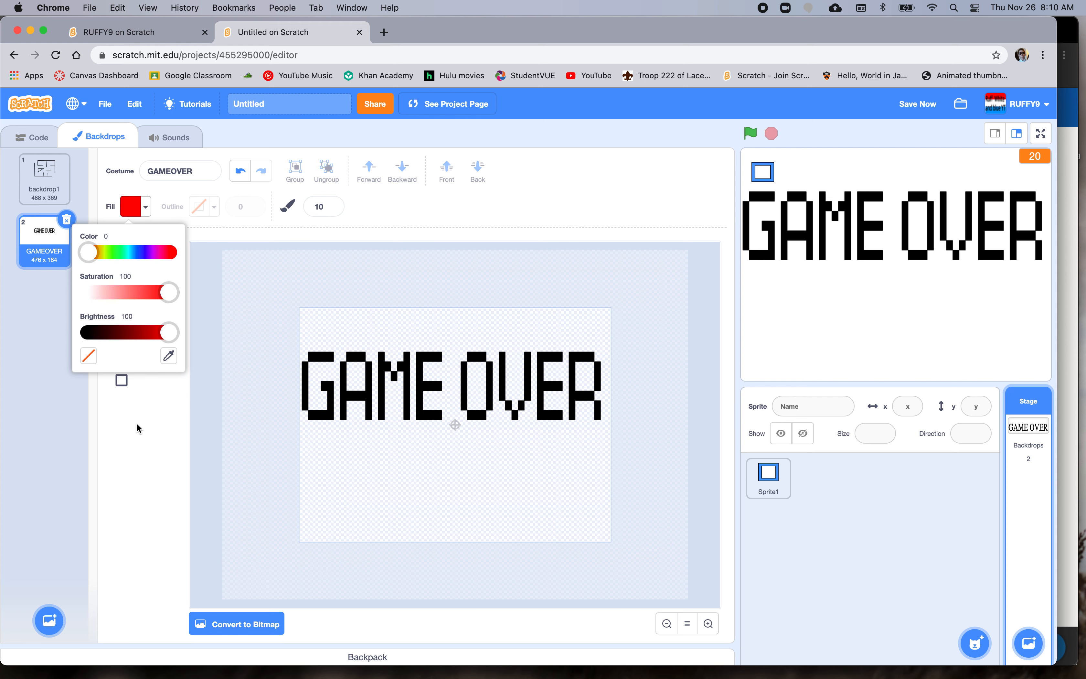
{"action": "left_click", "coordinate": [137, 428]}
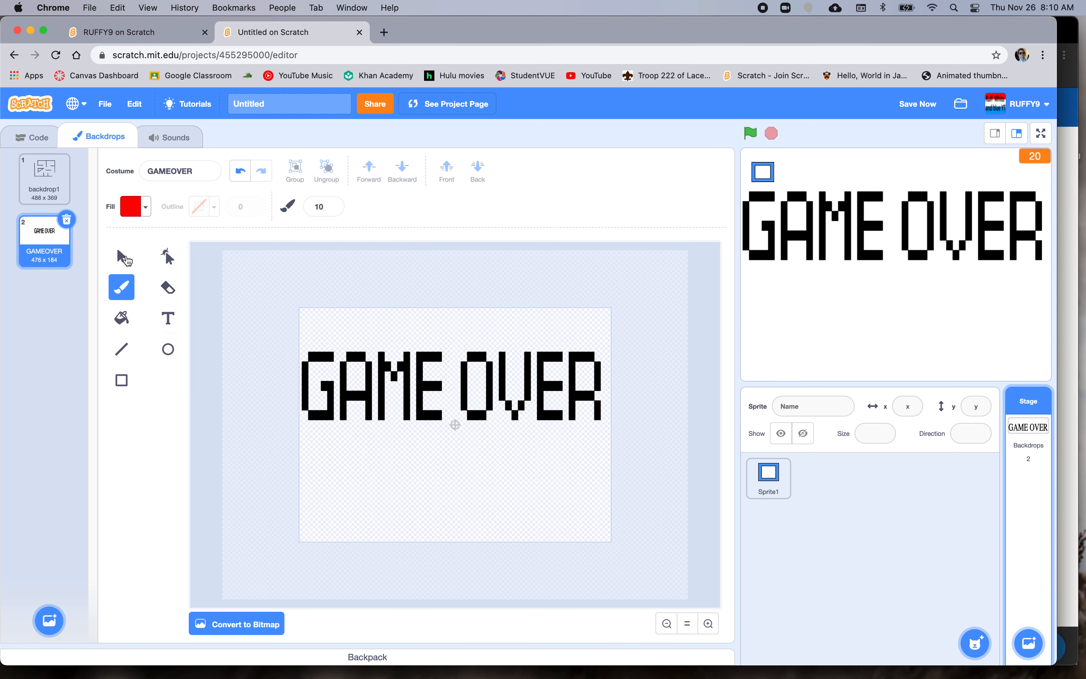
{"action": "left_click", "coordinate": [121, 256]}
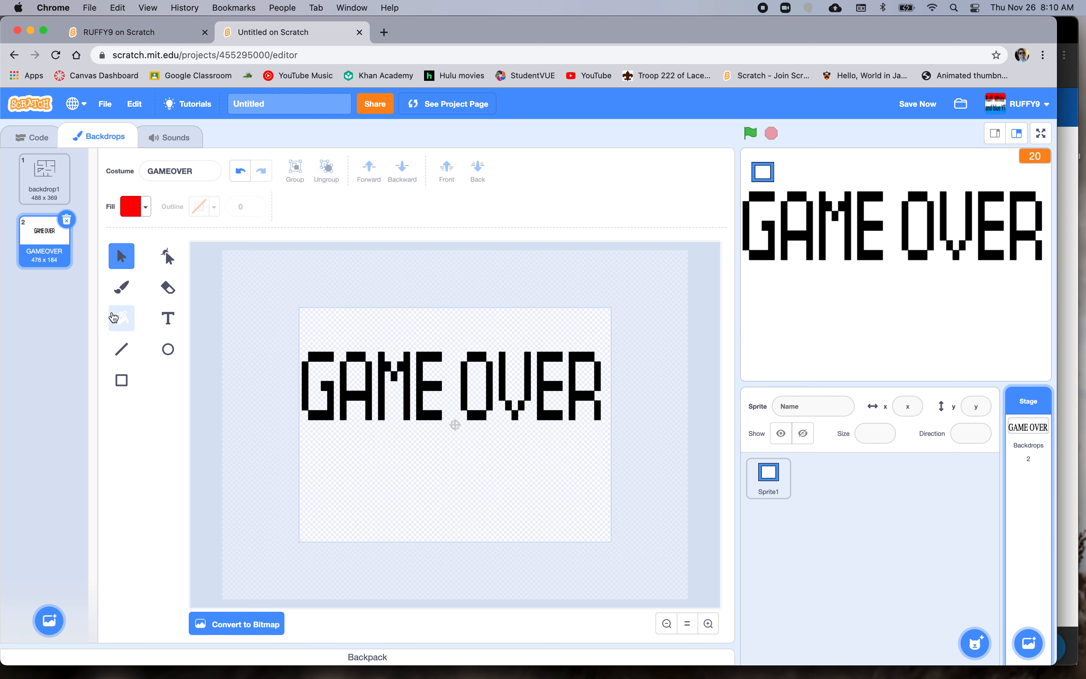
{"action": "left_click", "coordinate": [121, 318]}
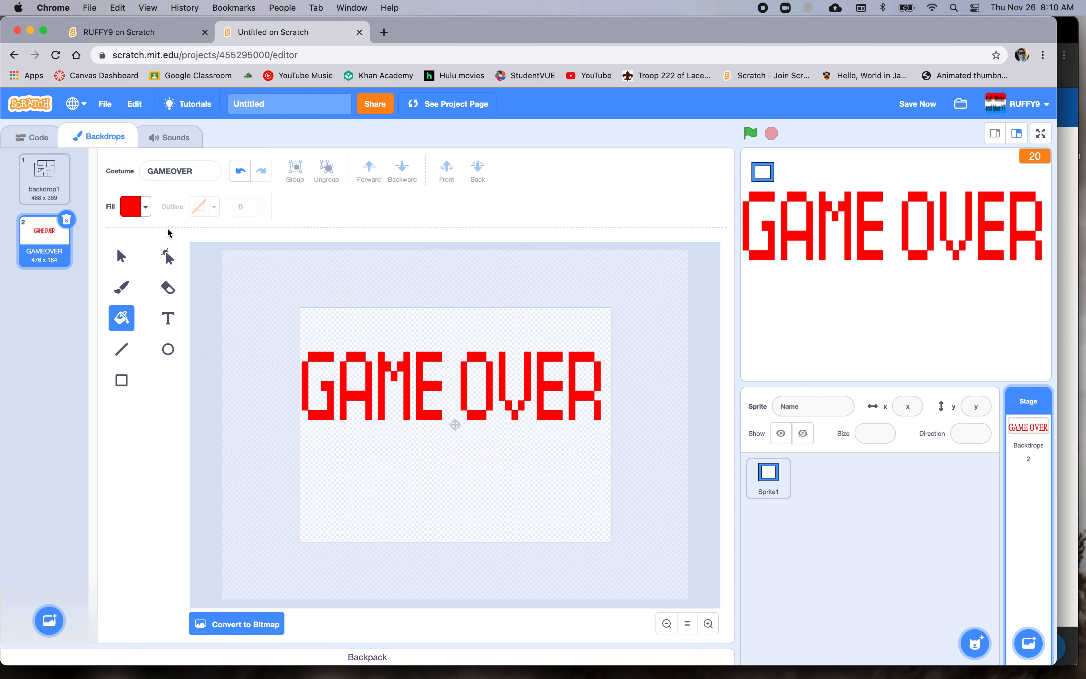
{"action": "left_click", "coordinate": [31, 137]}
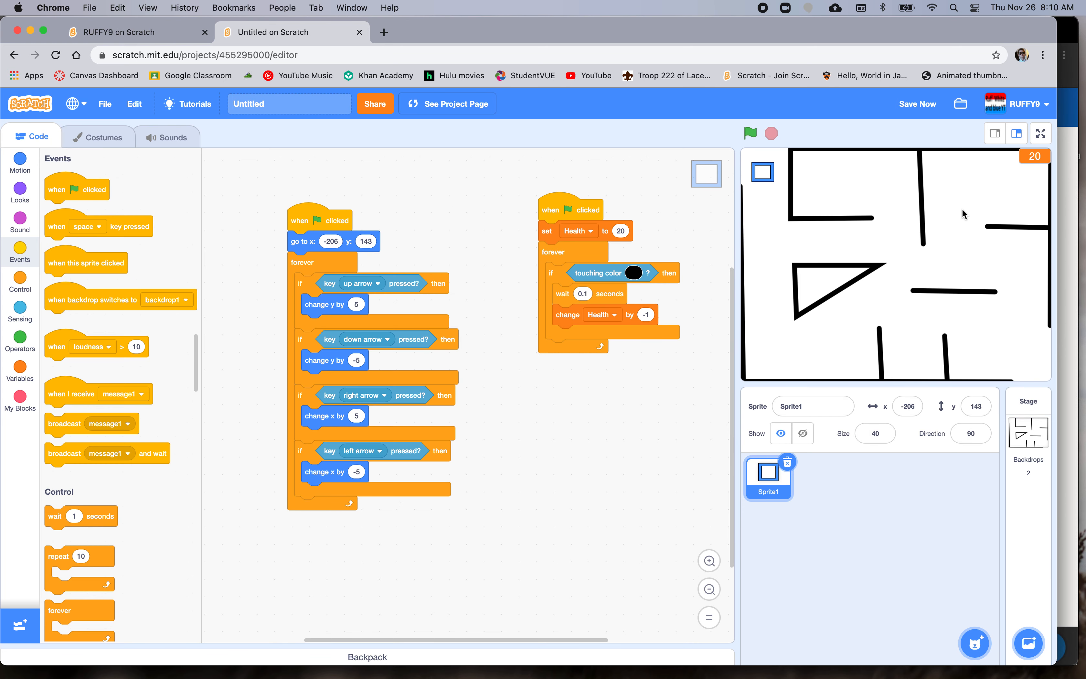
{"action": "mouse_move", "coordinate": [11, 255]}
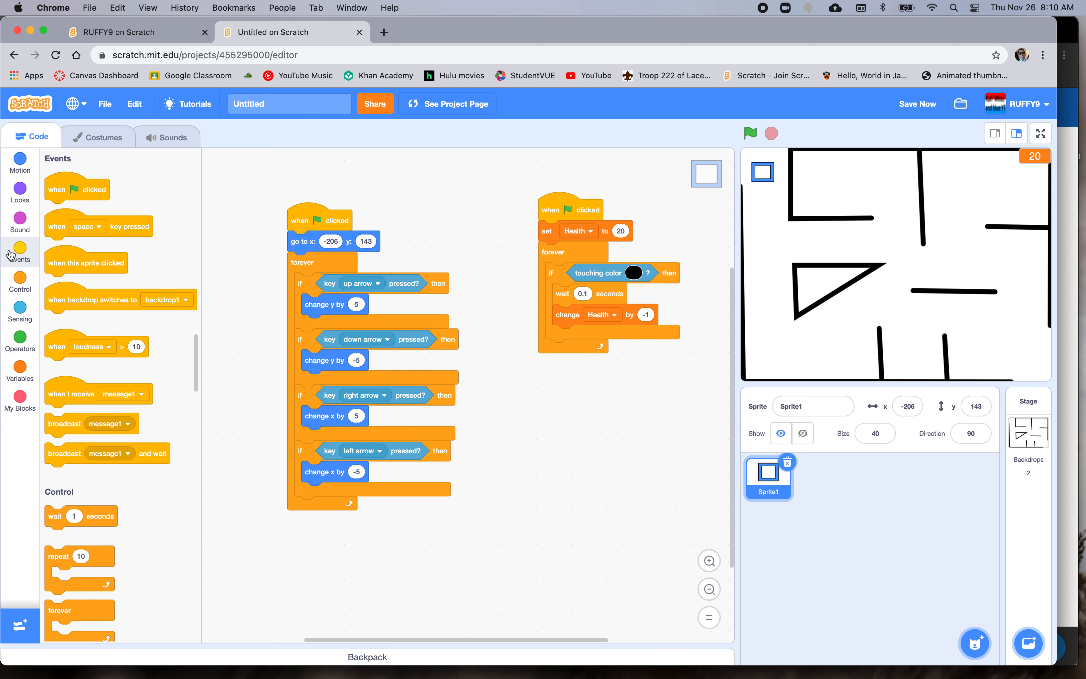
- Start the movement script with 'switch backdrop to backdrop1' and test-run it
{"action": "left_click", "coordinate": [19, 192]}
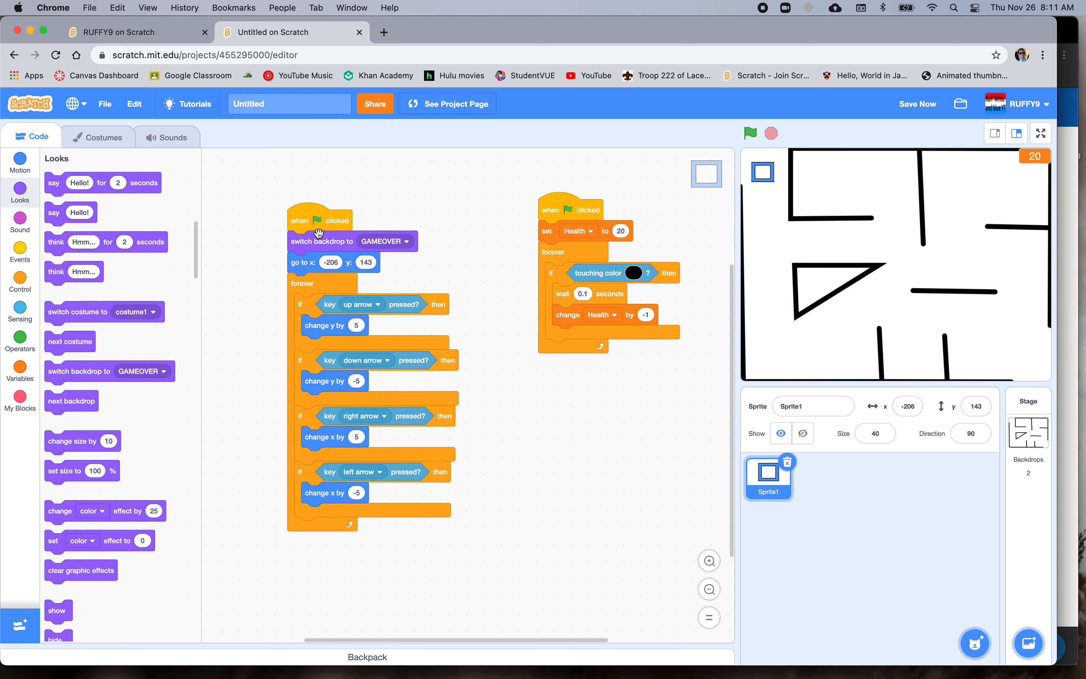
{"action": "left_click", "coordinate": [406, 241]}
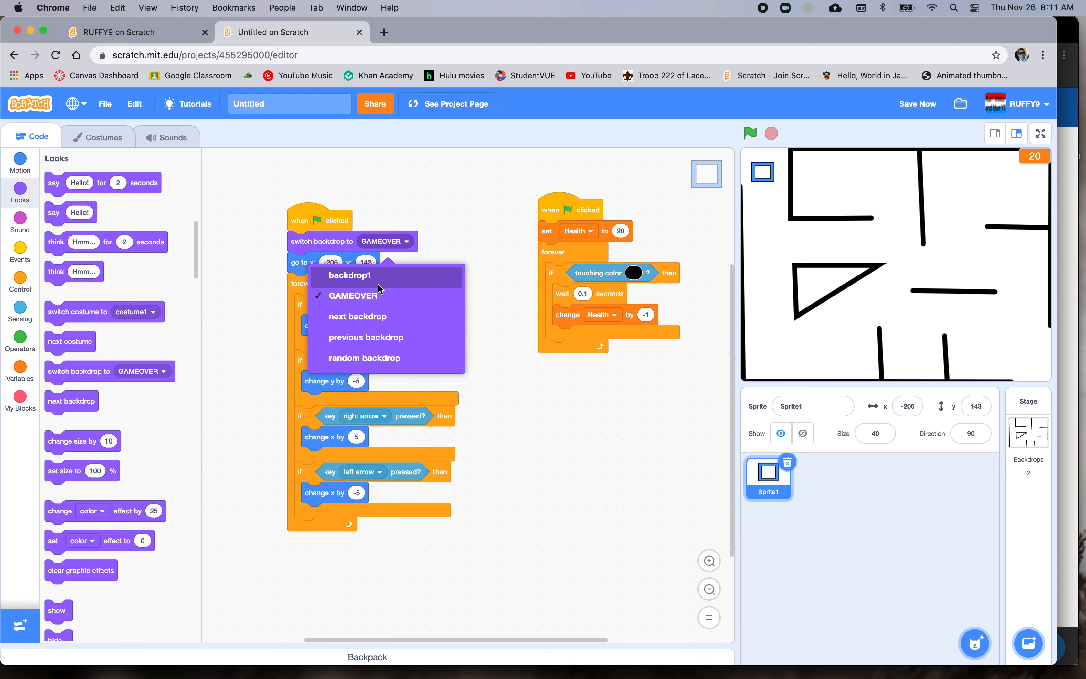
{"action": "mouse_move", "coordinate": [363, 296]}
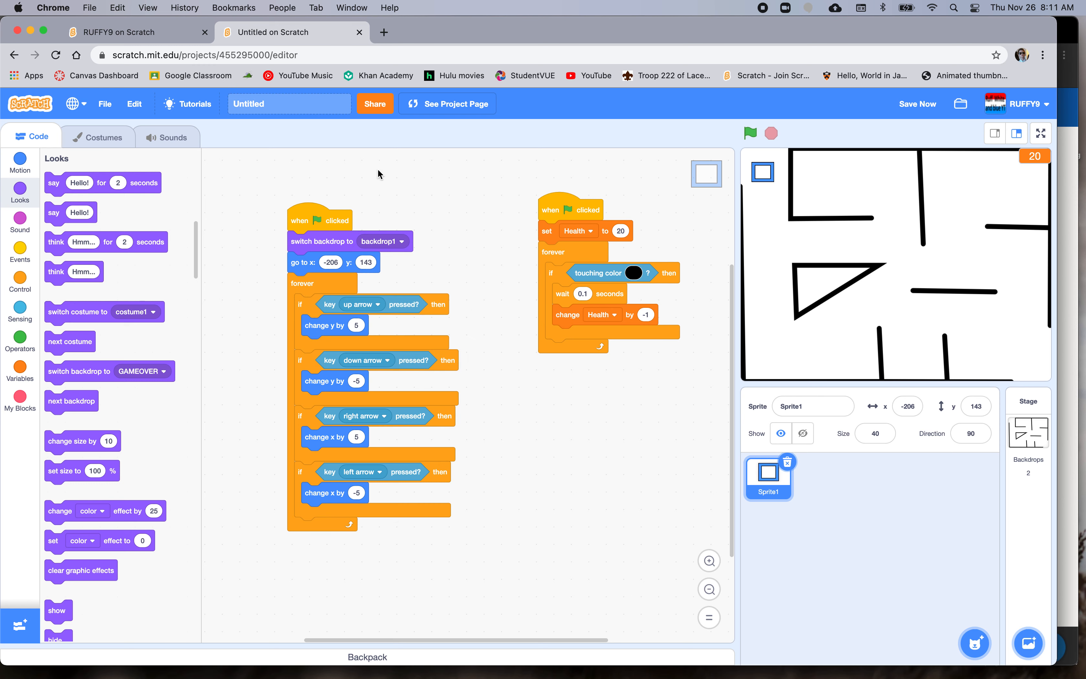
{"action": "left_click", "coordinate": [749, 133]}
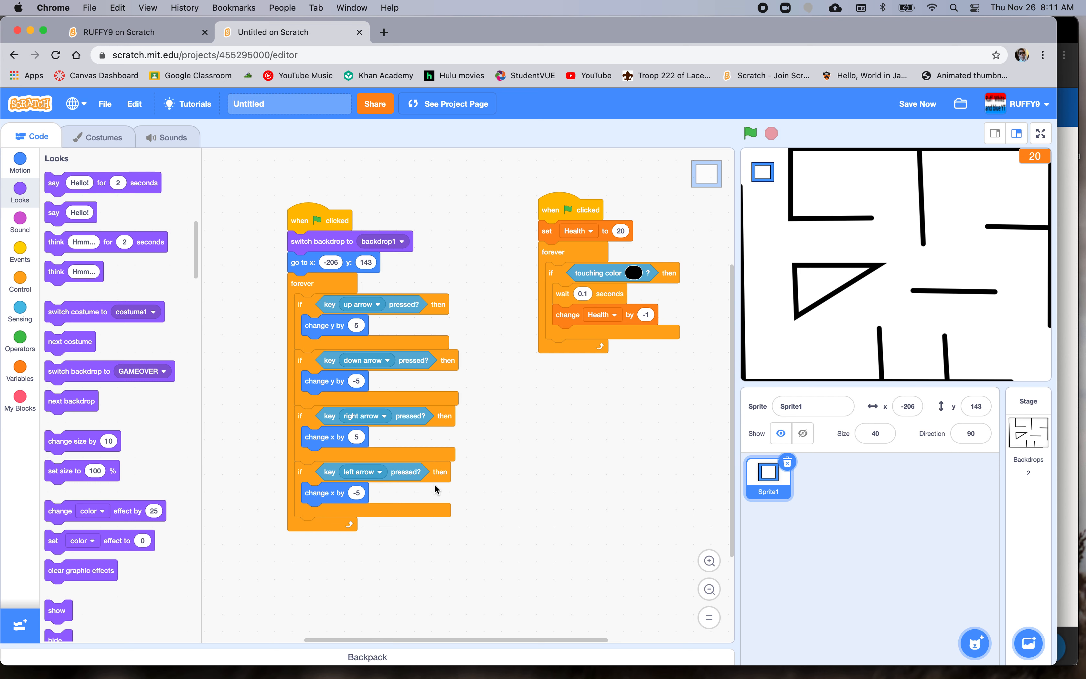
{"action": "mouse_move", "coordinate": [605, 372]}
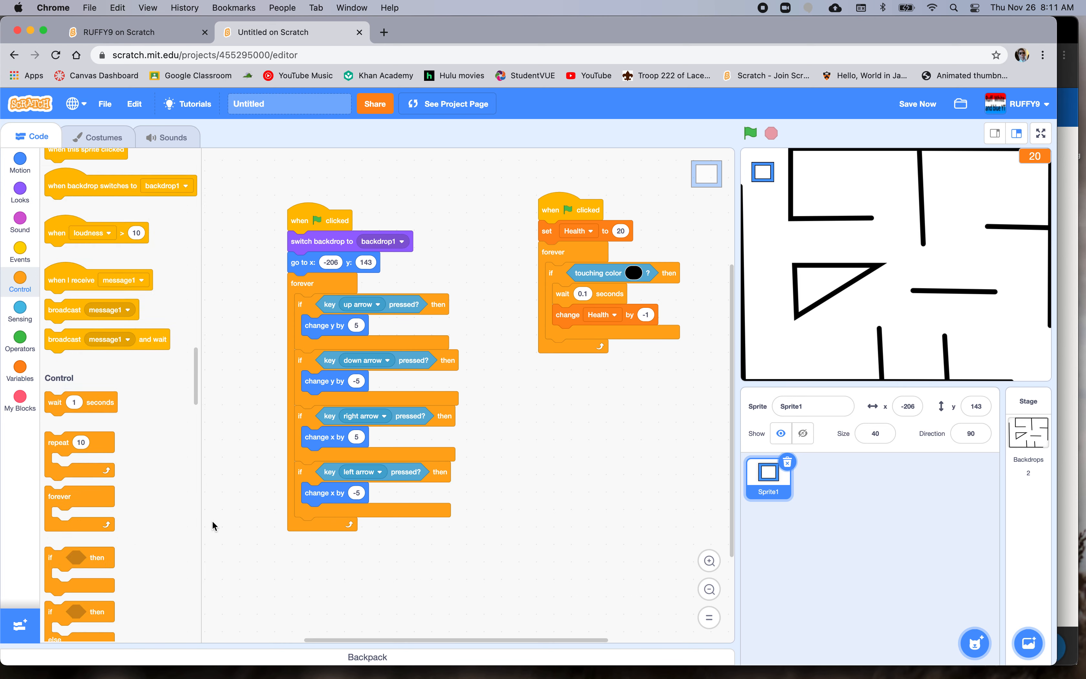
- Build a standalone 'if Health = 1' block from Control, Operators and Variables
{"action": "scroll", "scroll_direction": "down", "scroll_amount": 3}
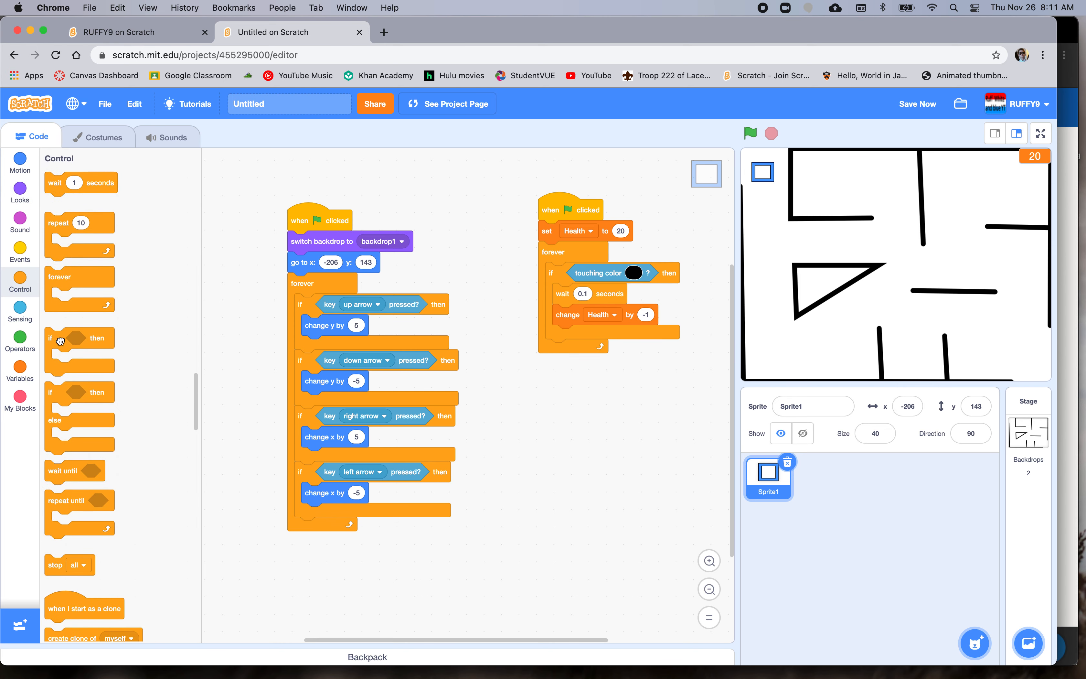
{"action": "left_click_drag", "start_coordinate": [80, 338], "coordinate": [606, 449]}
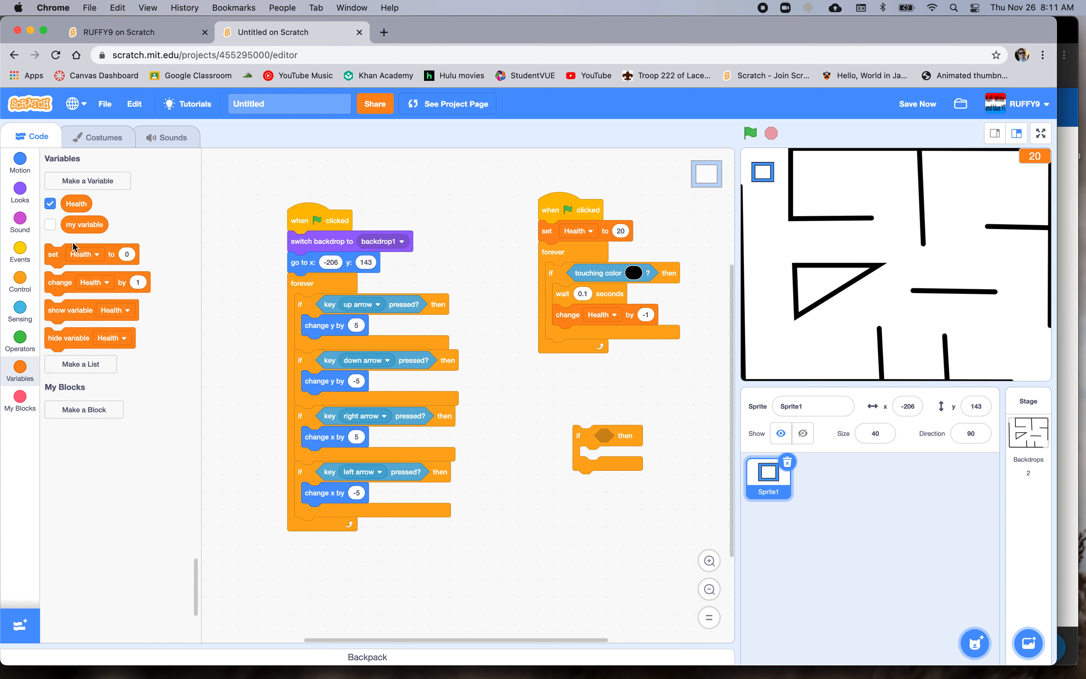
{"action": "left_click", "coordinate": [20, 340]}
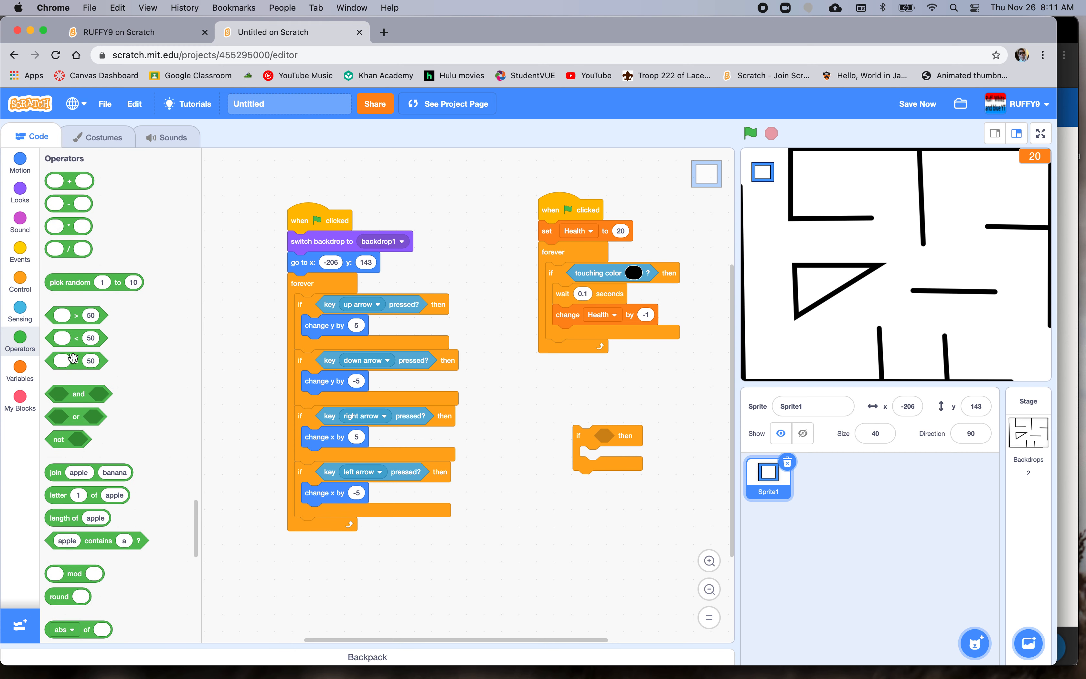
{"action": "left_click_drag", "start_coordinate": [76, 360], "coordinate": [627, 436]}
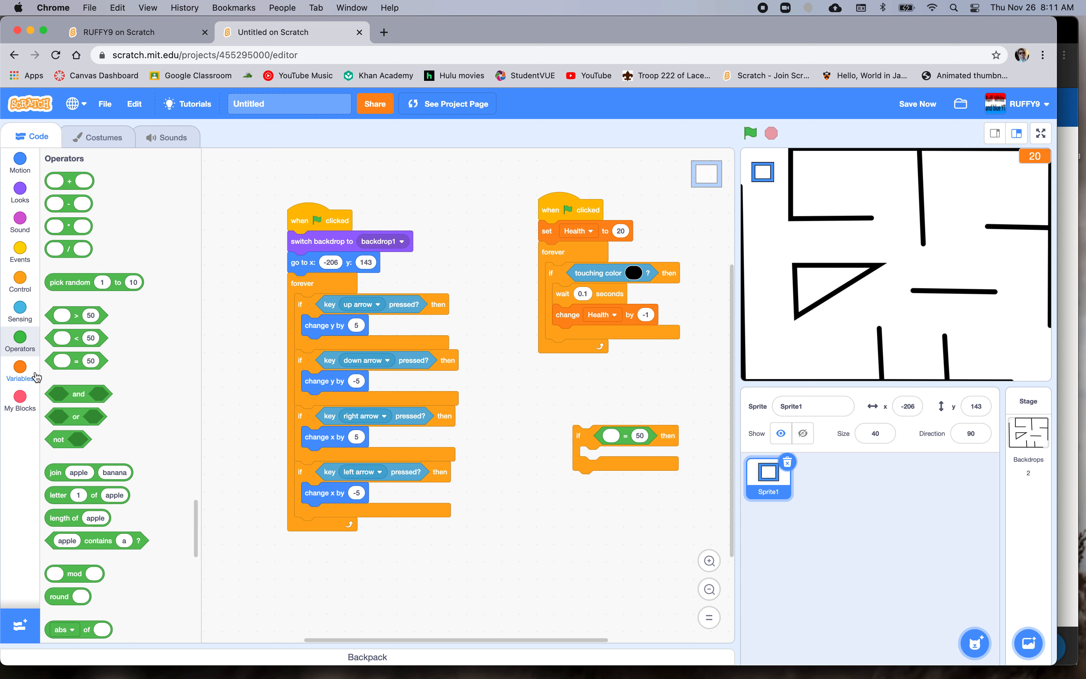
{"action": "left_click", "coordinate": [19, 372]}
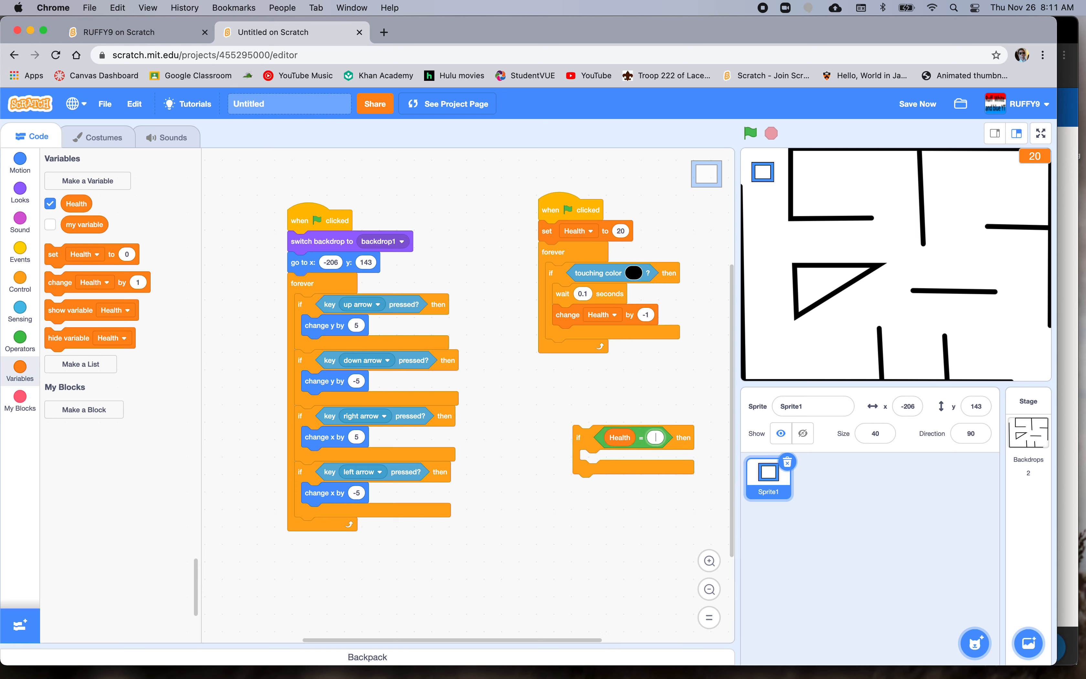
{"action": "type", "text": "1"}
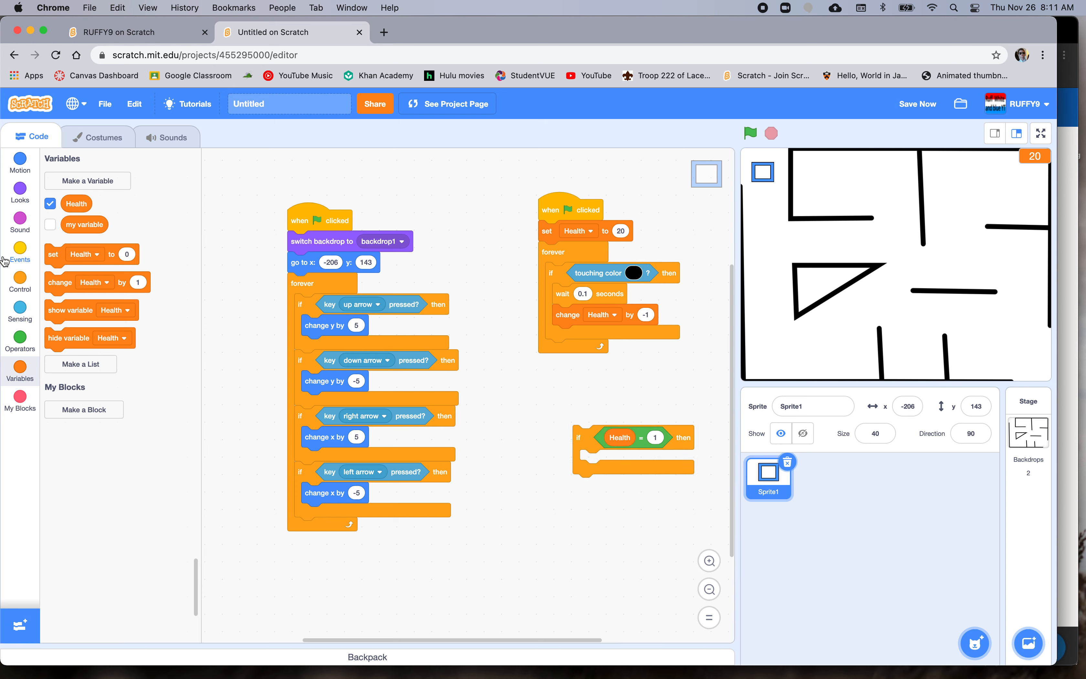
{"action": "left_click", "coordinate": [20, 192]}
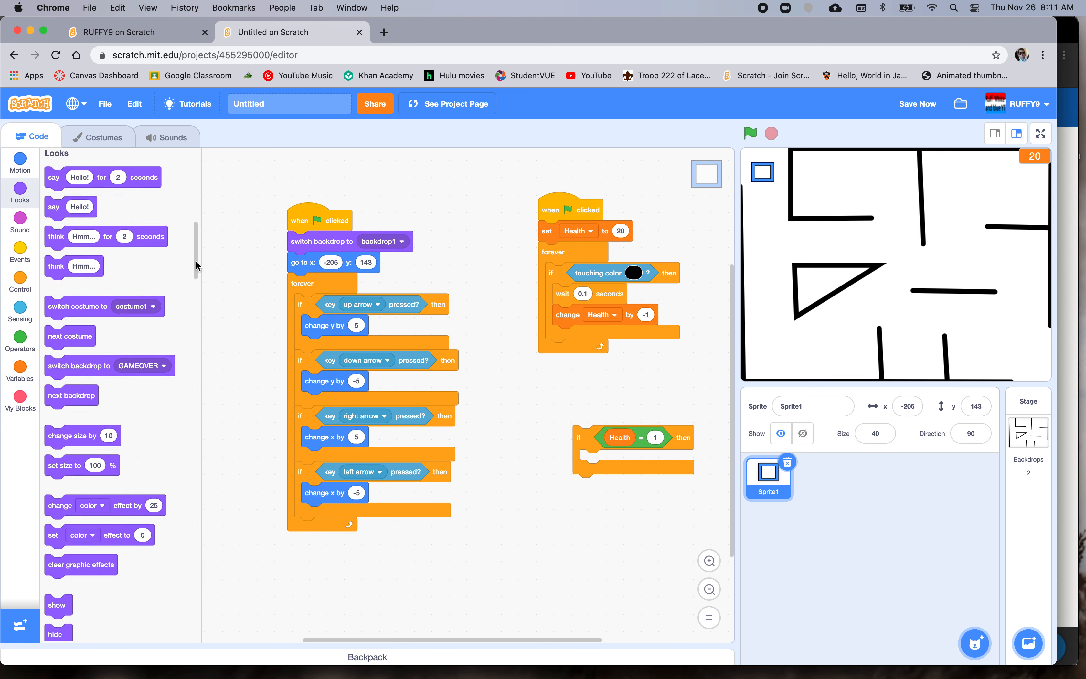
- Put 'switch backdrop to GAMEOVER' and 'stop all' in the if, attach it in the Health loop, and run
{"action": "left_click_drag", "start_coordinate": [79, 359], "coordinate": [610, 463]}
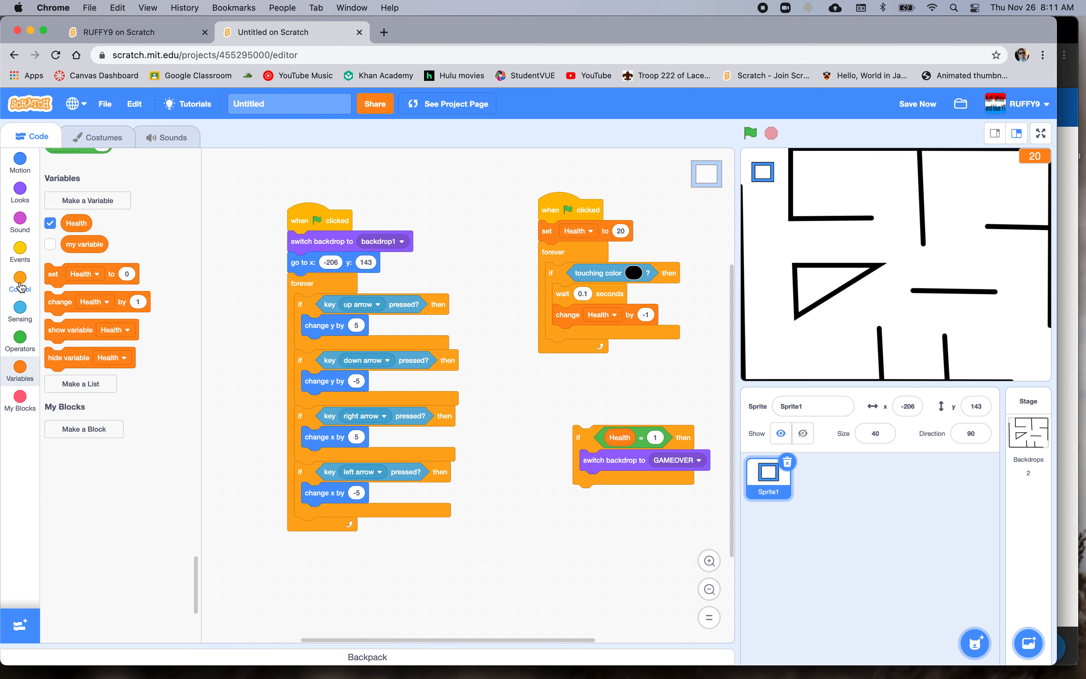
{"action": "left_click", "coordinate": [20, 283]}
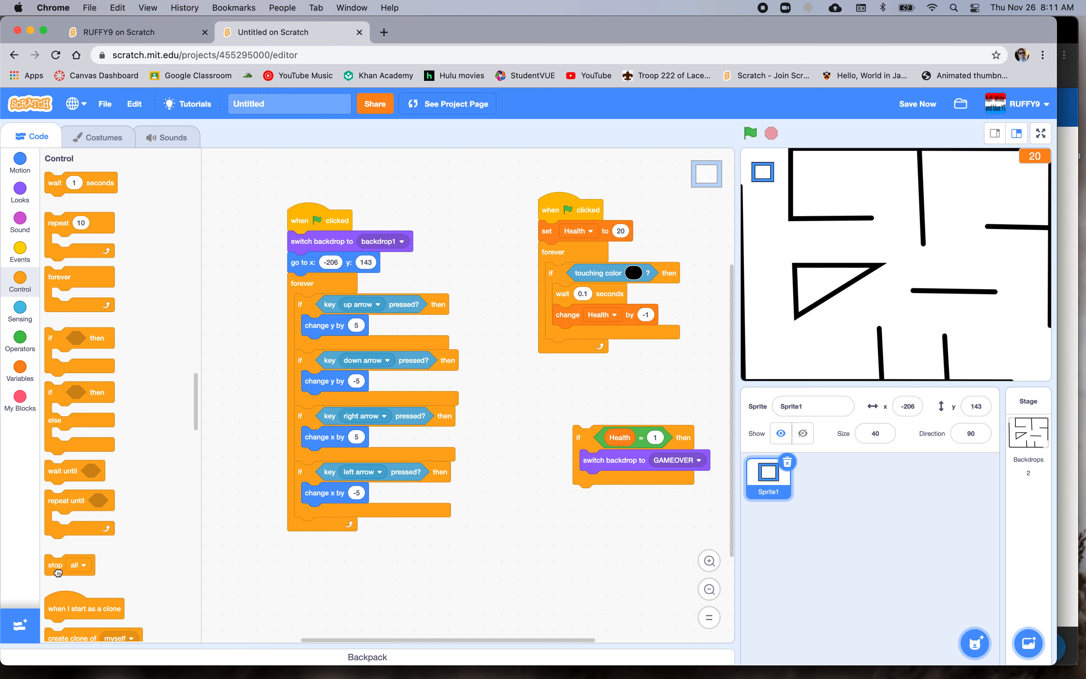
{"action": "left_click_drag", "start_coordinate": [56, 564], "coordinate": [599, 481]}
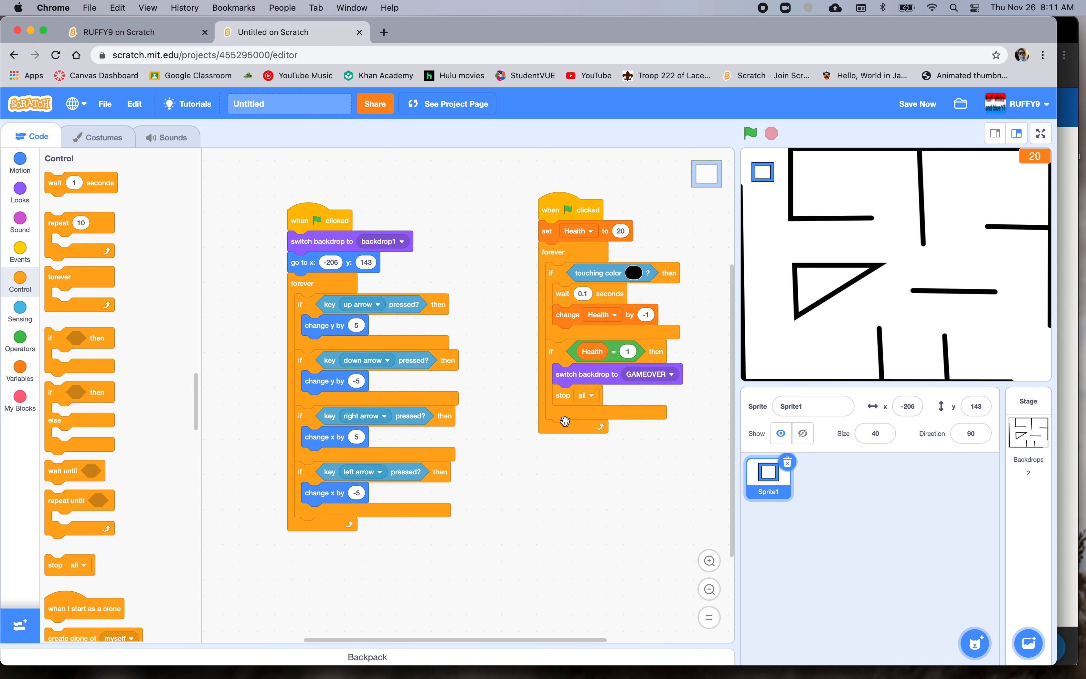
{"action": "left_click", "coordinate": [750, 133]}
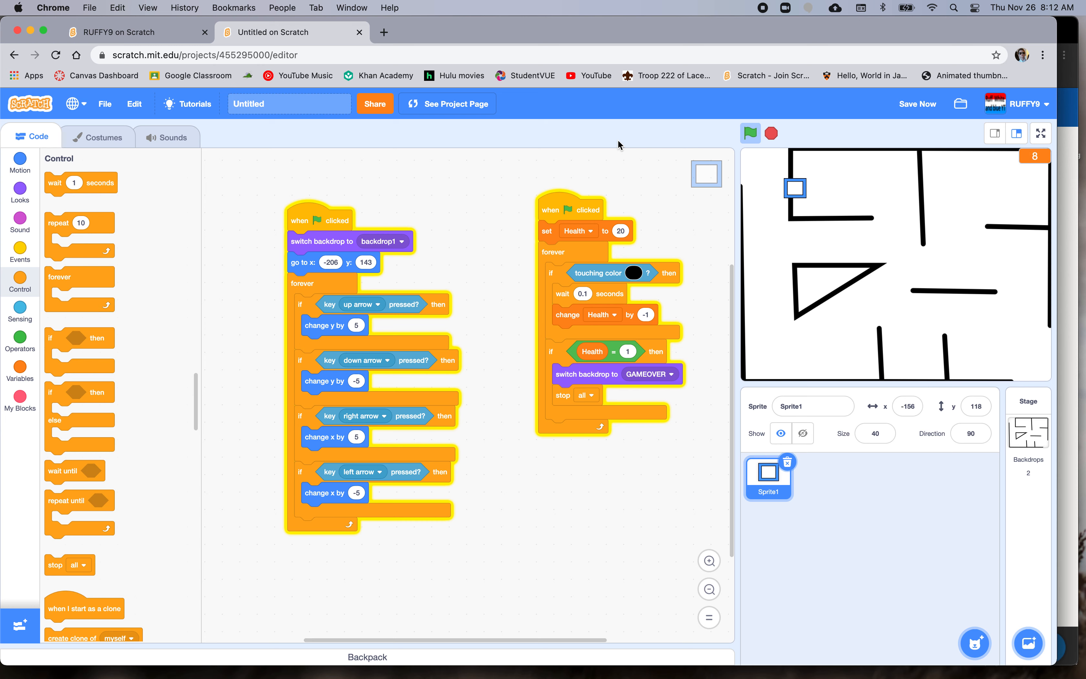
- Run until GAME OVER shows at Health 1, then restart for a fresh run at Health 20
{"action": "left_click", "coordinate": [750, 133]}
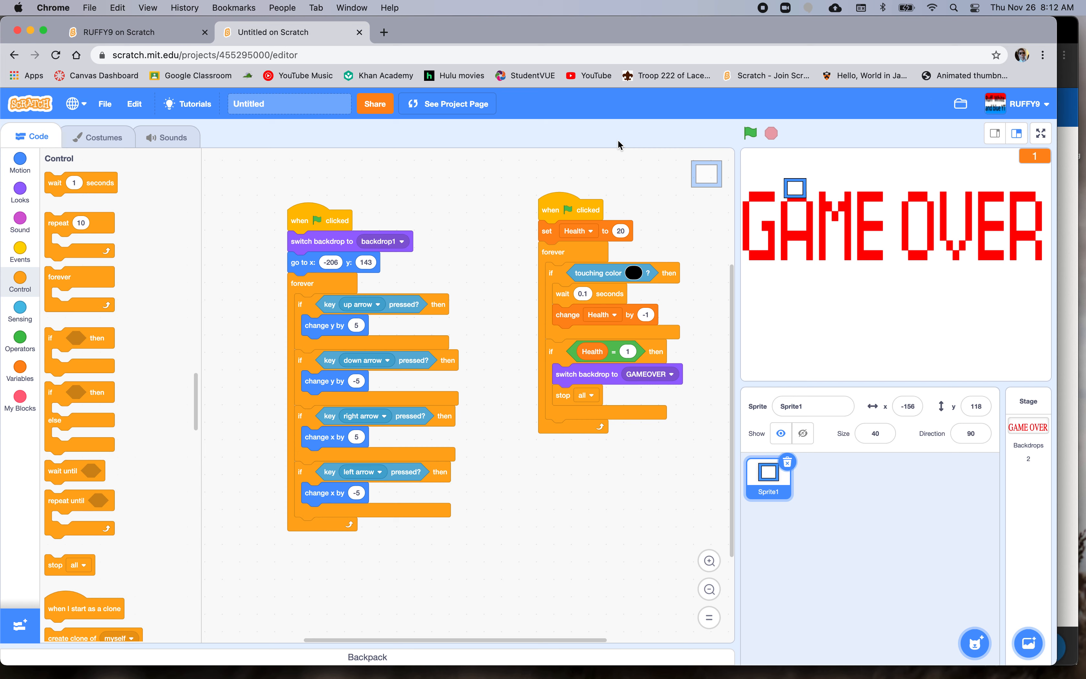
{"action": "mouse_move", "coordinate": [732, 157]}
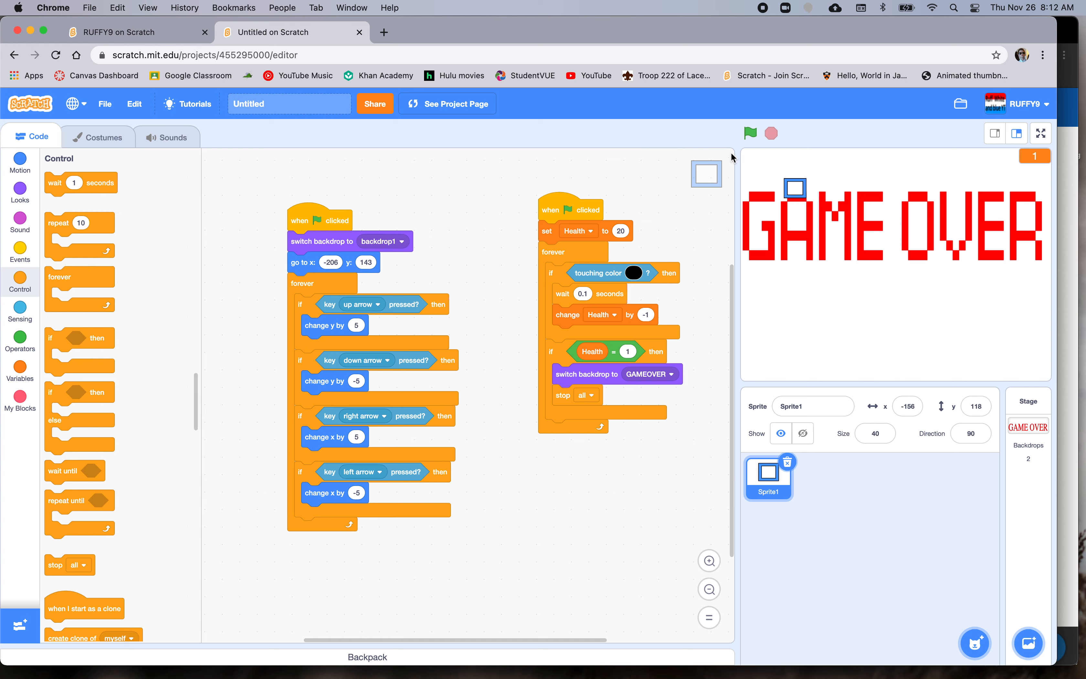
{"action": "left_click", "coordinate": [749, 134]}
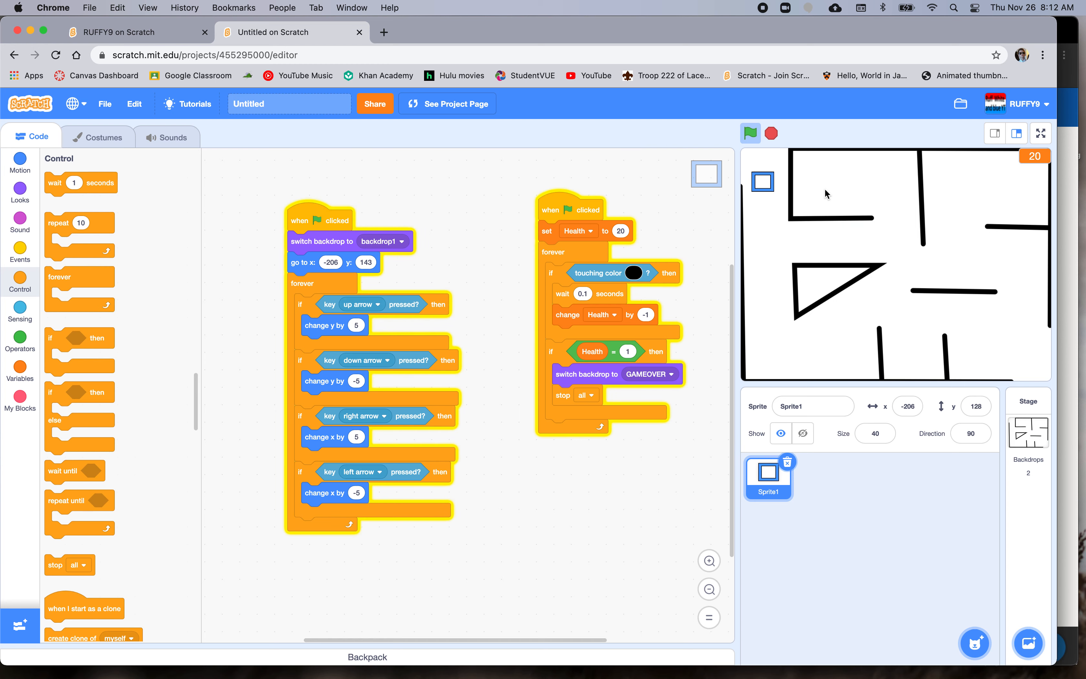